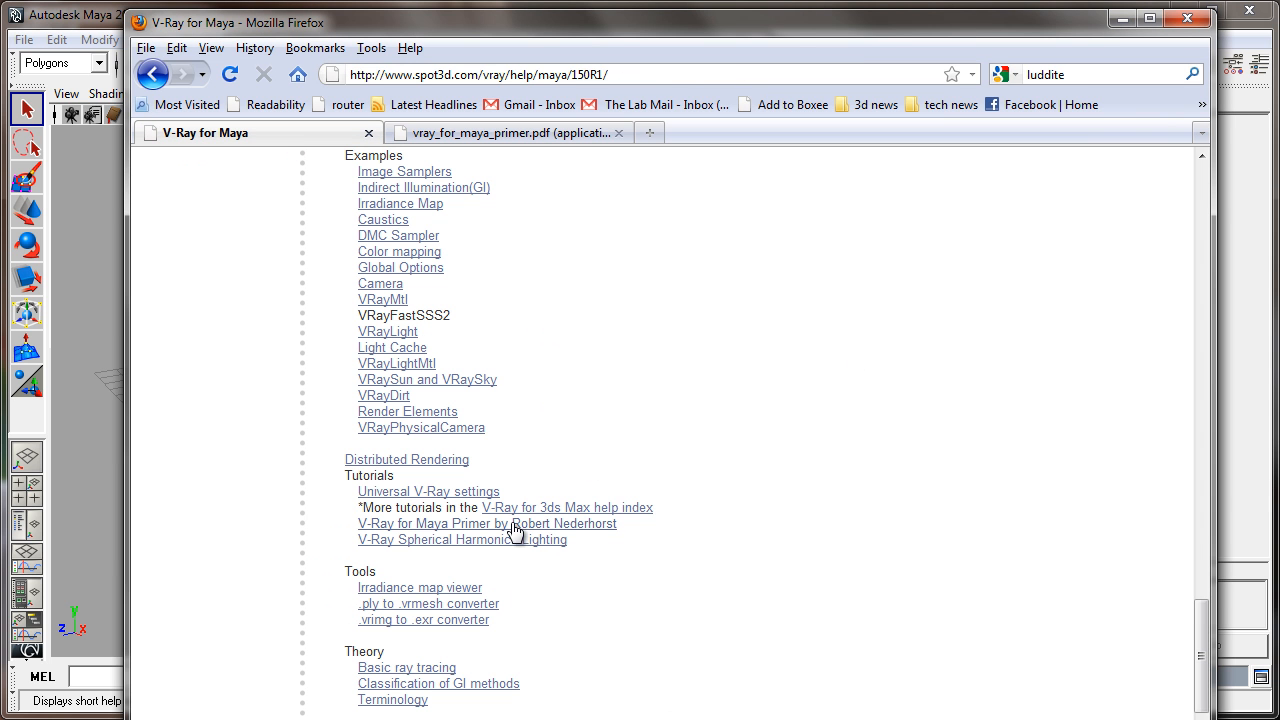
mouse_move(478, 535)
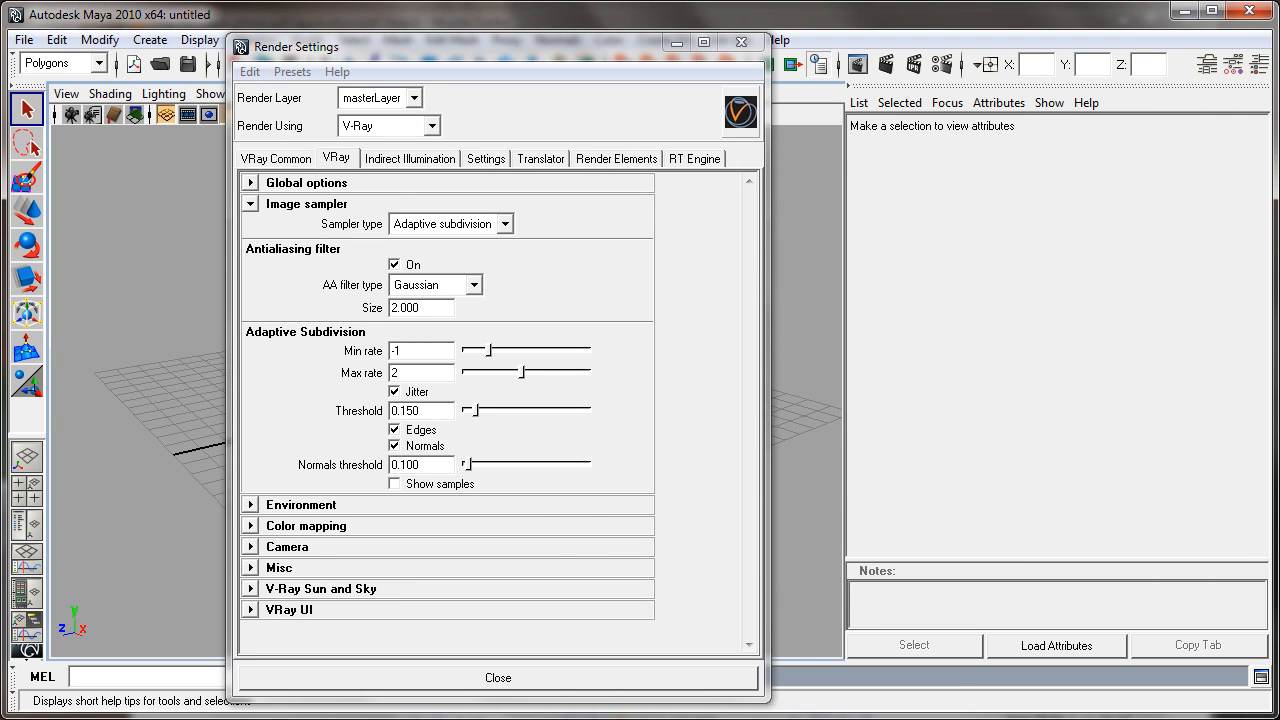
mouse_move(688, 485)
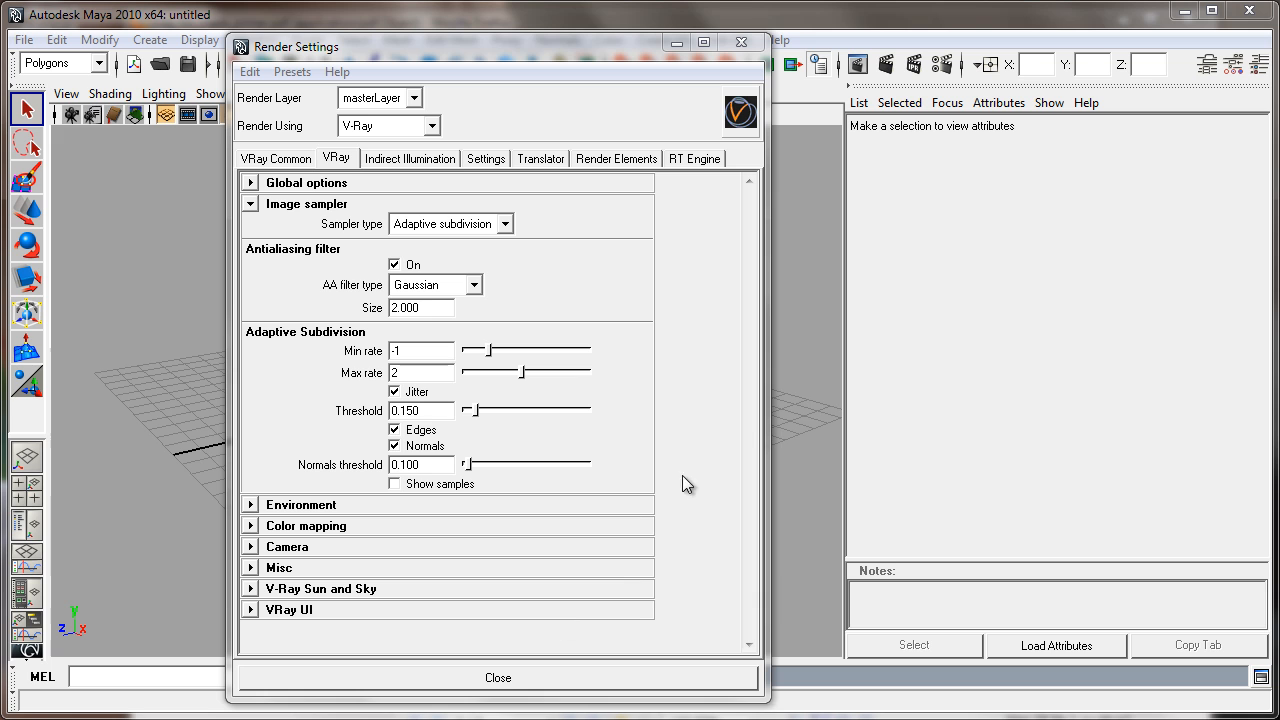
mouse_move(585, 258)
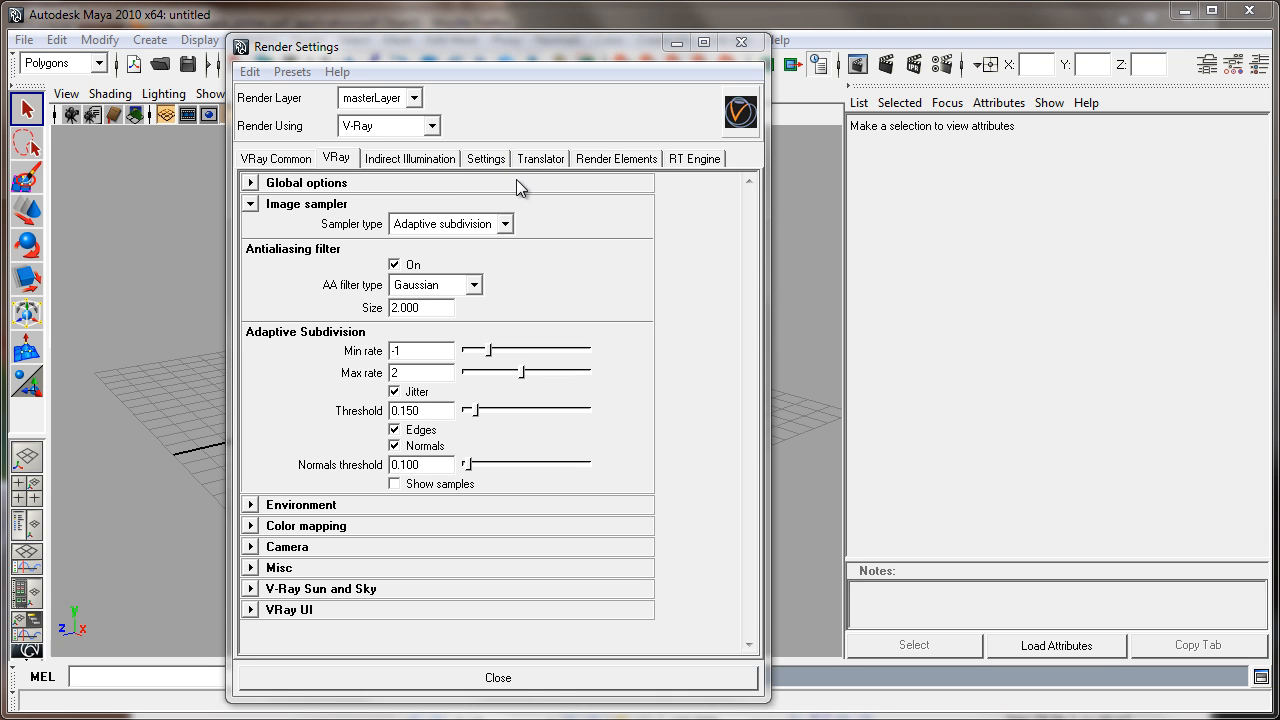
mouse_move(483, 203)
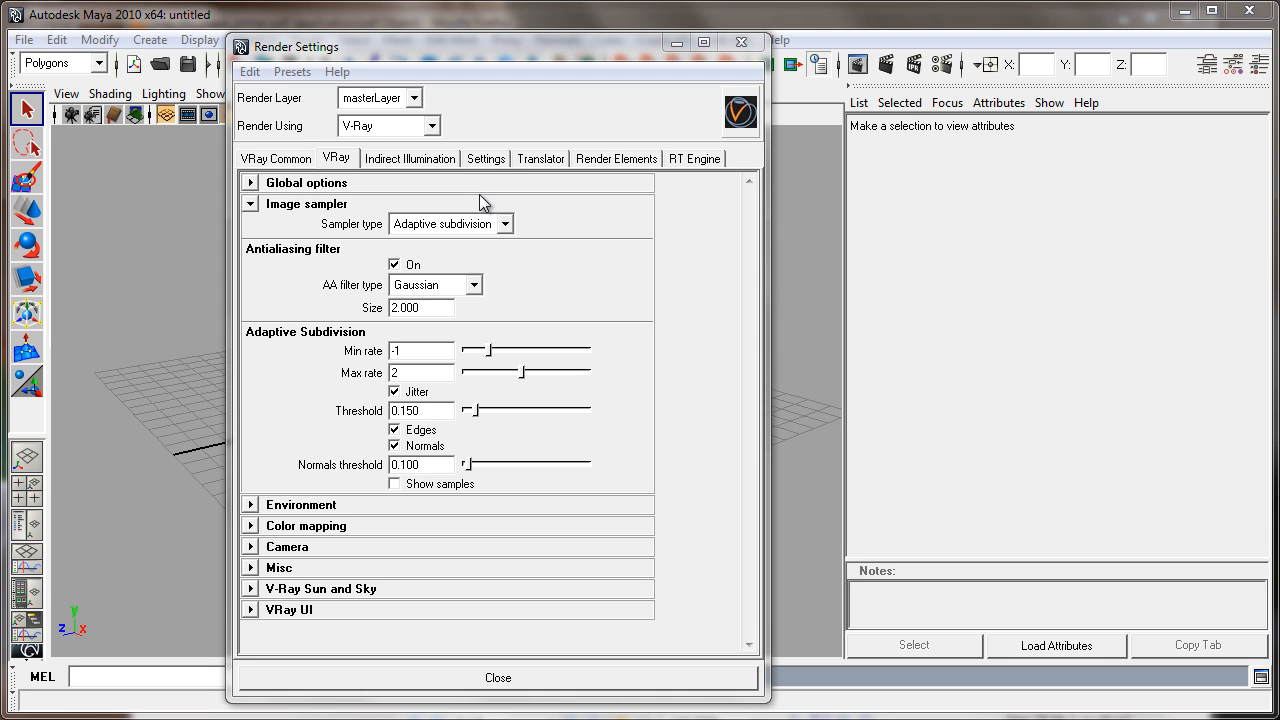
mouse_move(518, 247)
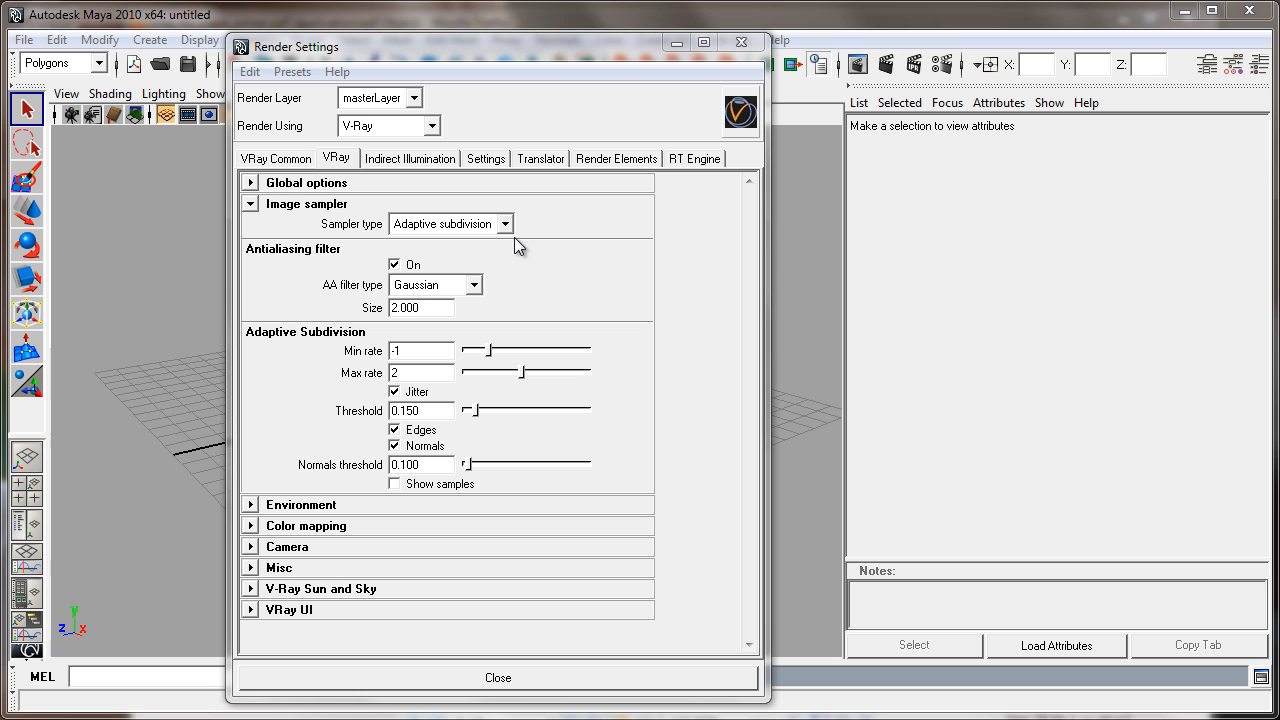
mouse_move(585, 231)
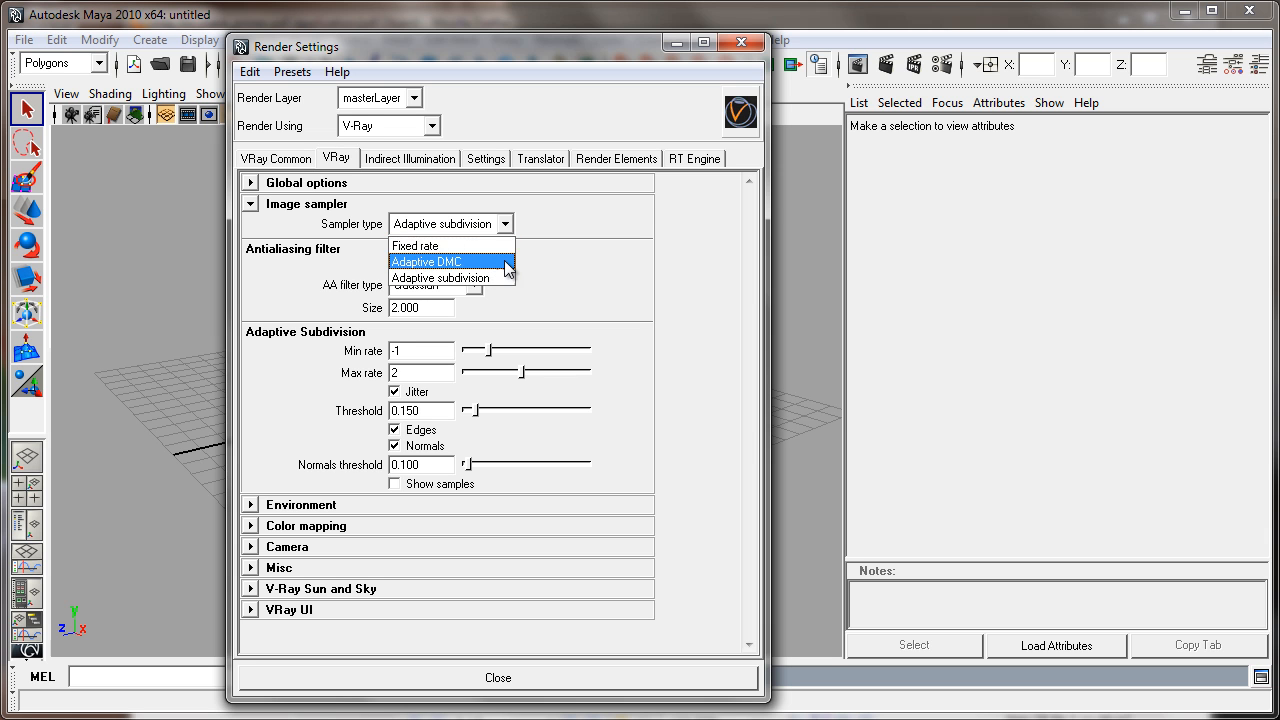
mouse_move(470, 272)
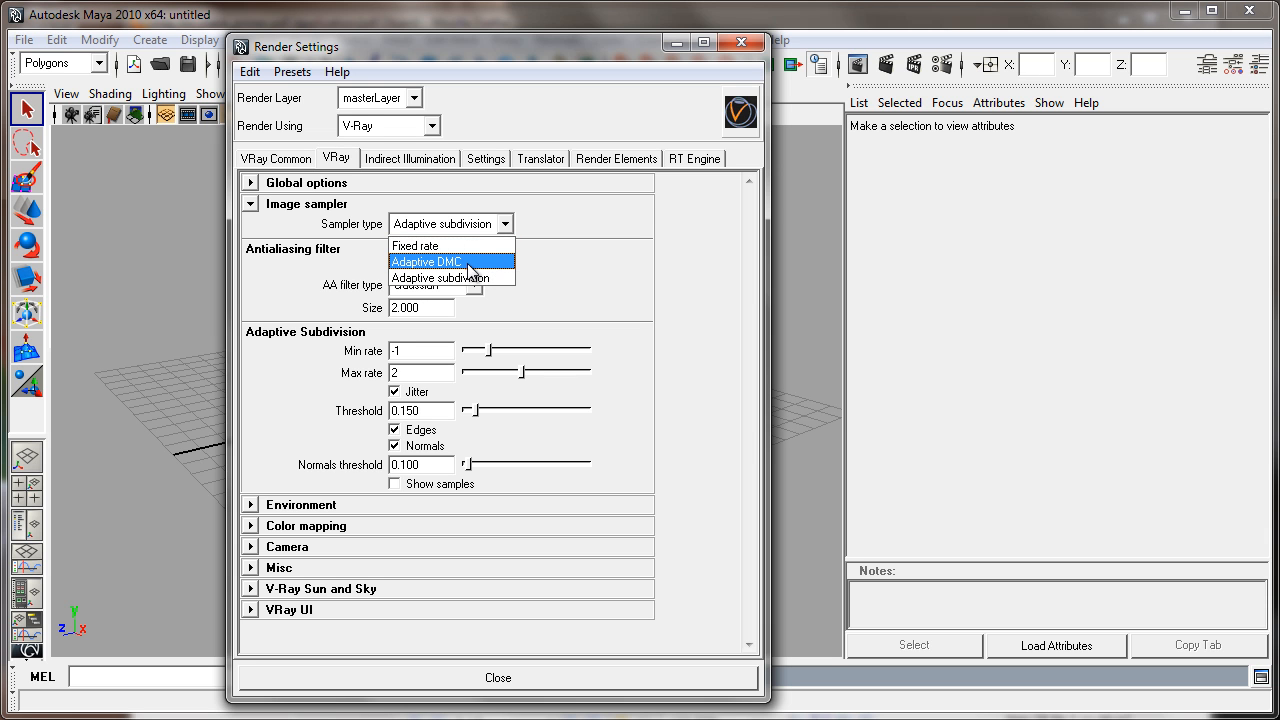
- Set the V-Ray image sampler type to Adaptive DMC
click(425, 261)
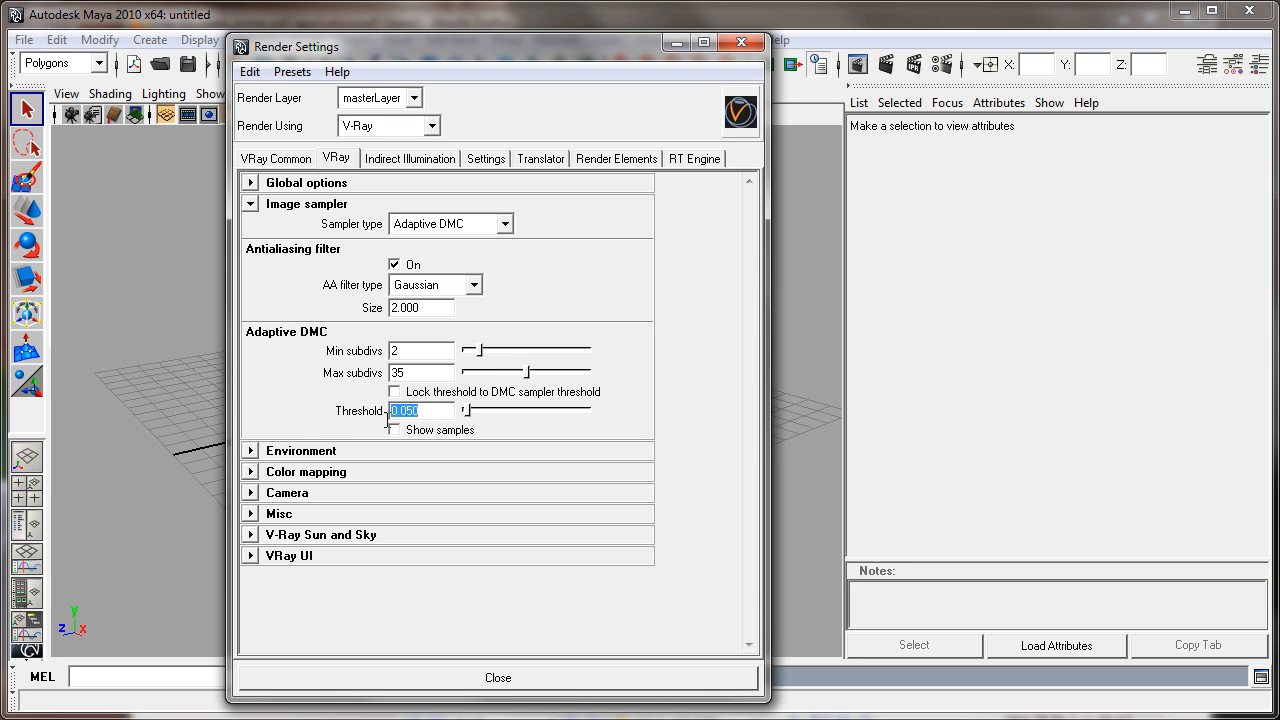
mouse_move(389, 425)
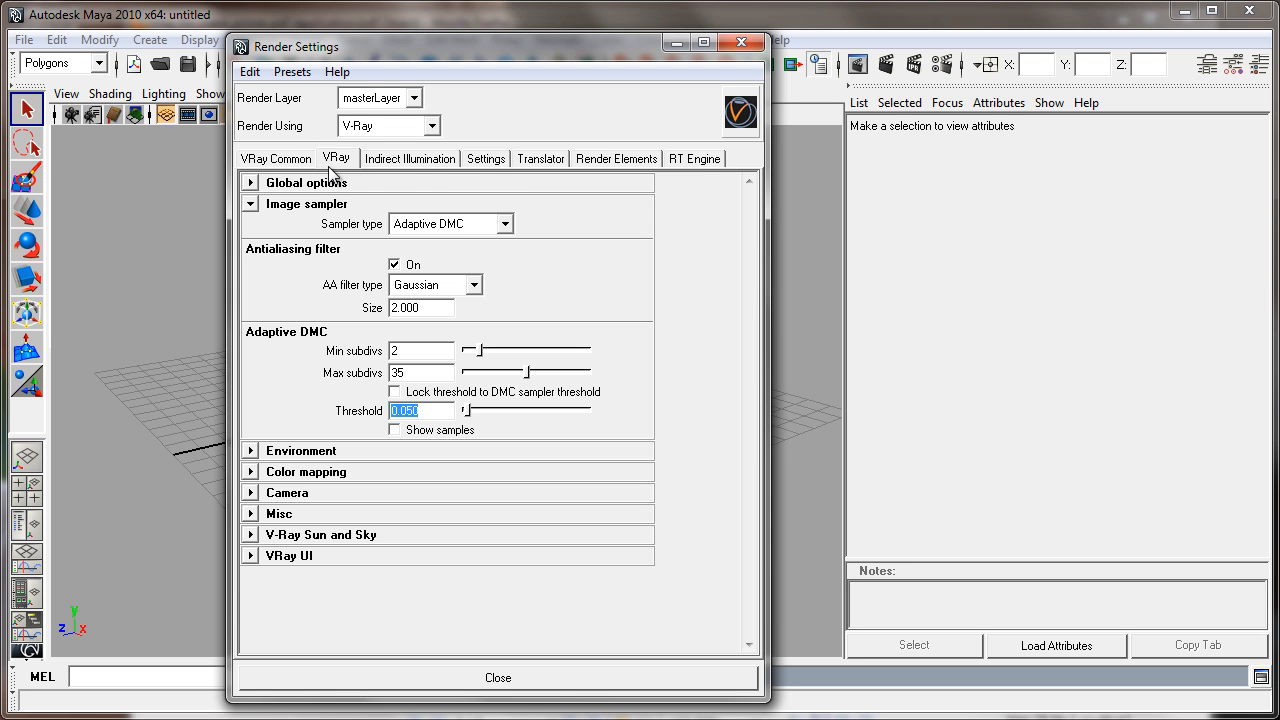
mouse_move(479, 188)
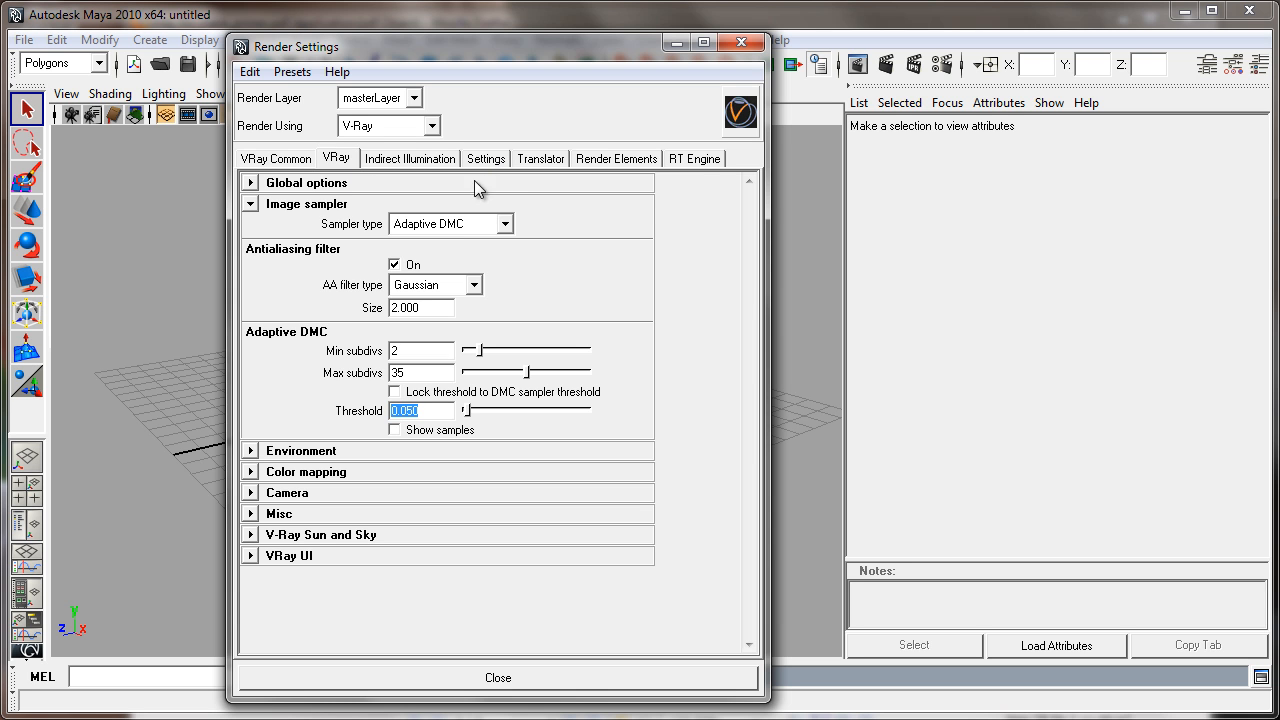
- Set the DMC sampler's adaptive amount slider to 1.000
click(486, 158)
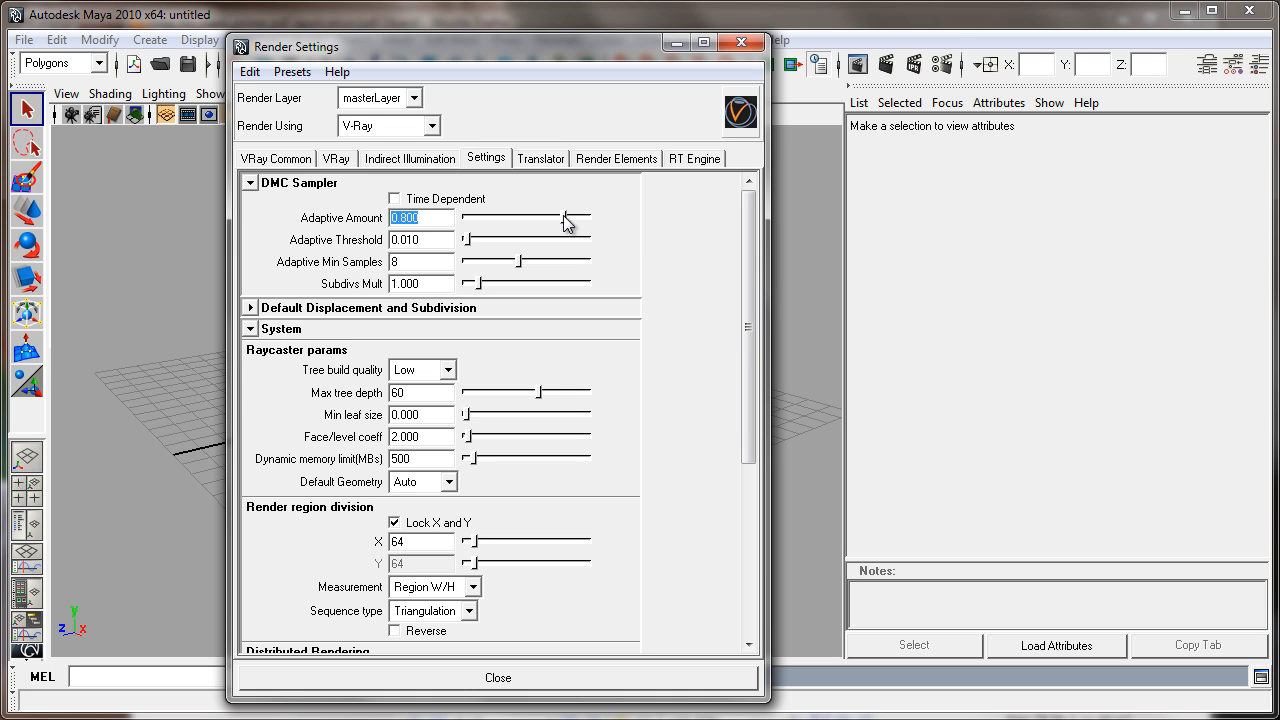
drag(568, 218, 490, 218)
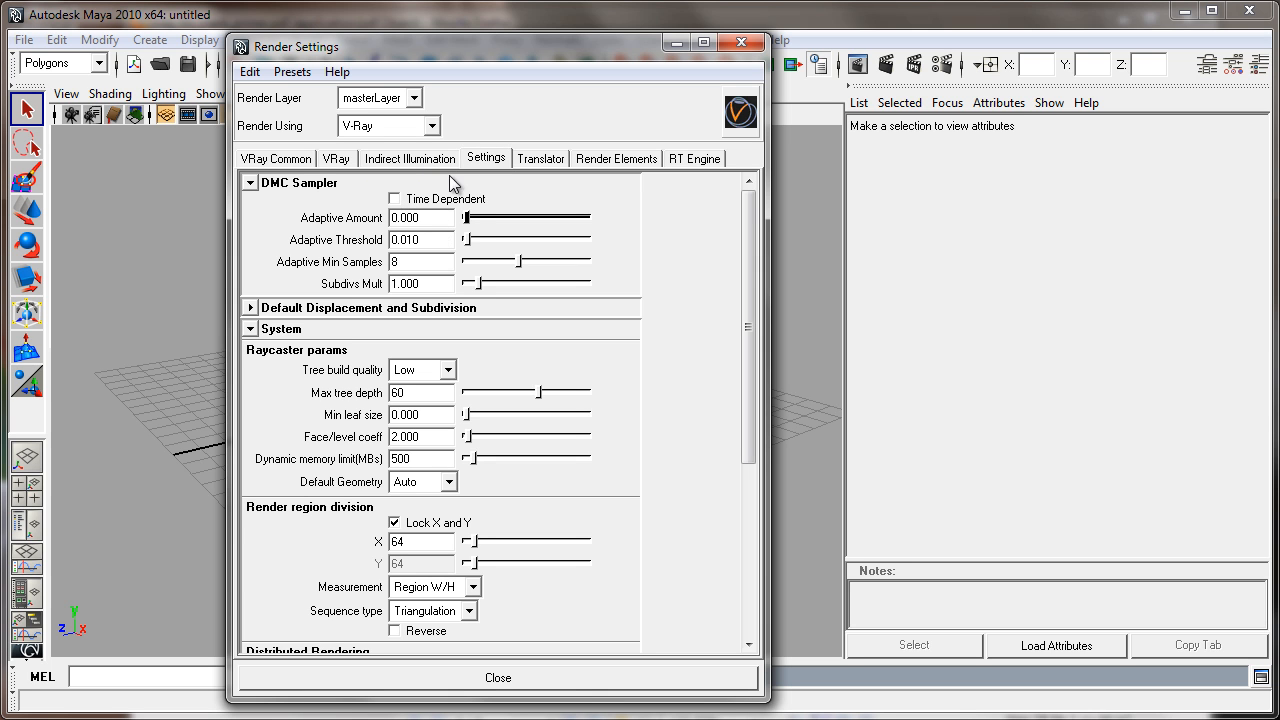
mouse_move(470, 225)
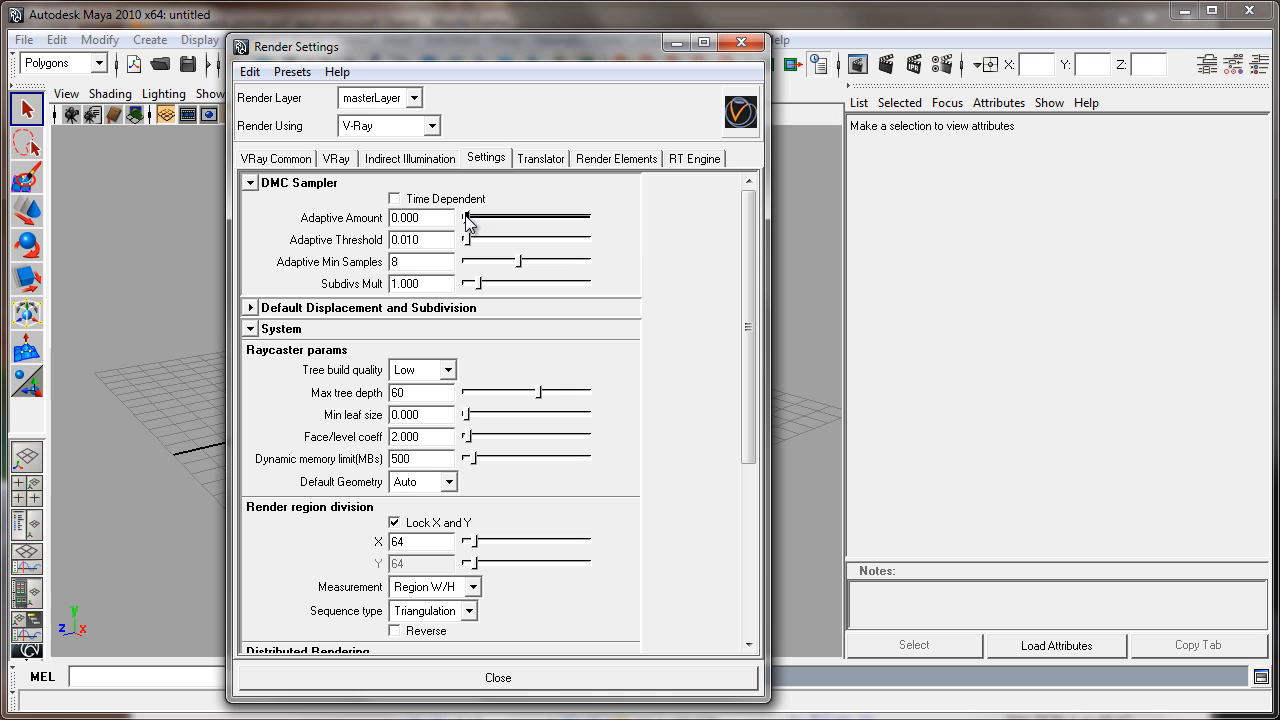
mouse_move(470, 215)
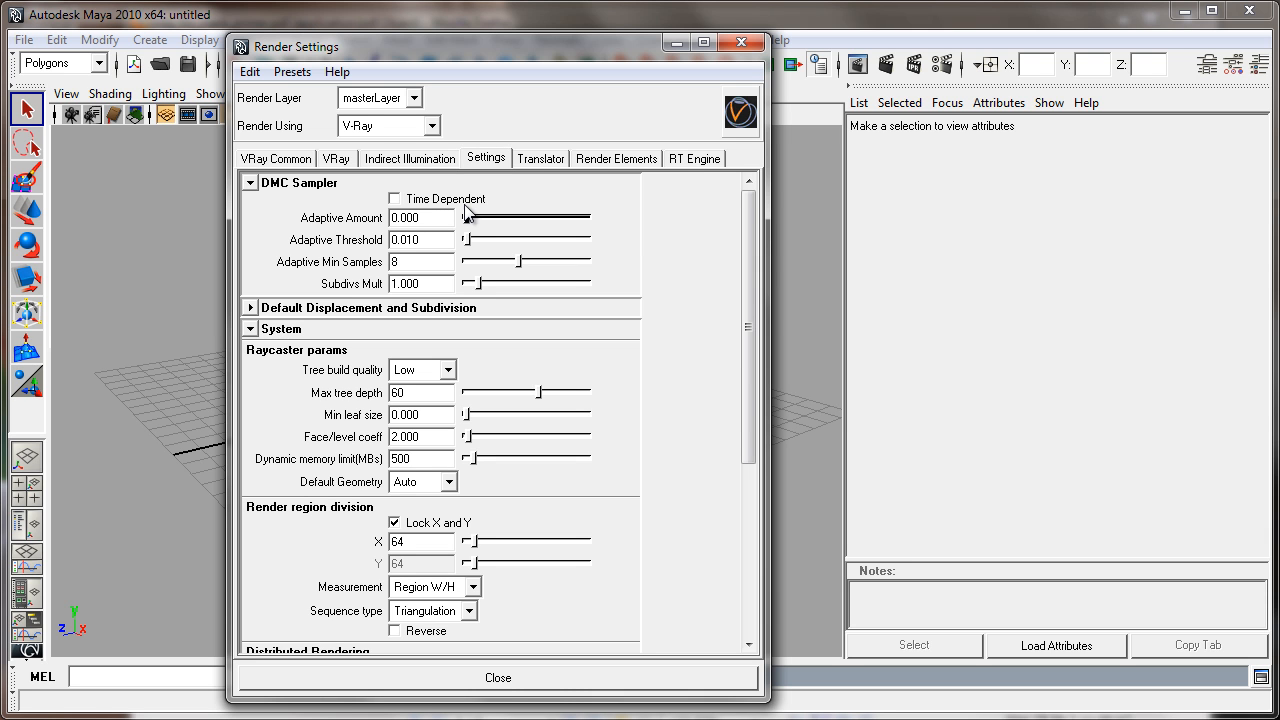
mouse_move(470, 225)
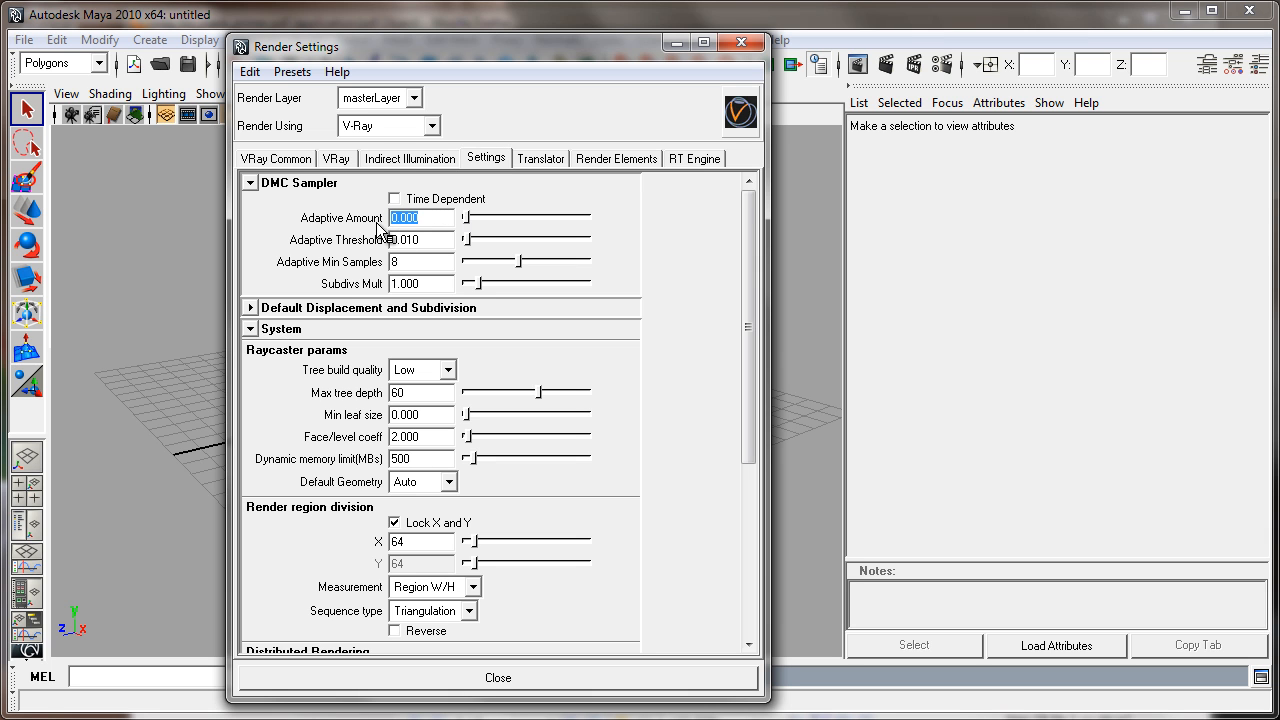
mouse_move(470, 225)
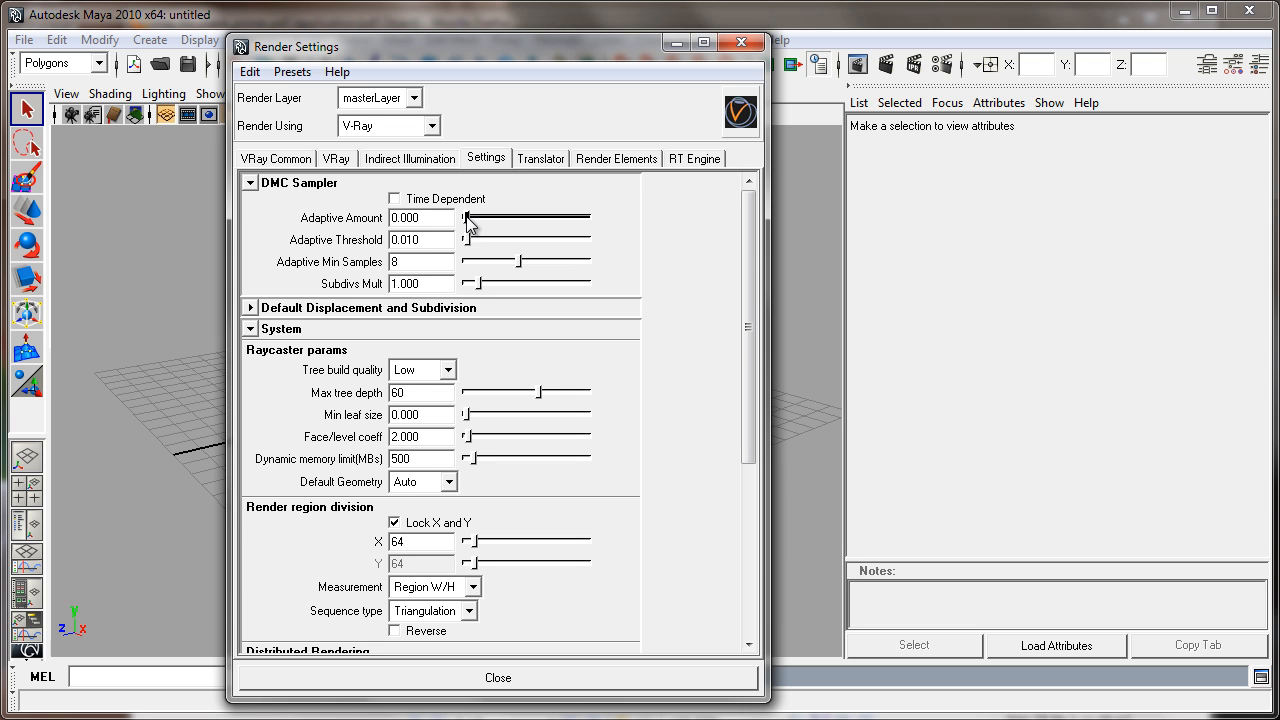
drag(465, 218, 588, 218)
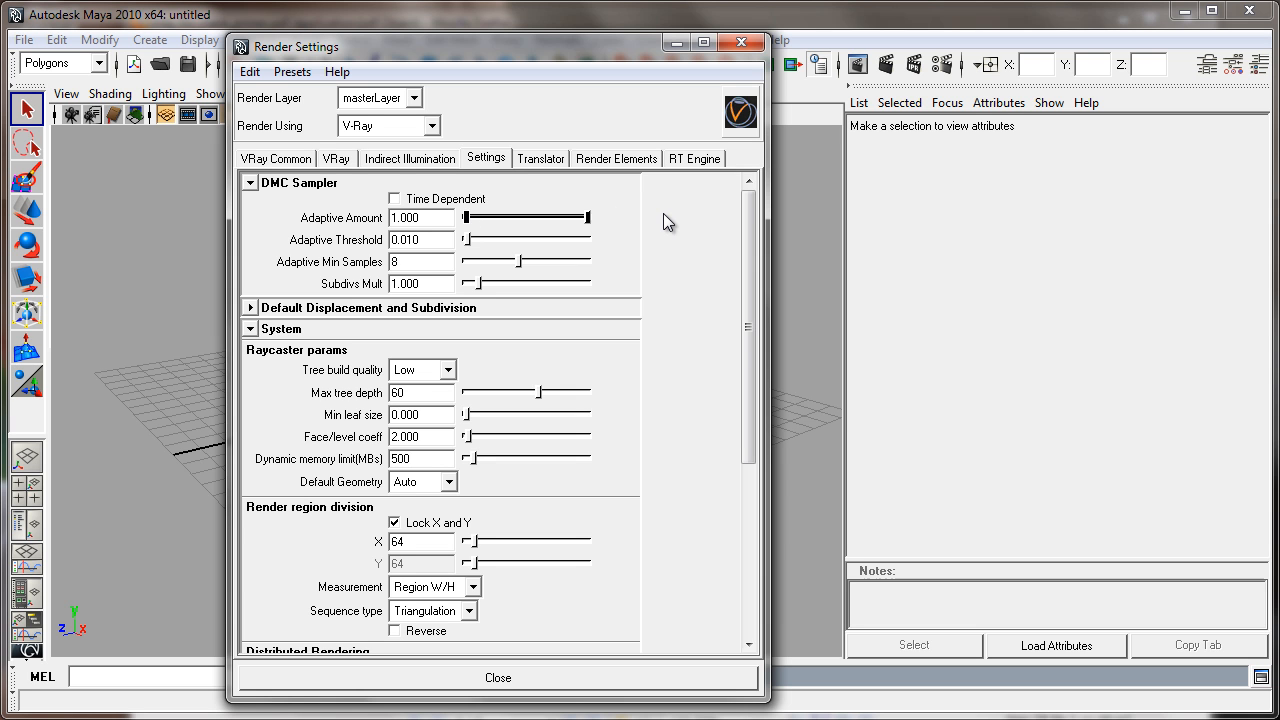
- Keep adaptive threshold at 0.010 and enable Time Dependent sampling
click(335, 158)
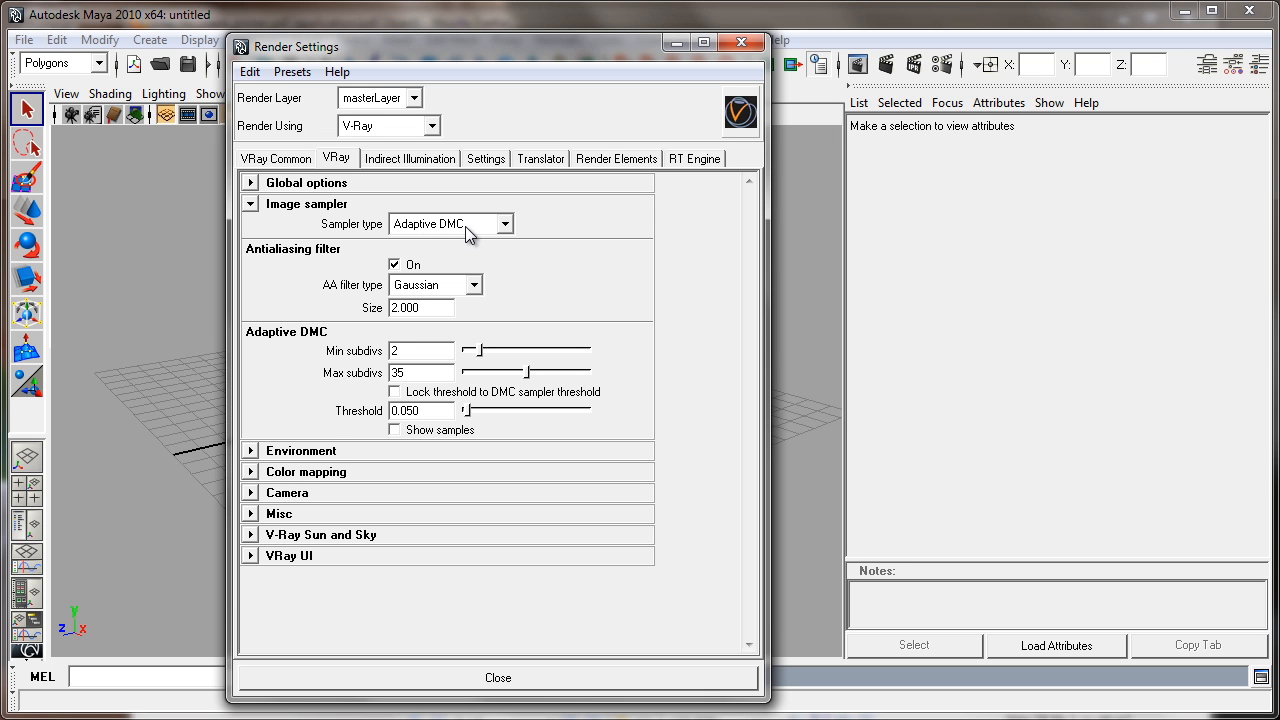
click(486, 158)
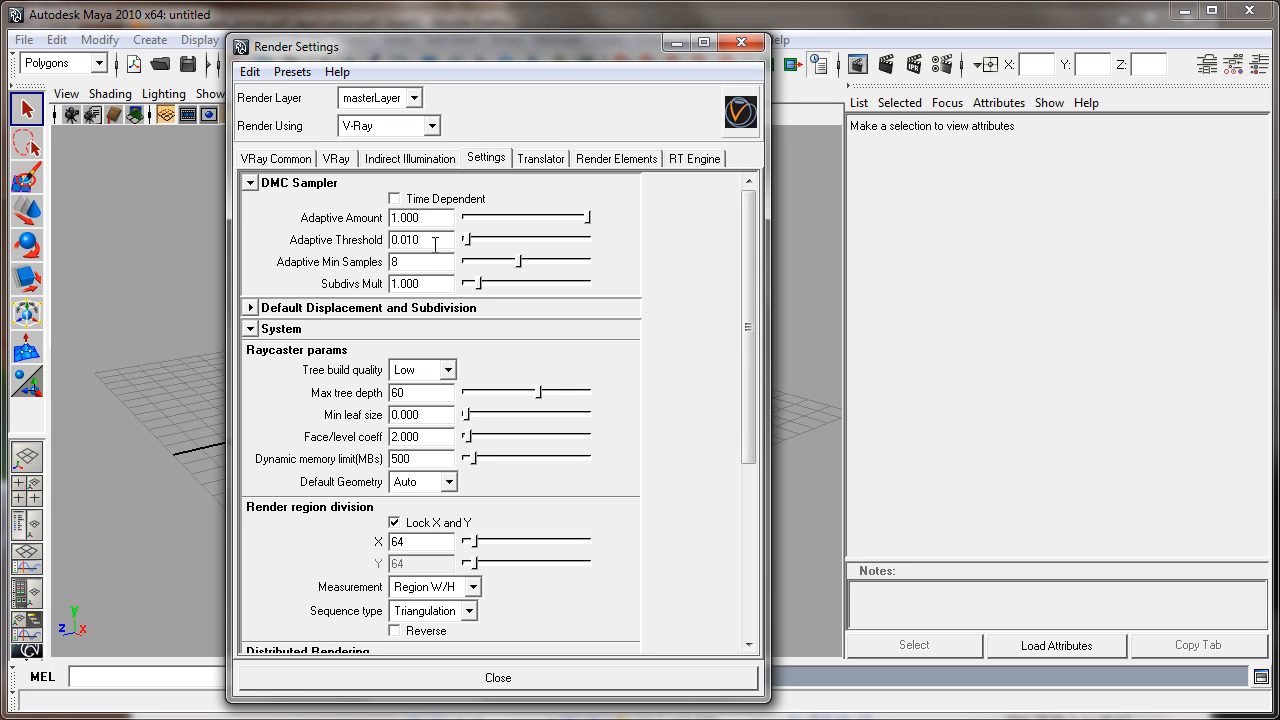
double_click(410, 240)
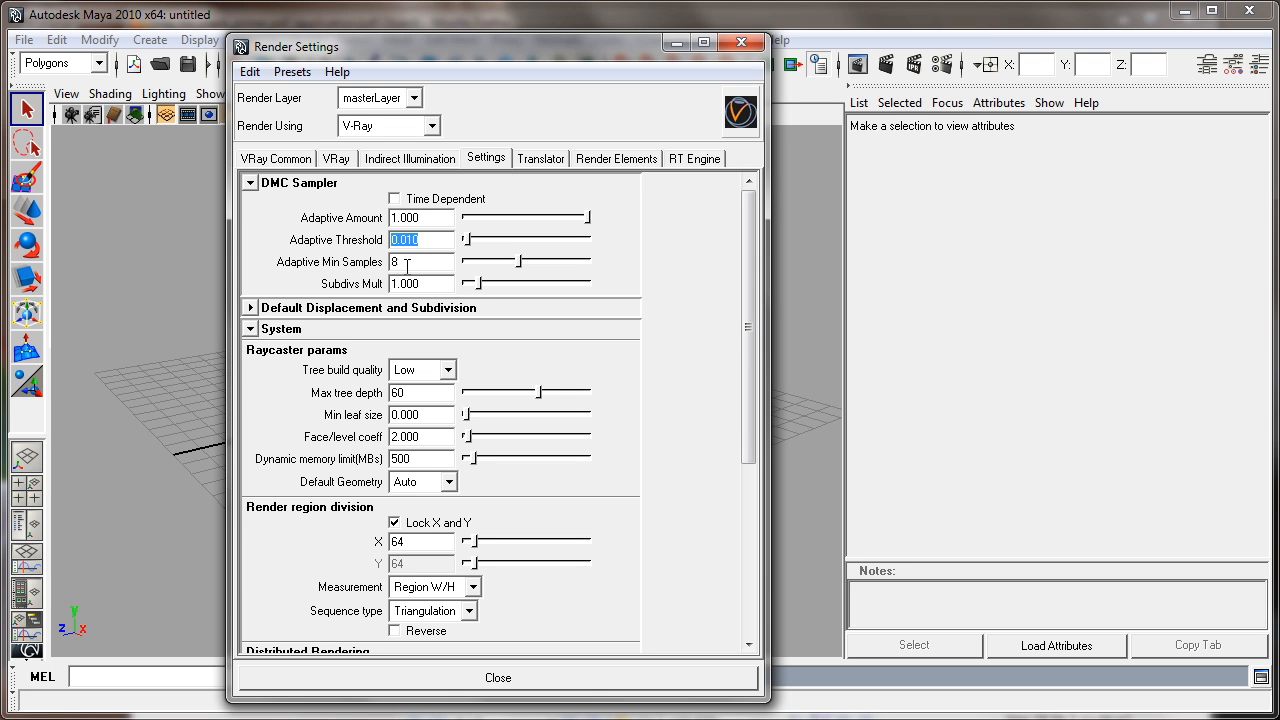
click(420, 261)
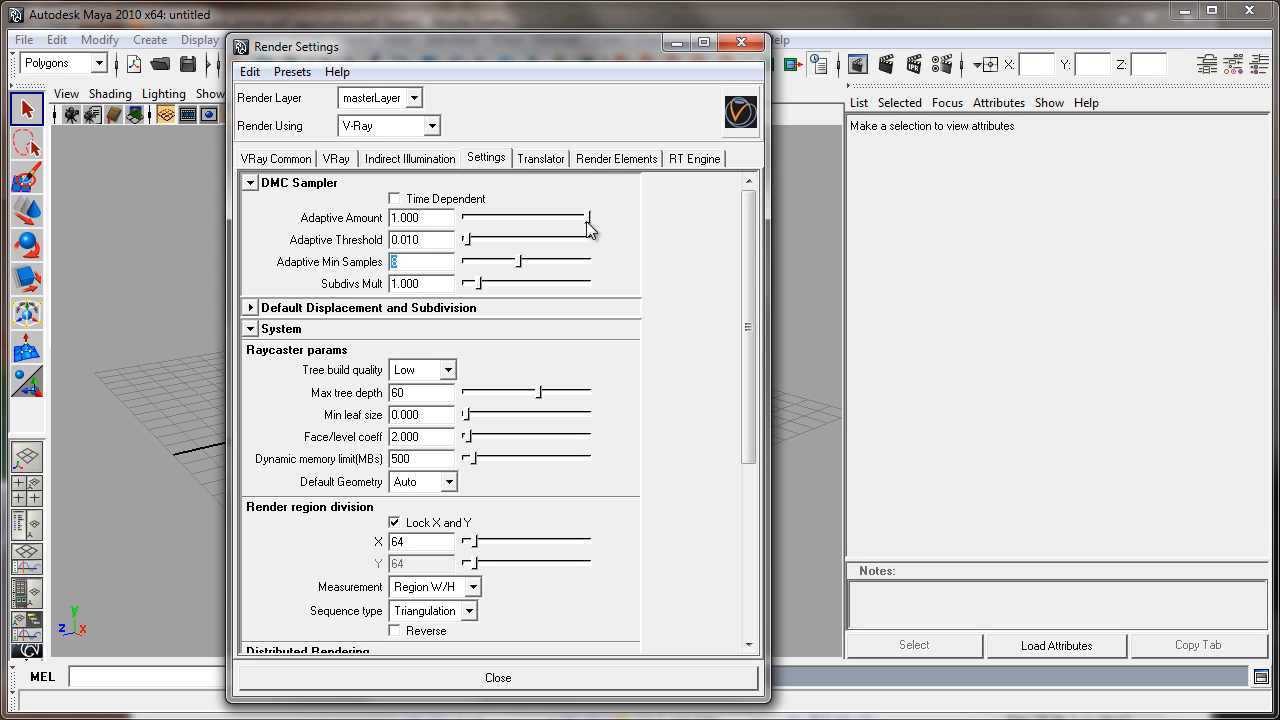
click(336, 158)
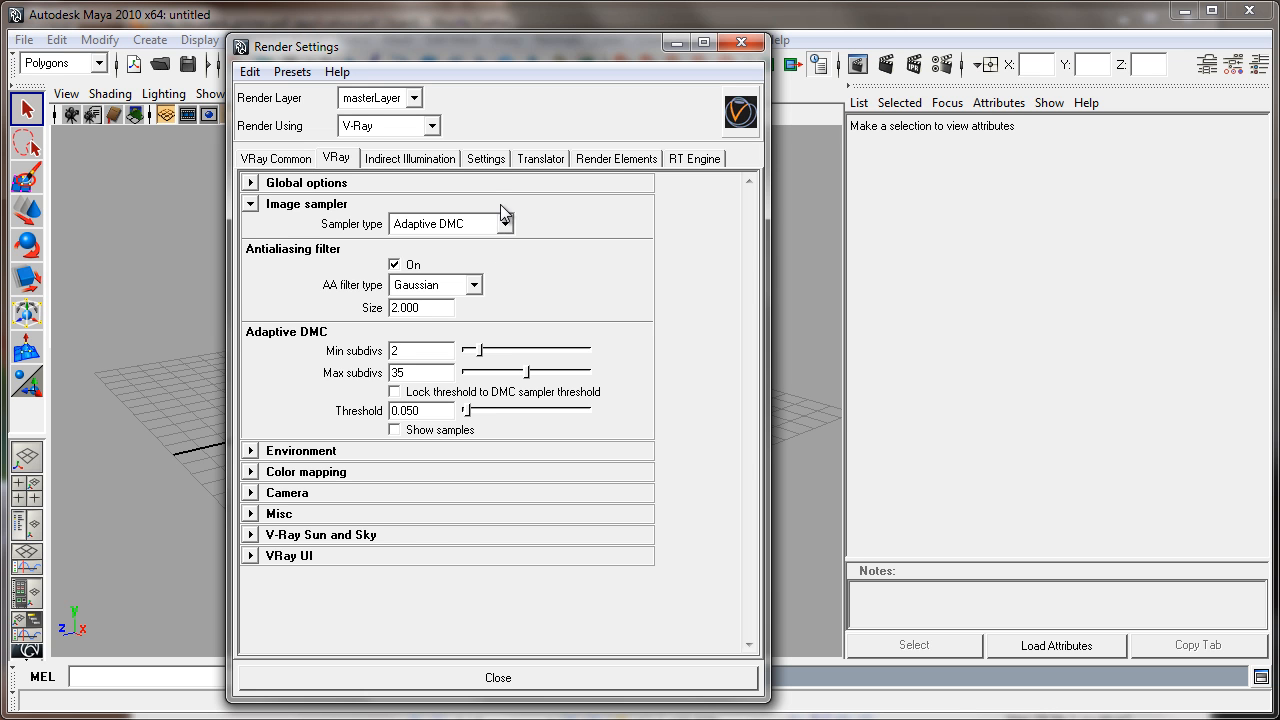
click(486, 158)
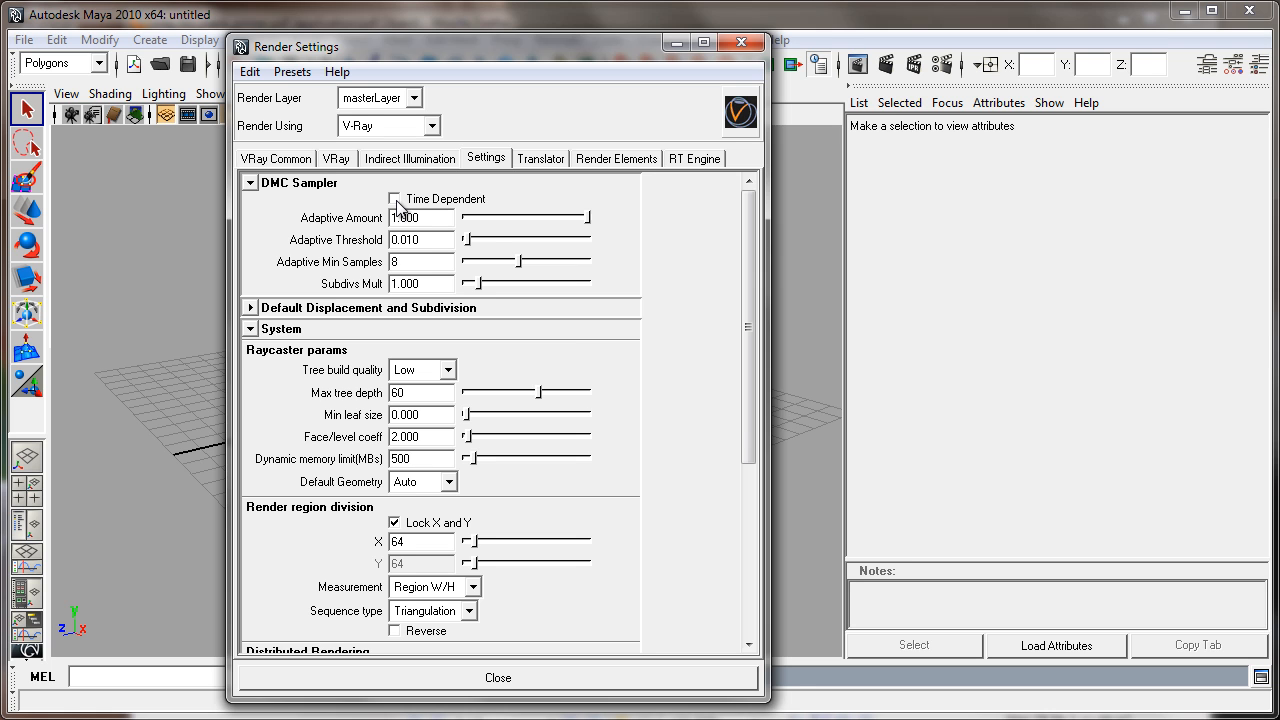
click(395, 198)
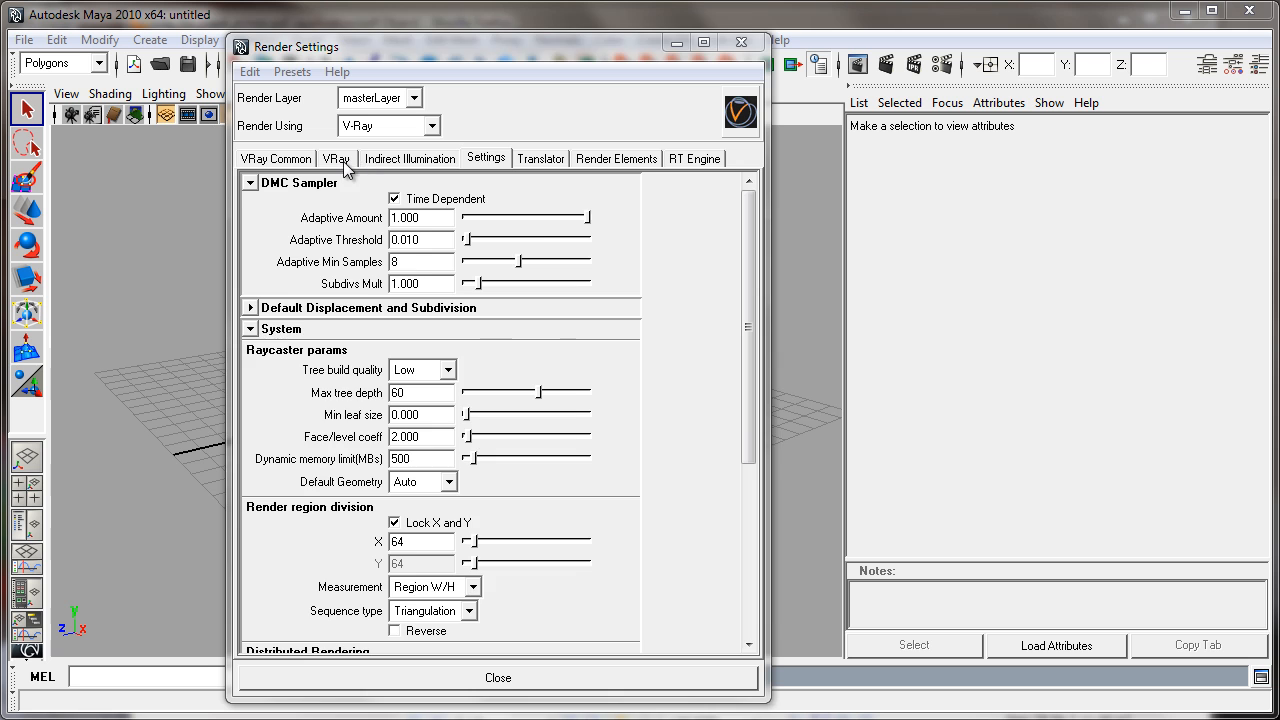
click(336, 158)
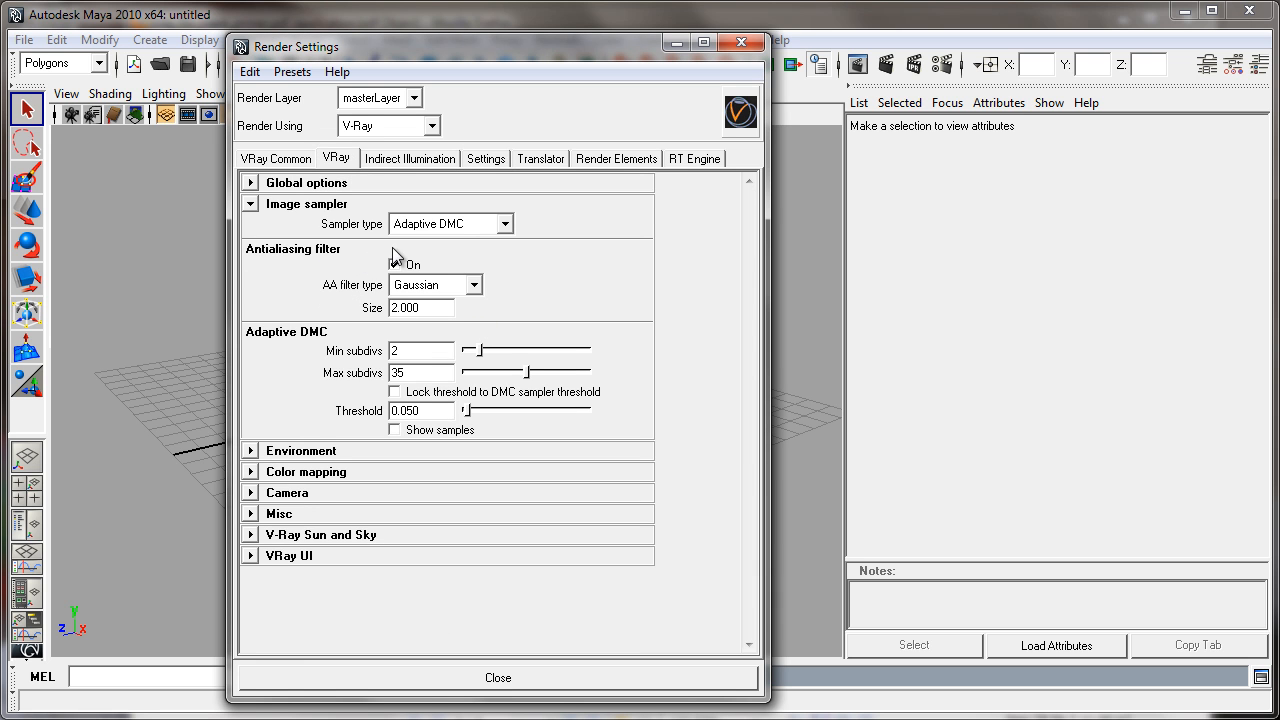
click(394, 264)
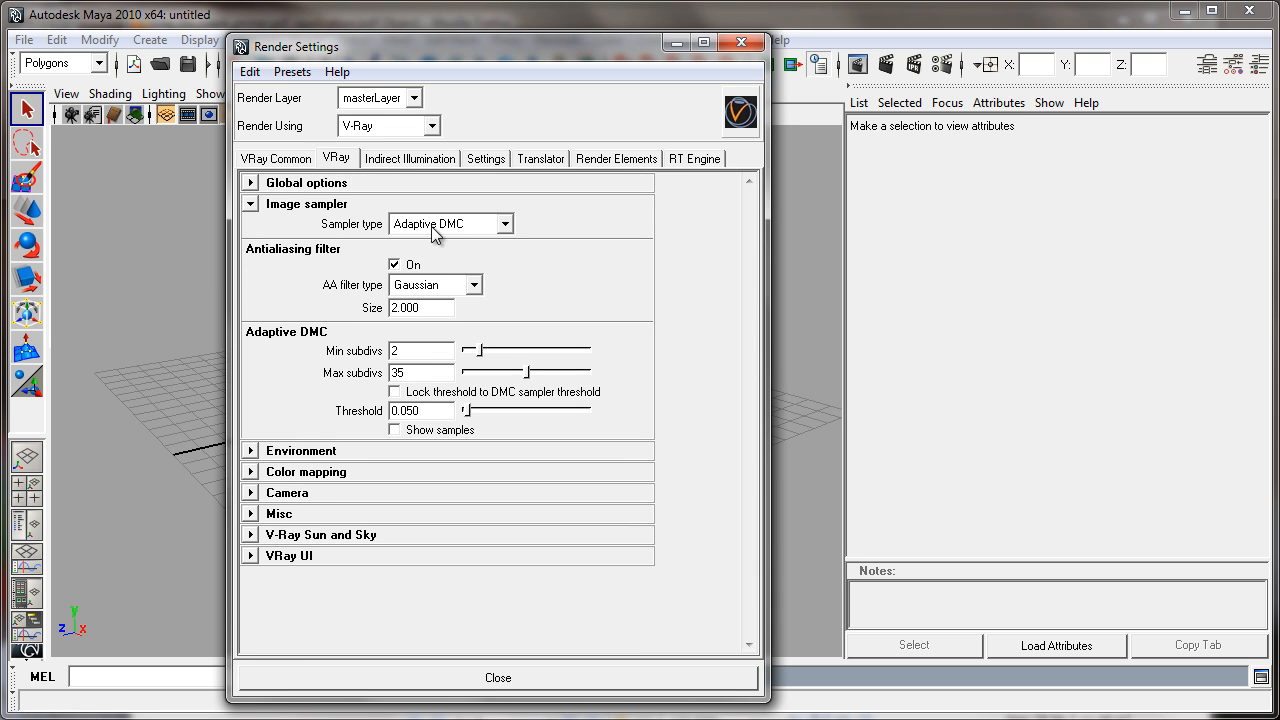
mouse_move(390, 298)
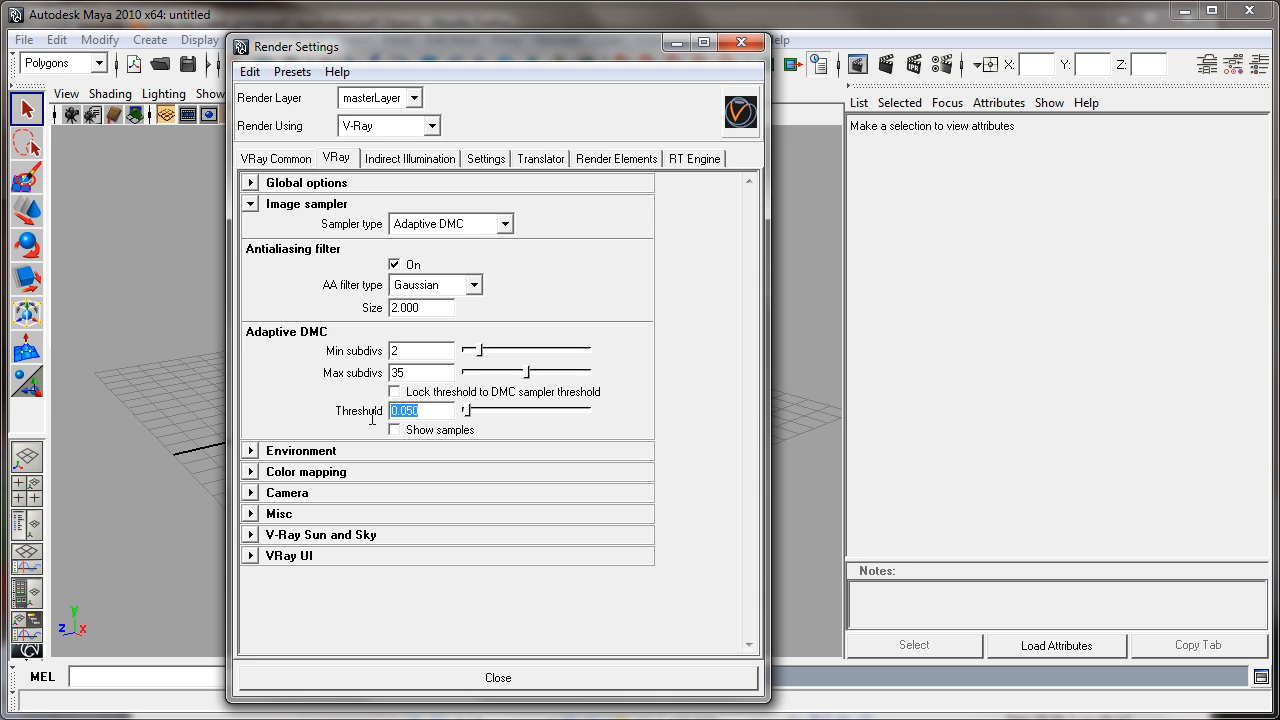
mouse_move(373, 423)
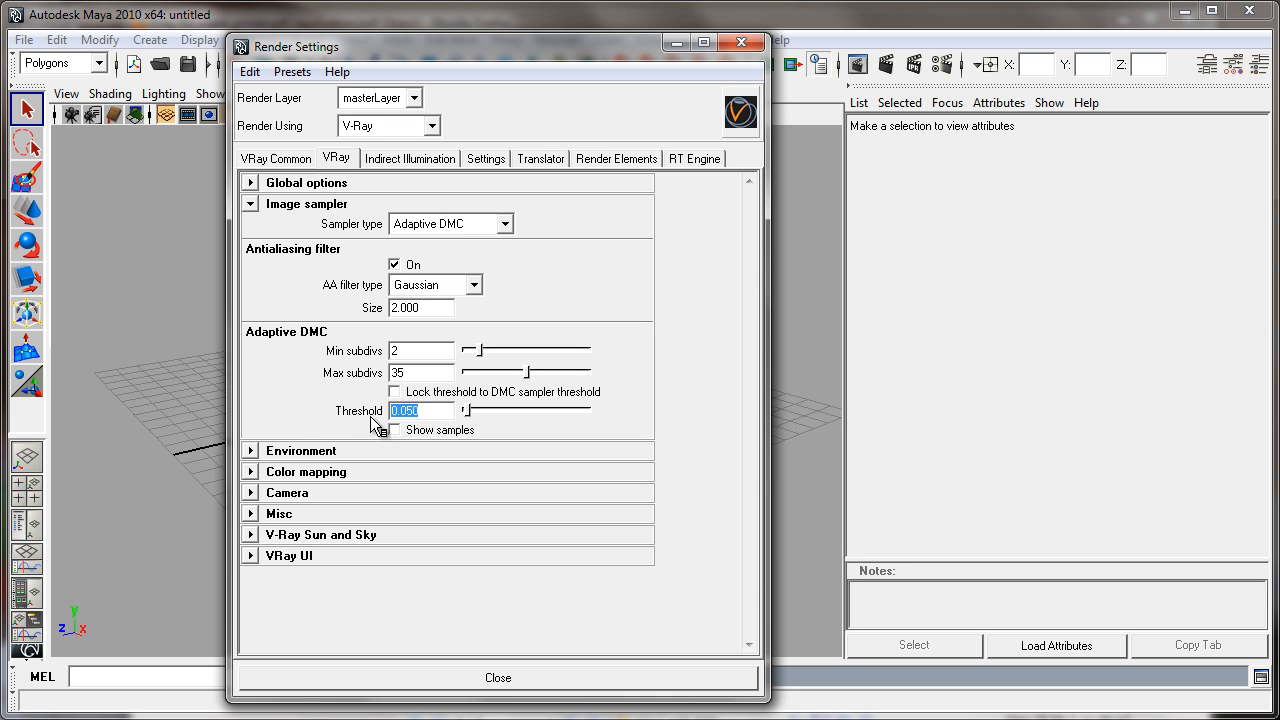
mouse_move(405, 280)
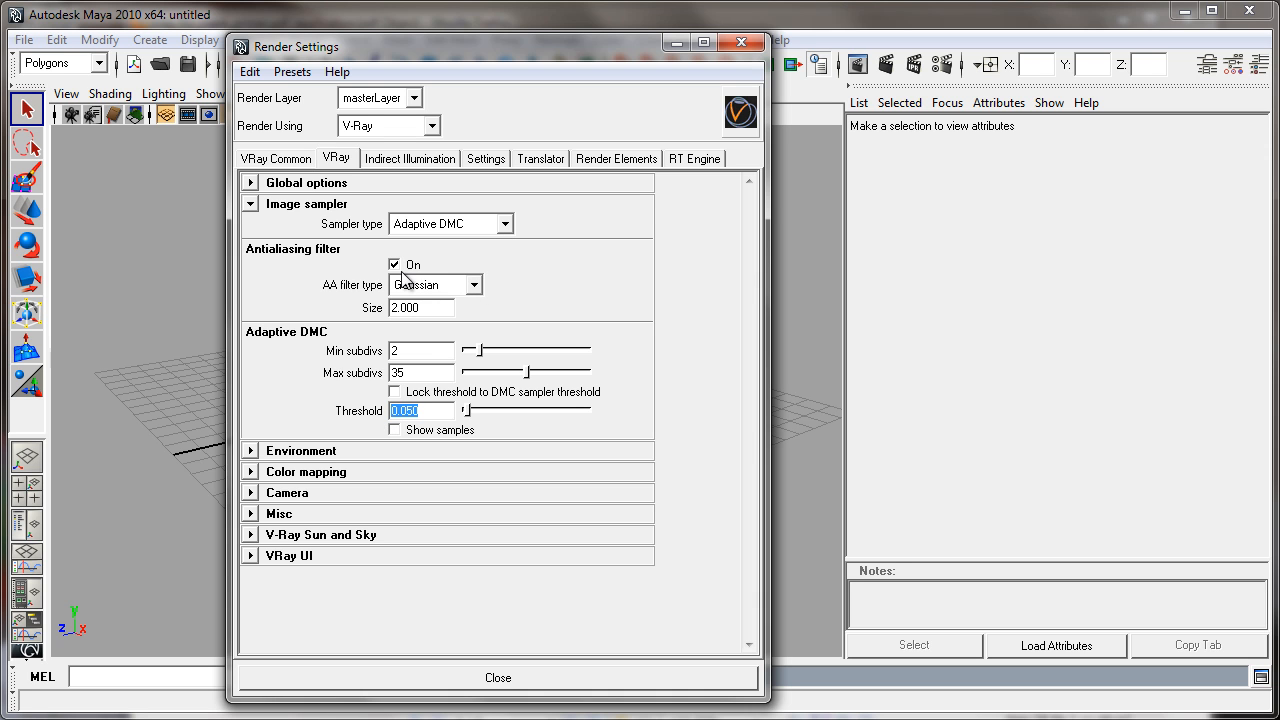
mouse_move(335, 300)
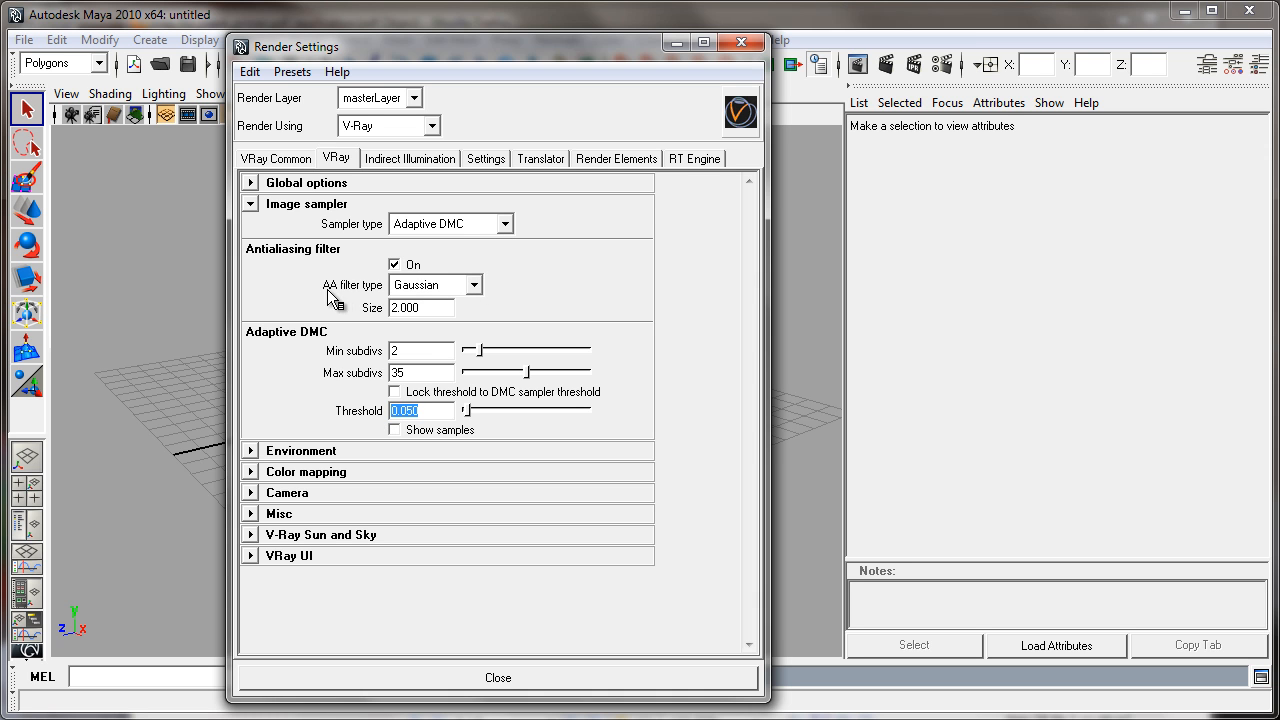
mouse_move(478, 300)
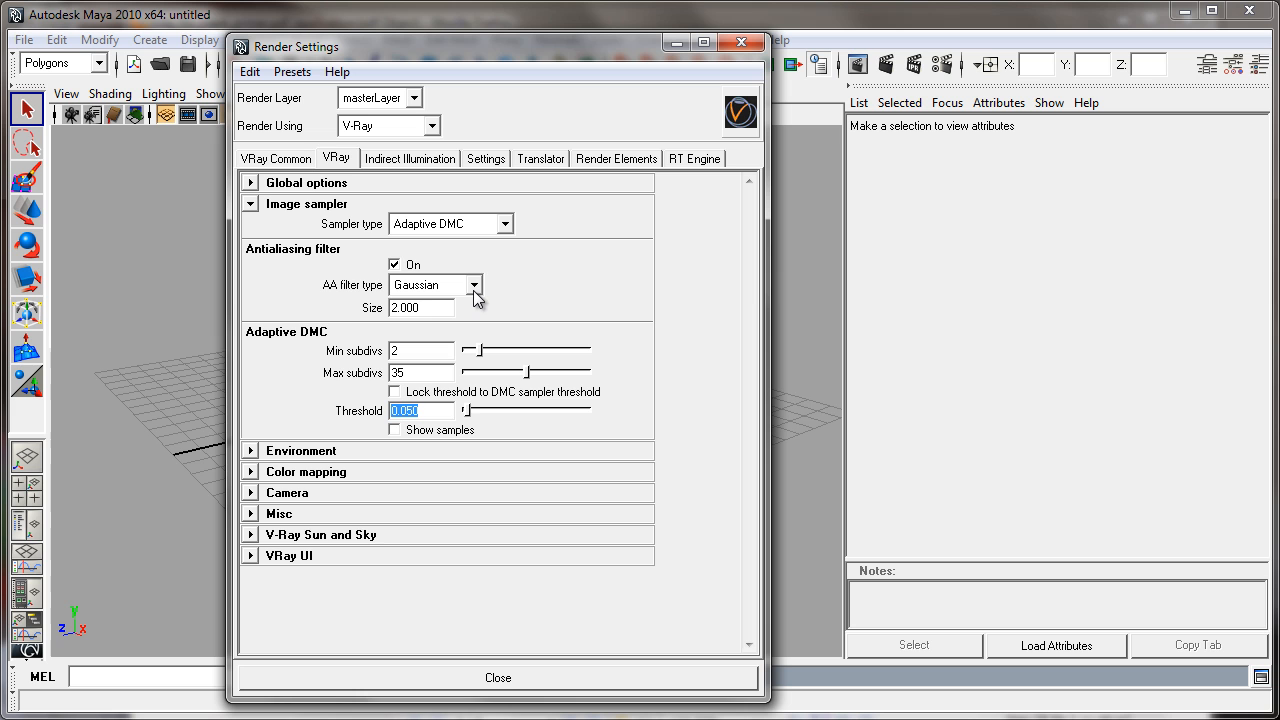
click(474, 285)
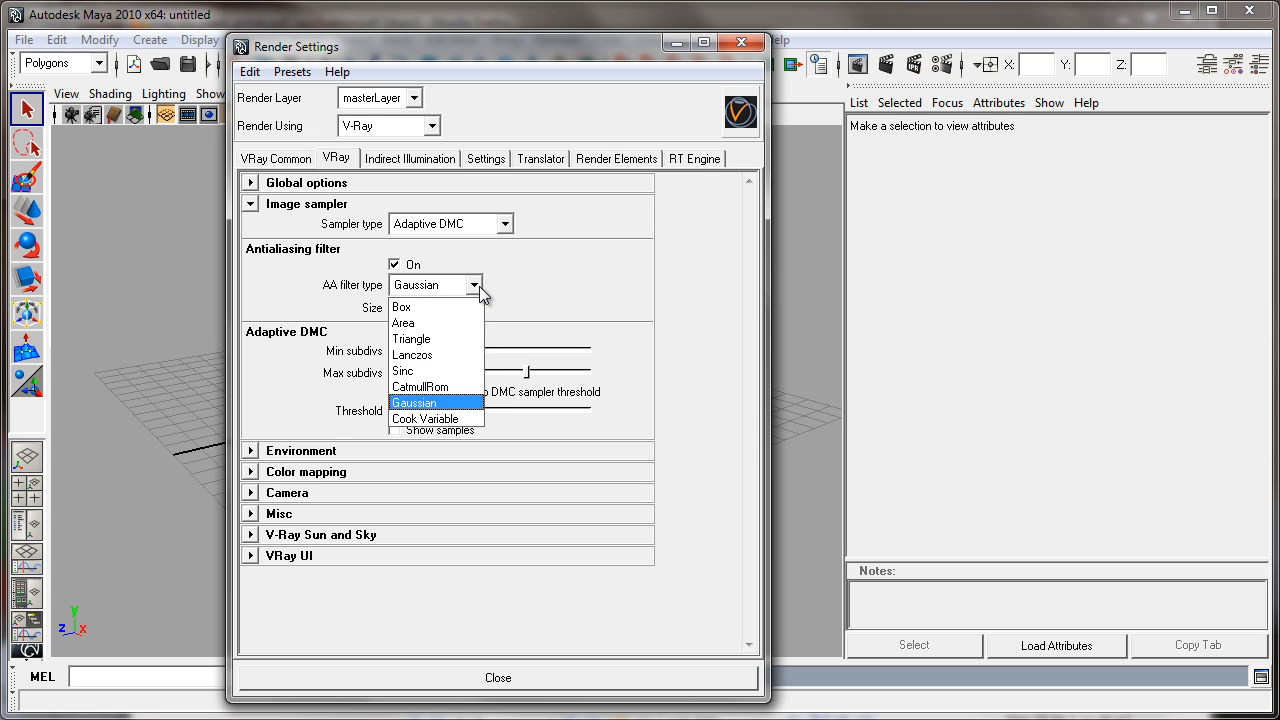
mouse_move(435, 387)
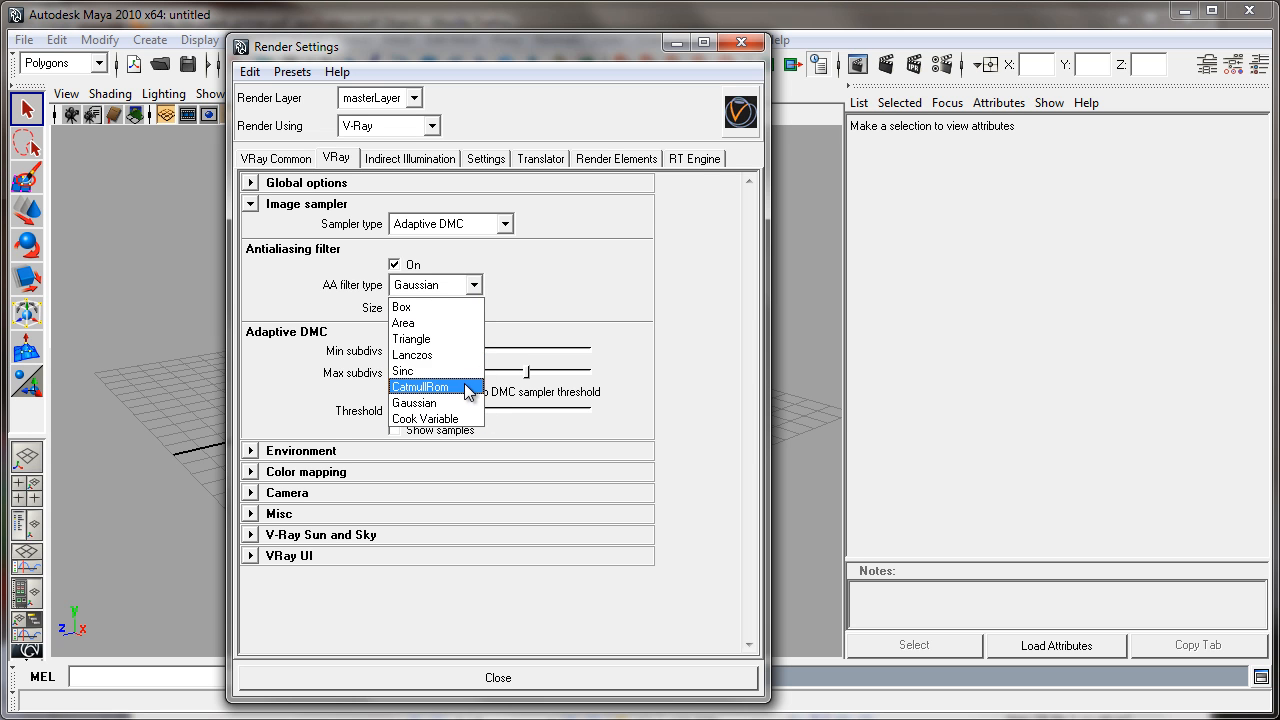
mouse_move(460, 355)
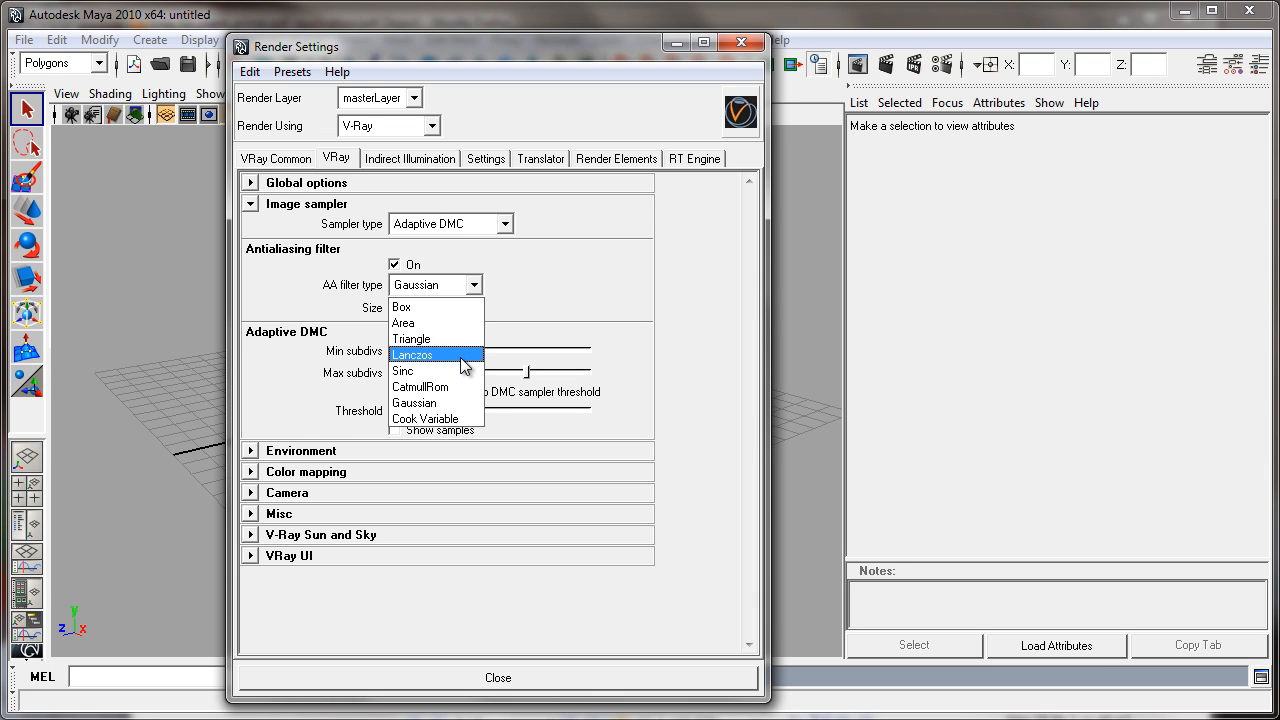
mouse_move(435, 402)
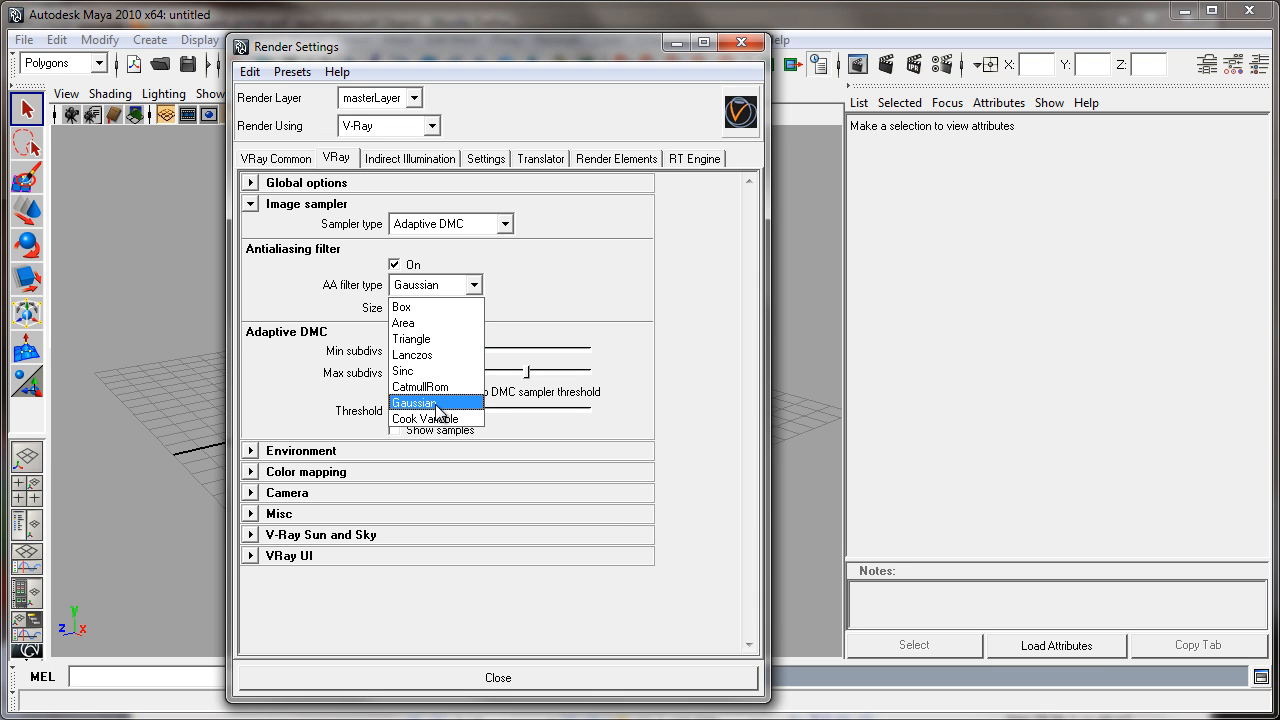
click(414, 402)
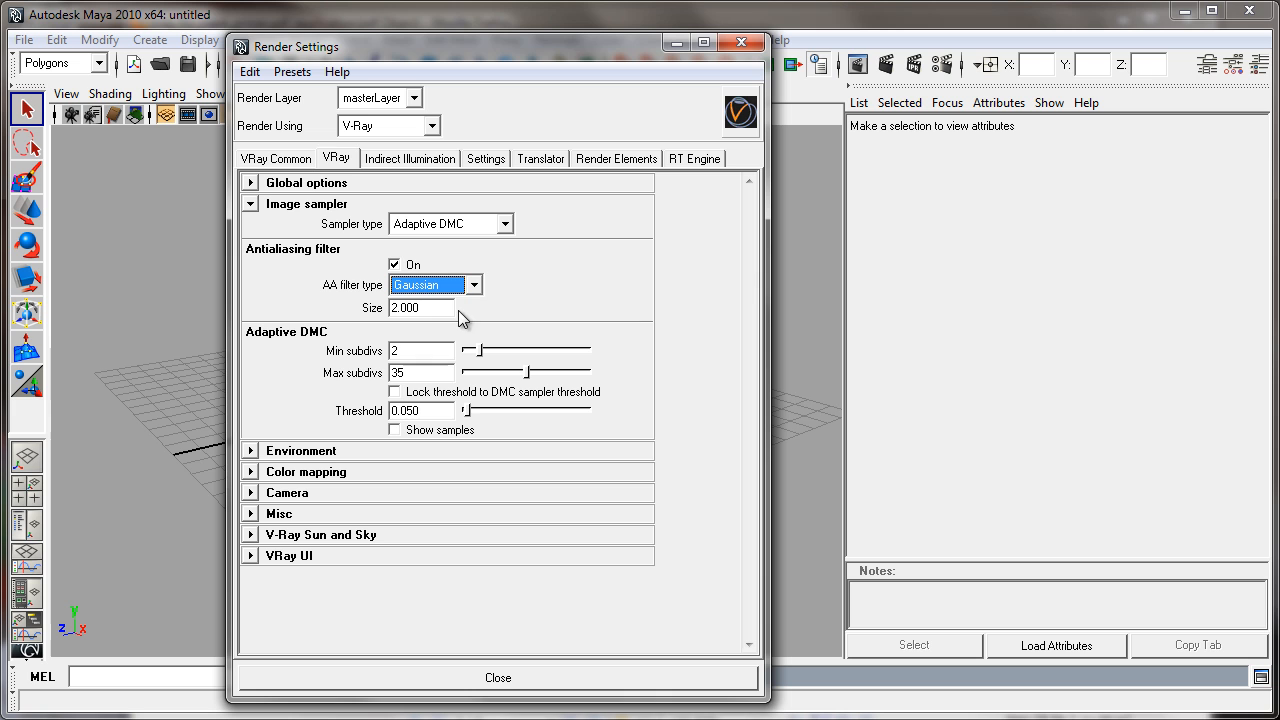
mouse_move(400, 334)
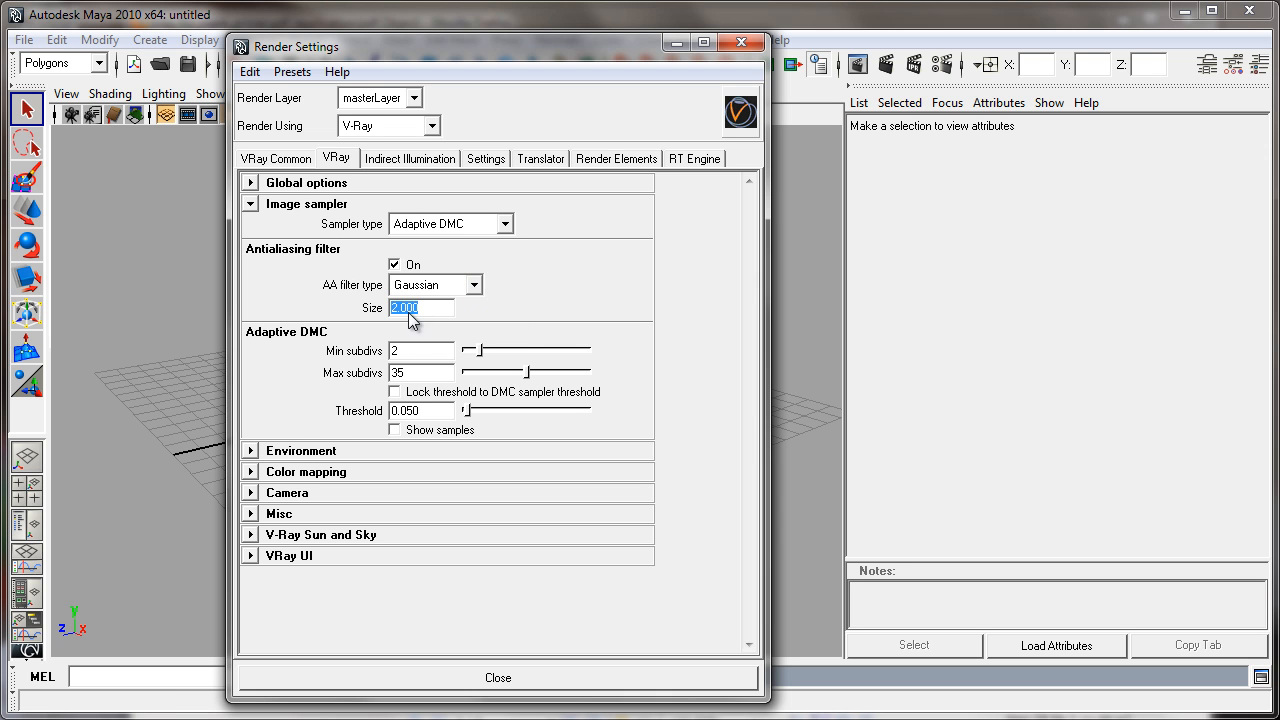
mouse_move(446, 329)
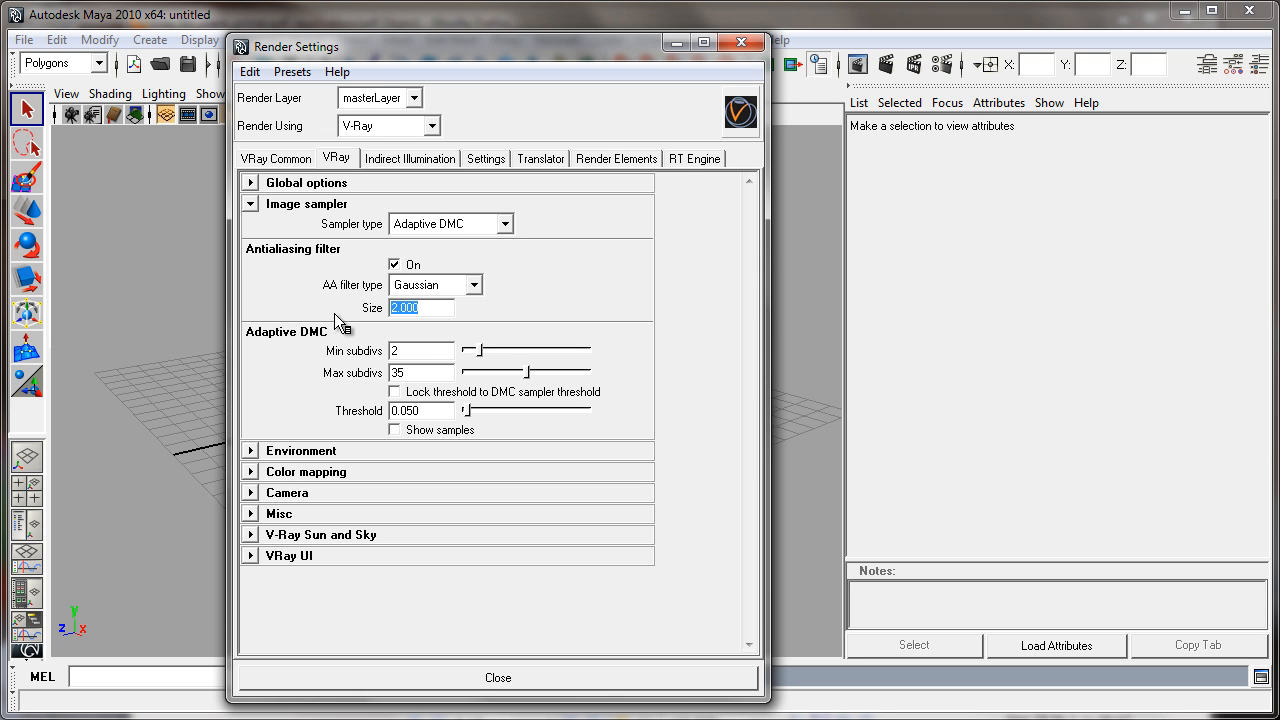
mouse_move(443, 500)
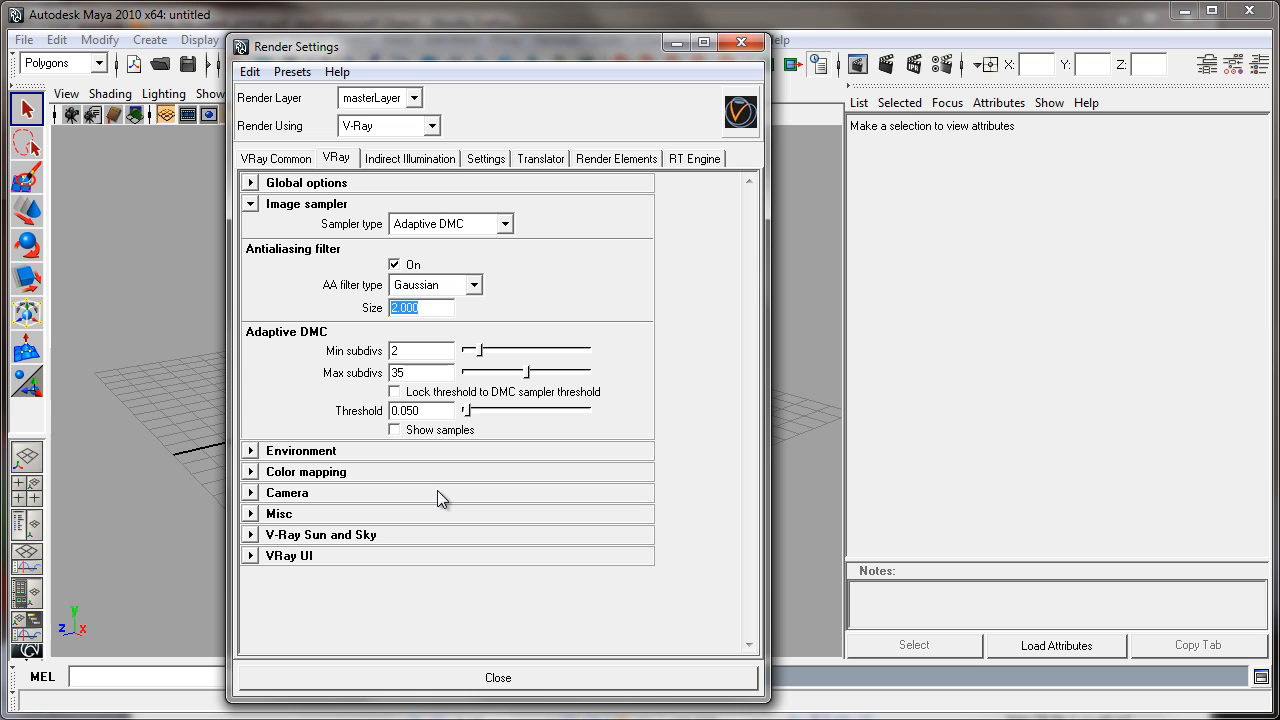
mouse_move(473, 391)
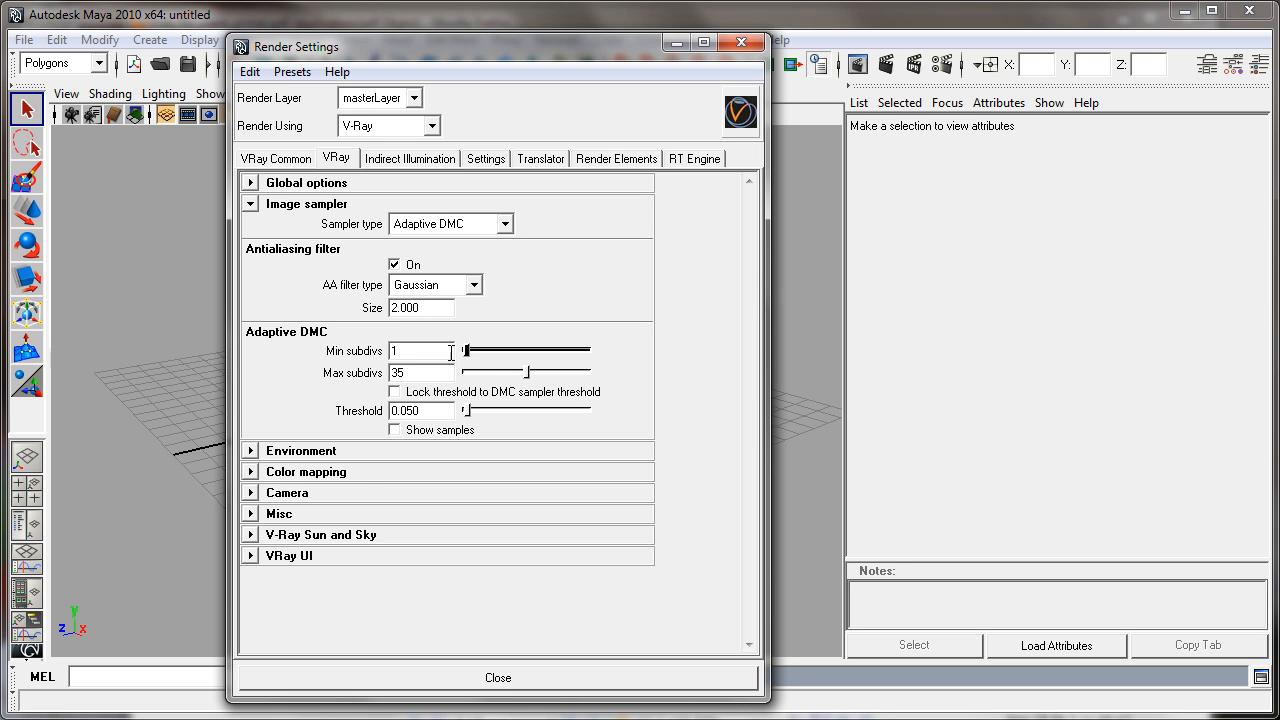
click(420, 351)
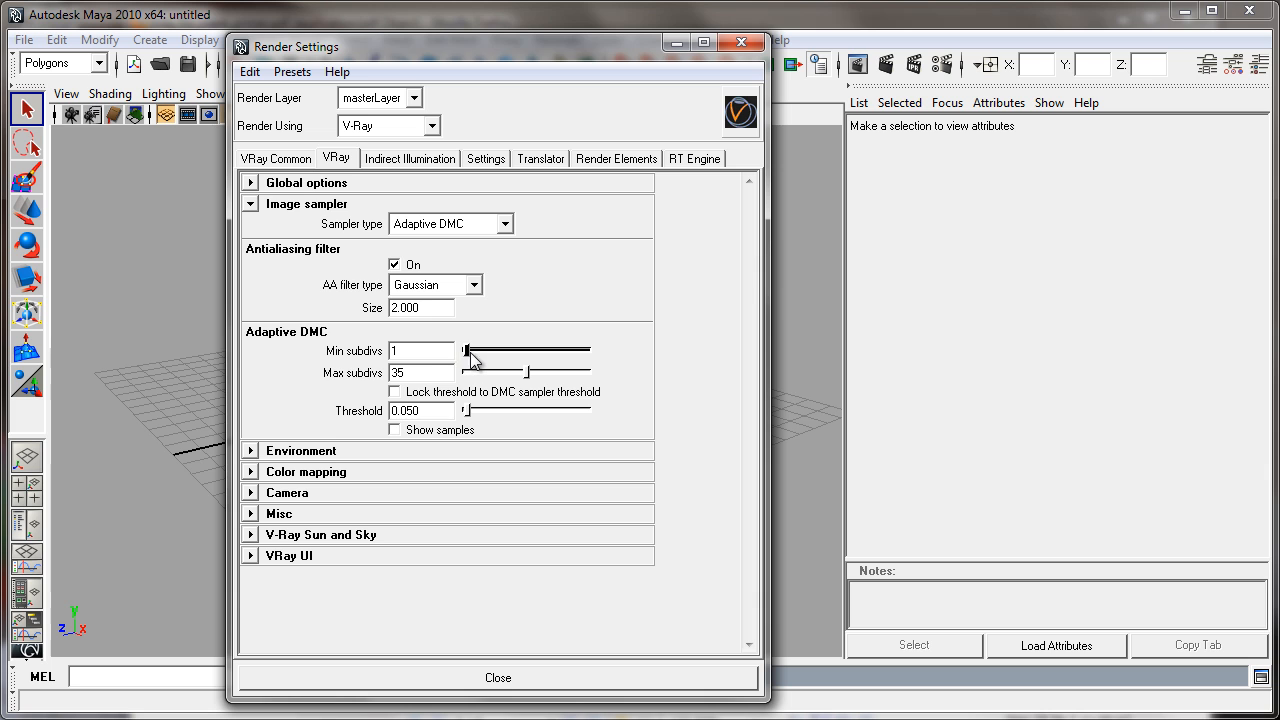
mouse_move(470, 361)
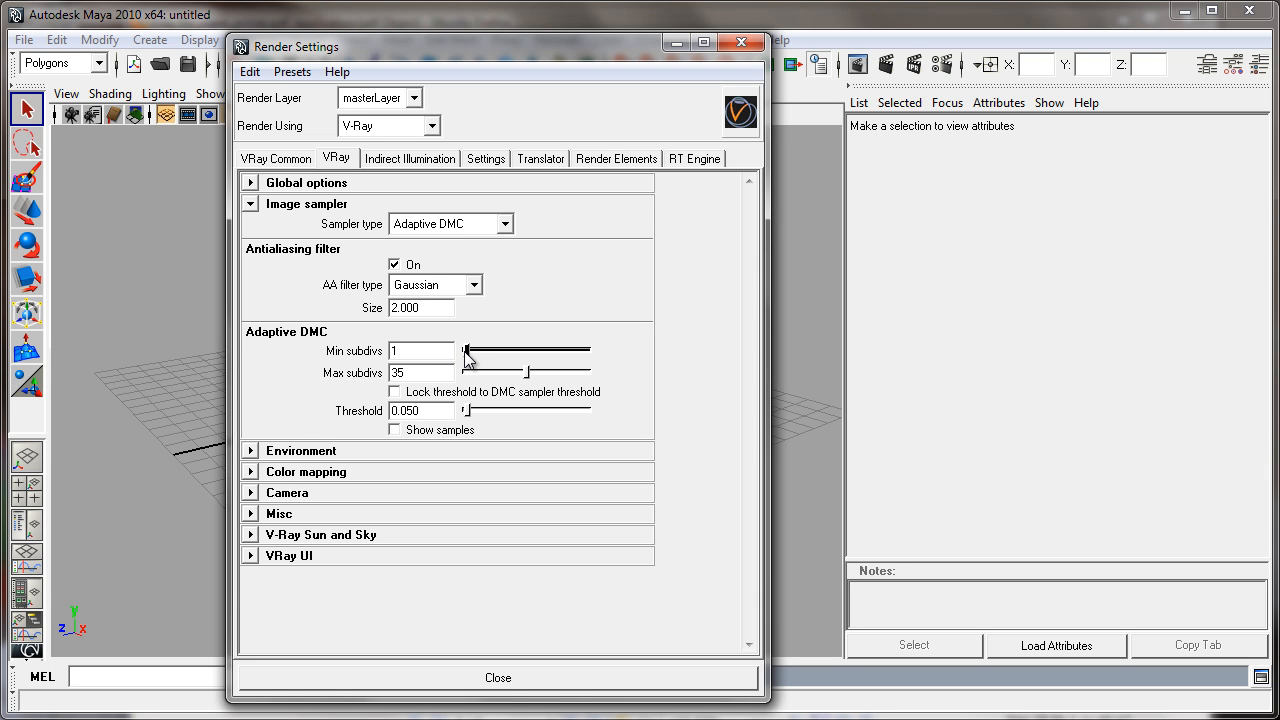
click(420, 351)
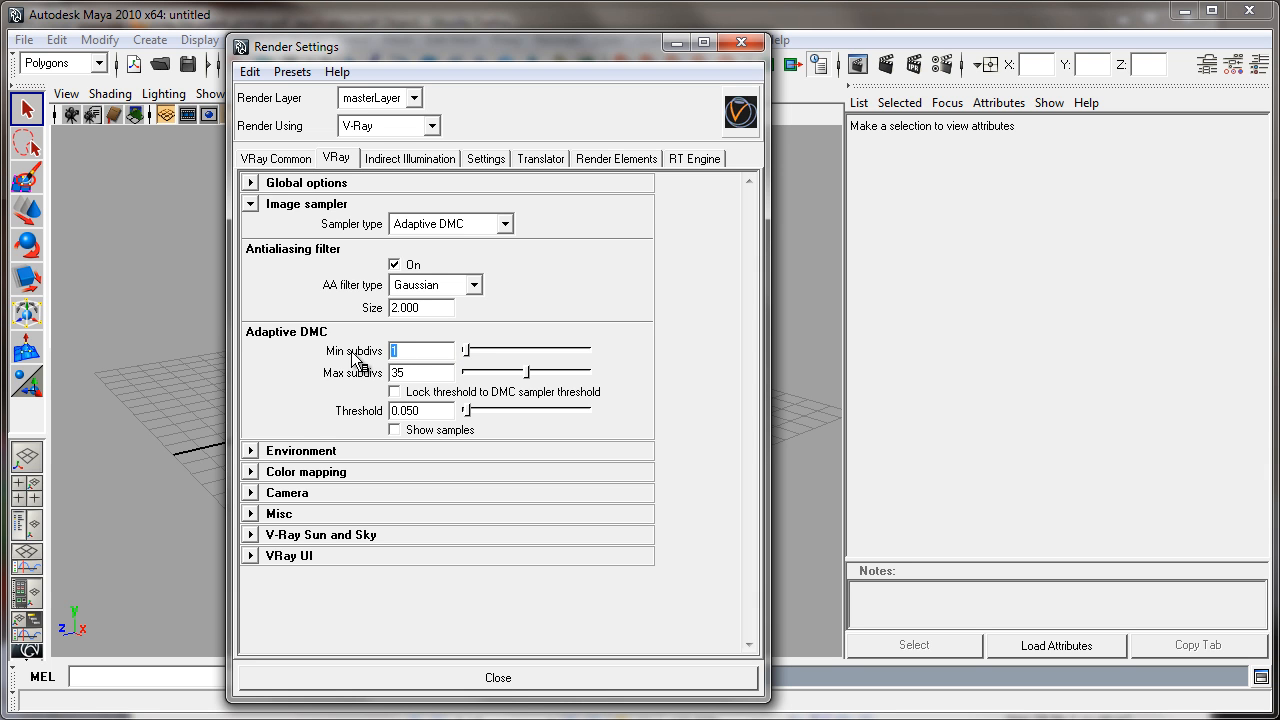
mouse_move(472, 362)
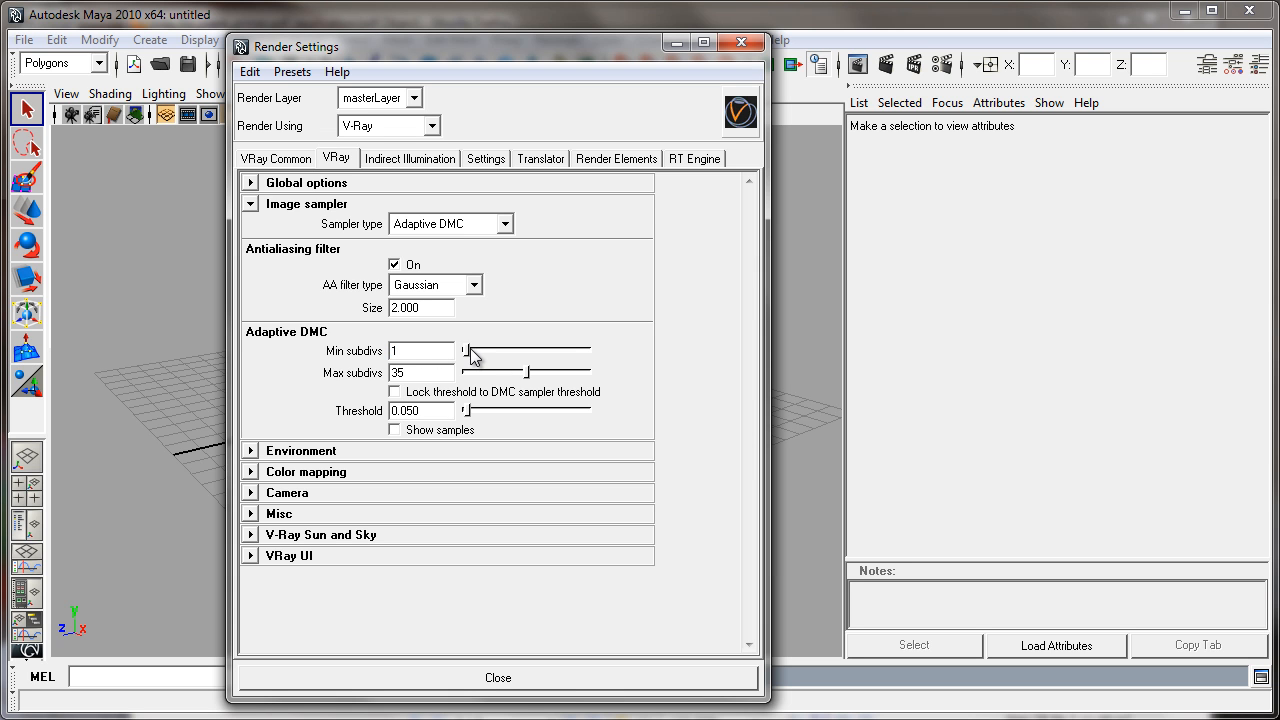
drag(465, 355, 478, 355)
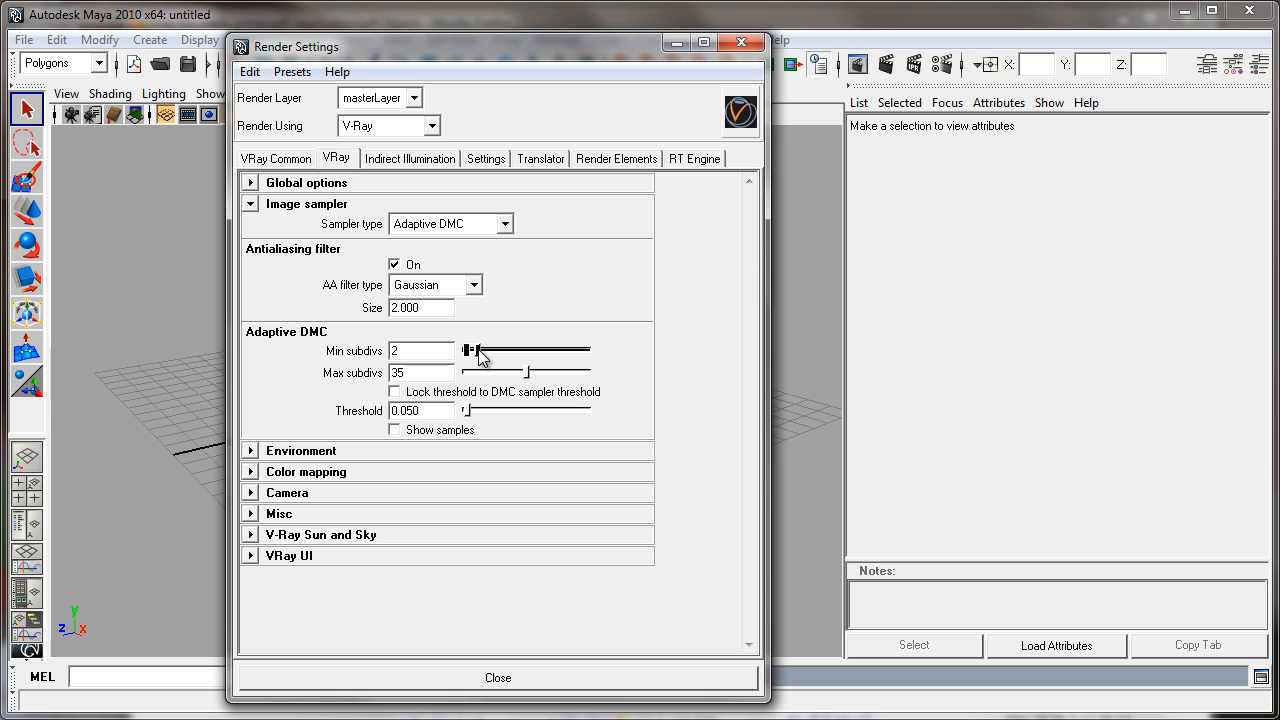
click(420, 350)
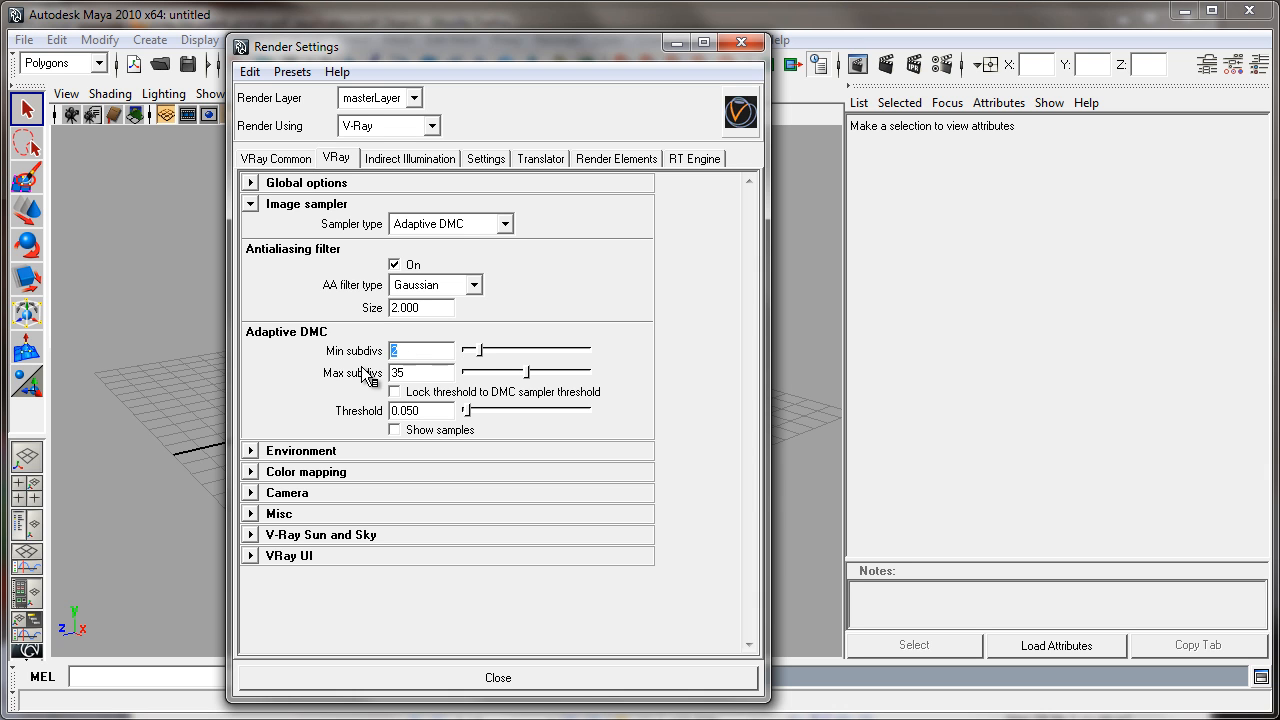
mouse_move(485, 563)
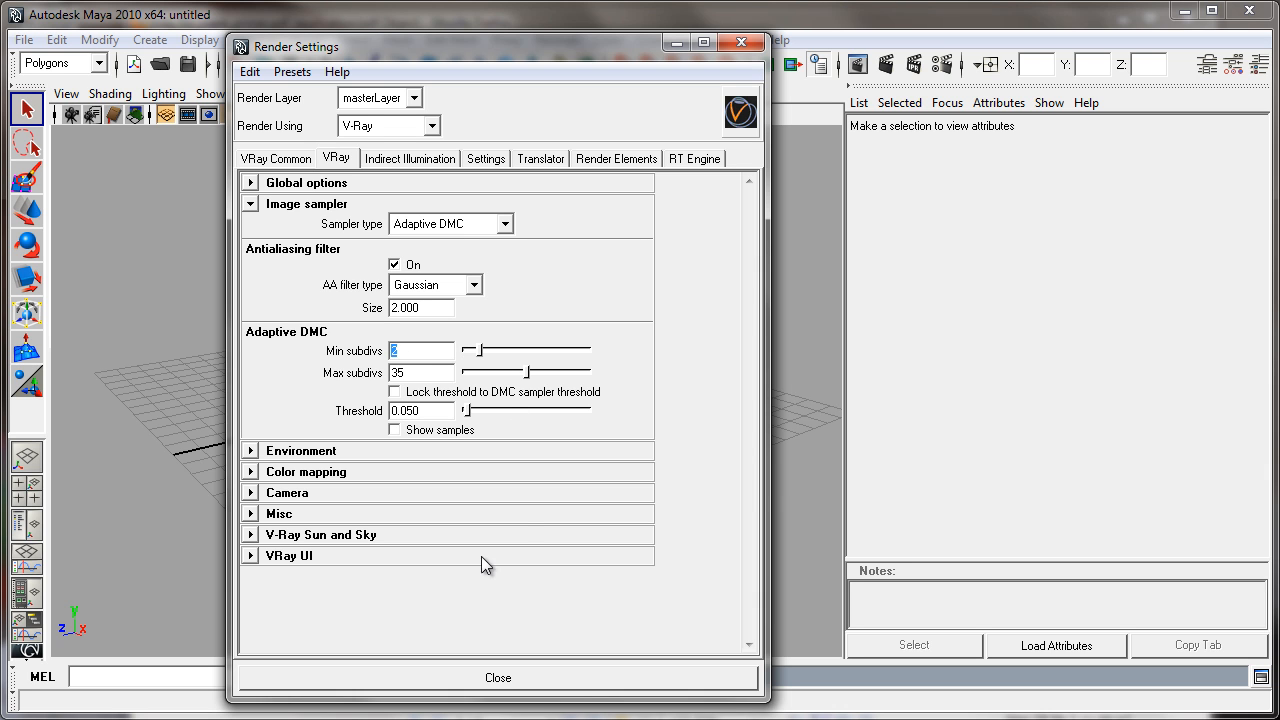
click(420, 372)
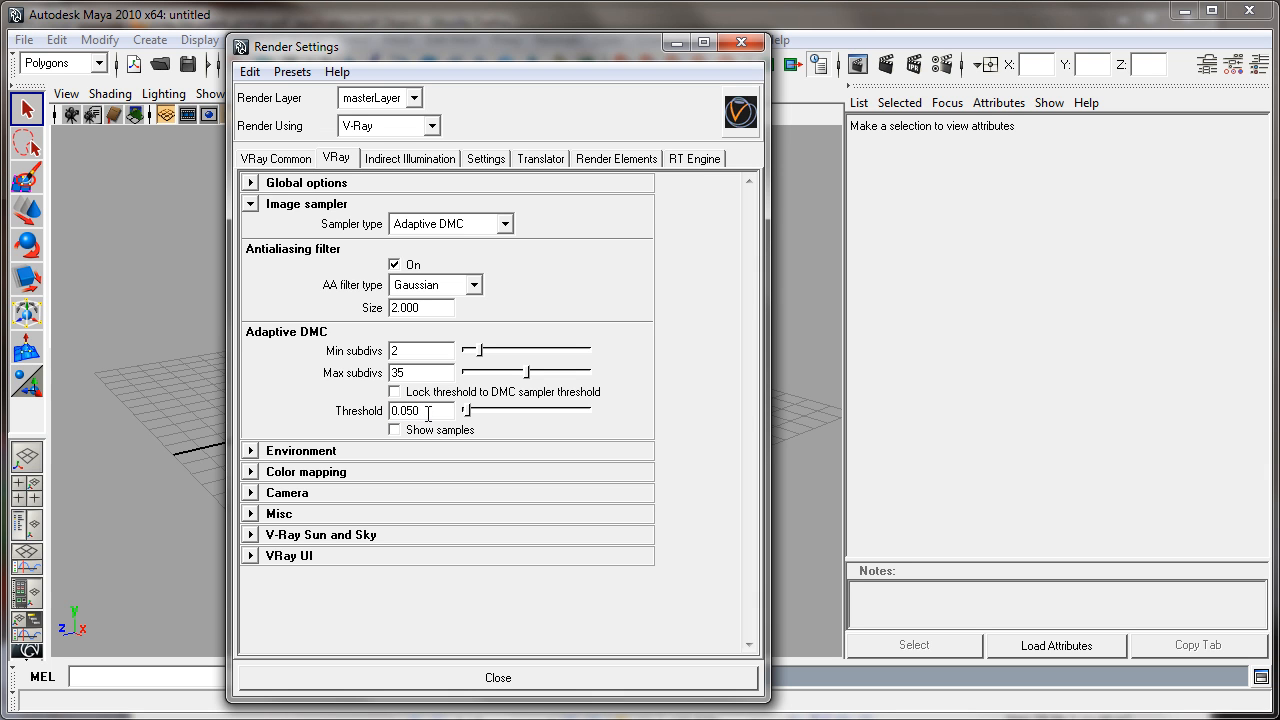
- Enter 0.010 as the Adaptive DMC threshold, after briefly trying 0.005
double_click(420, 411)
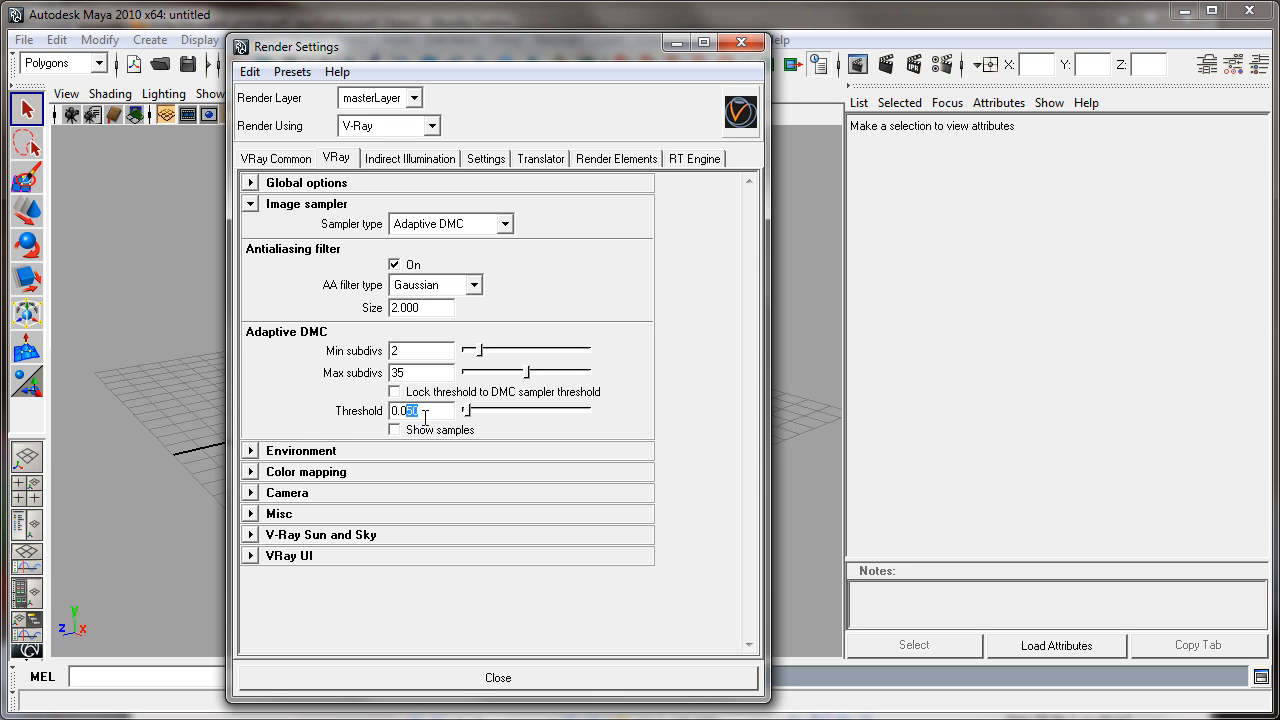
text(0.010)
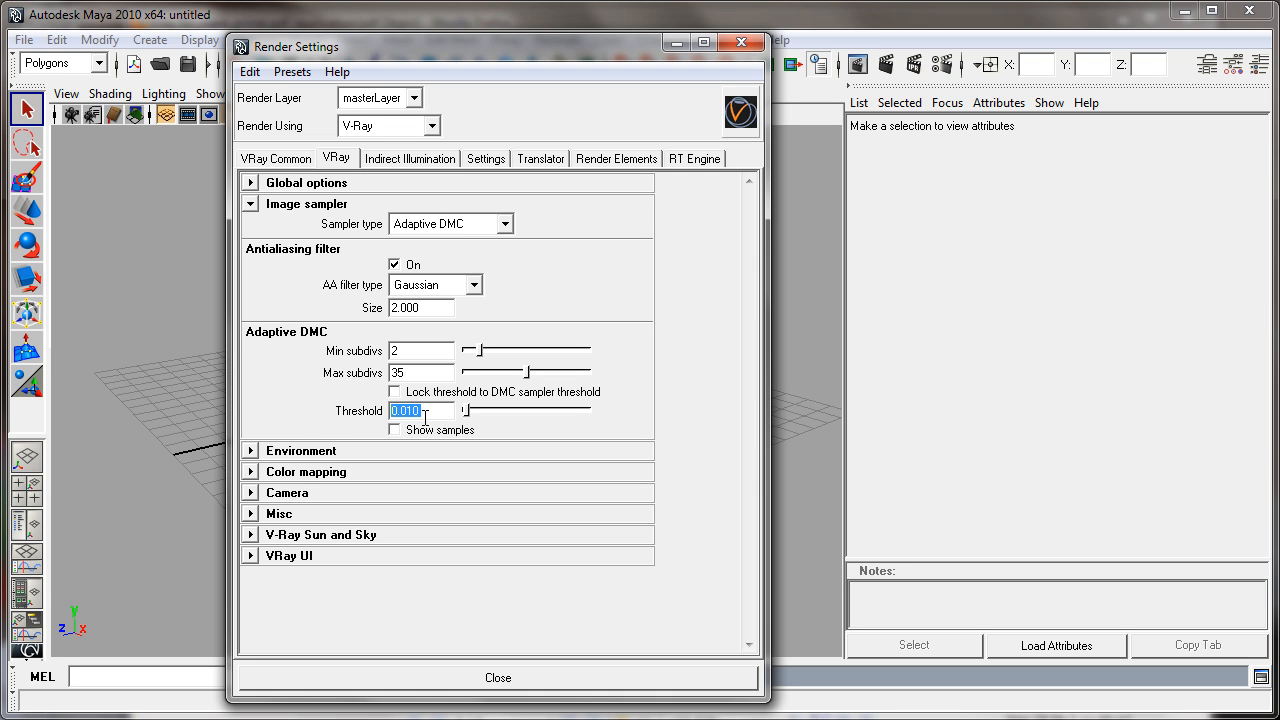
mouse_move(278, 432)
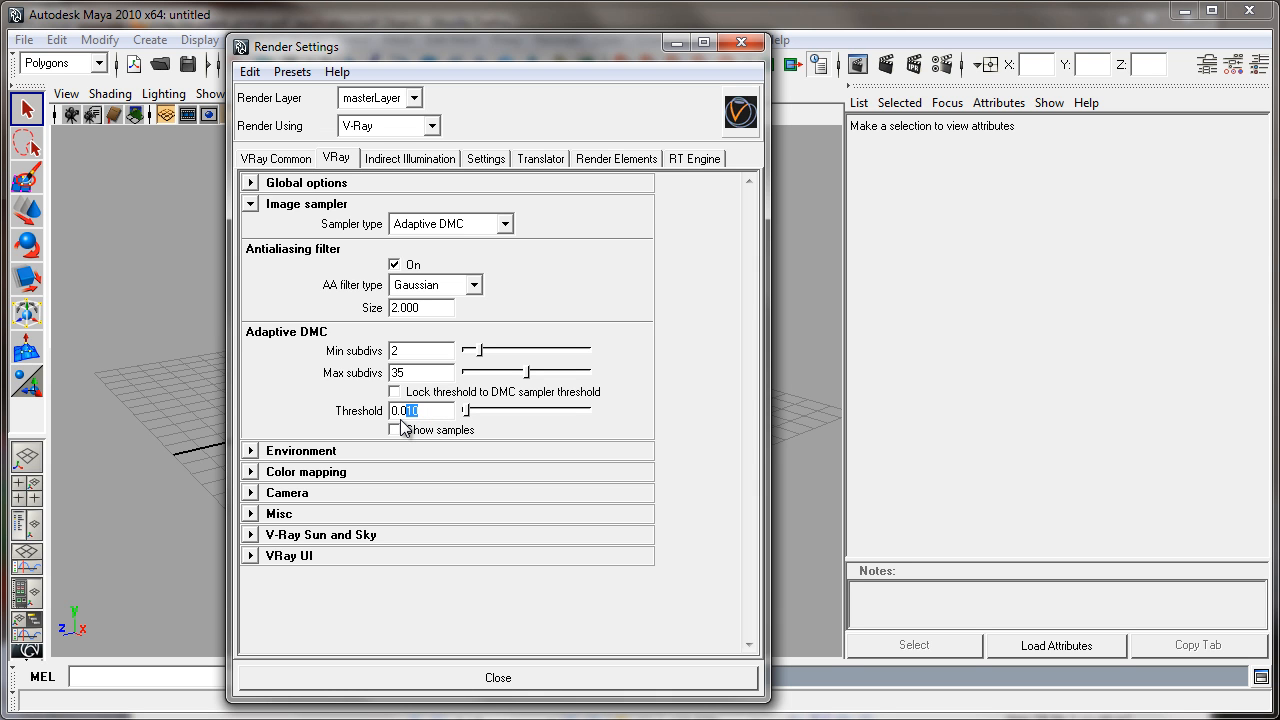
text(0.005)
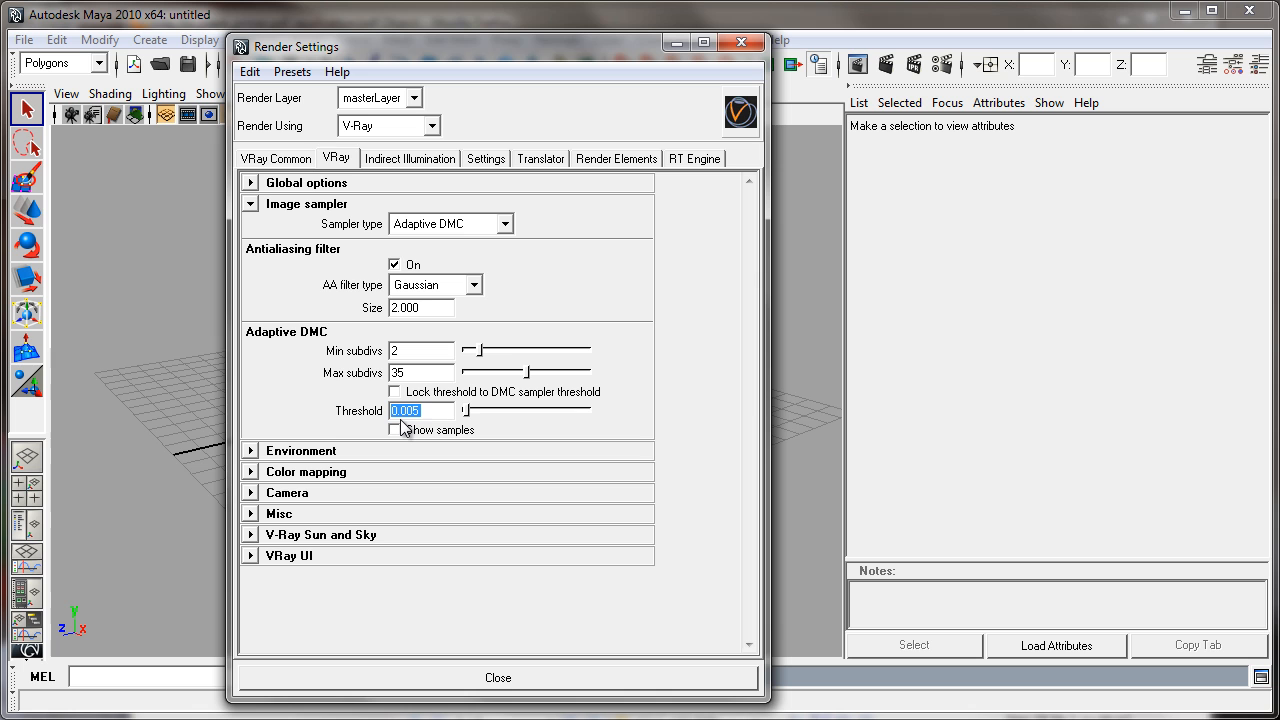
mouse_move(333, 414)
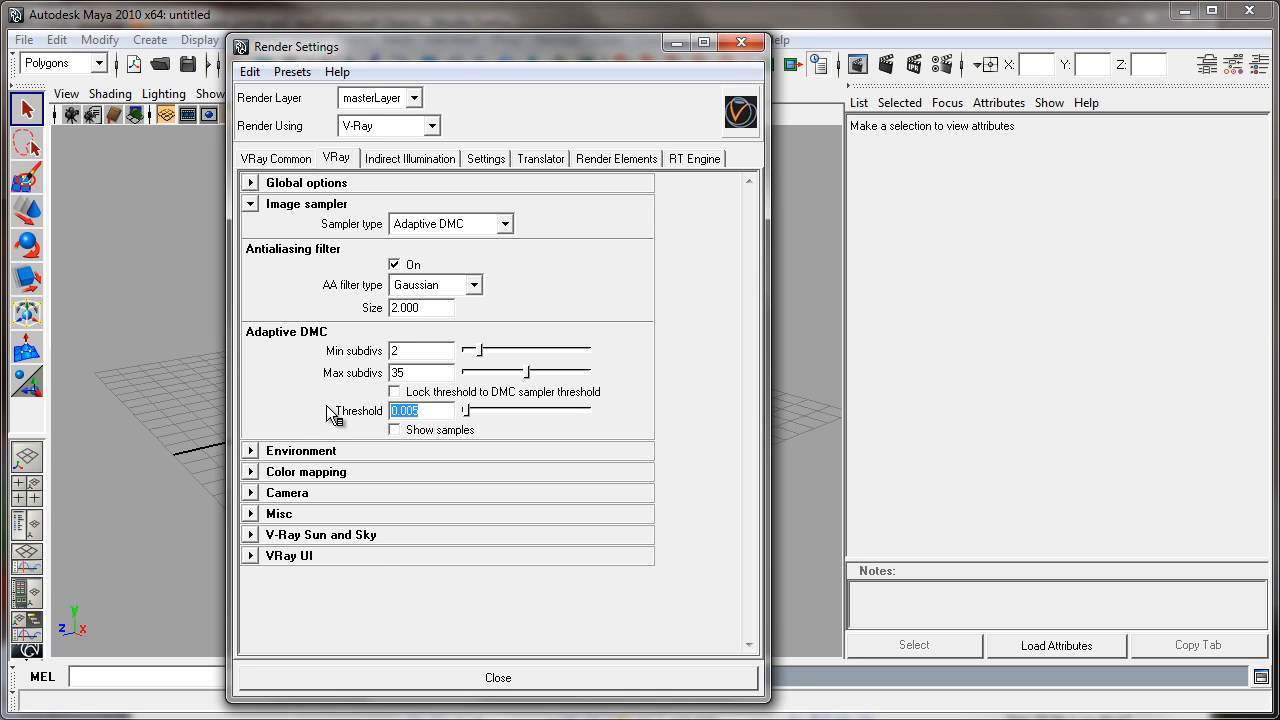
click(420, 410)
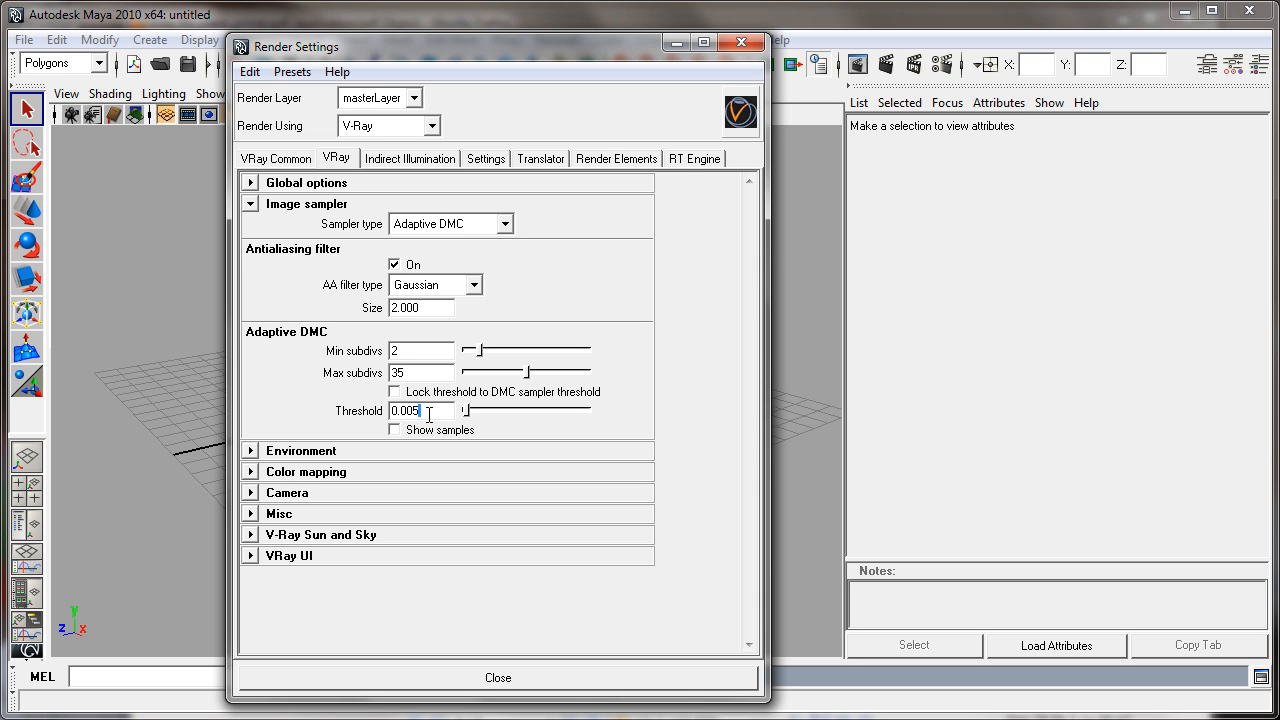
double_click(408, 410)
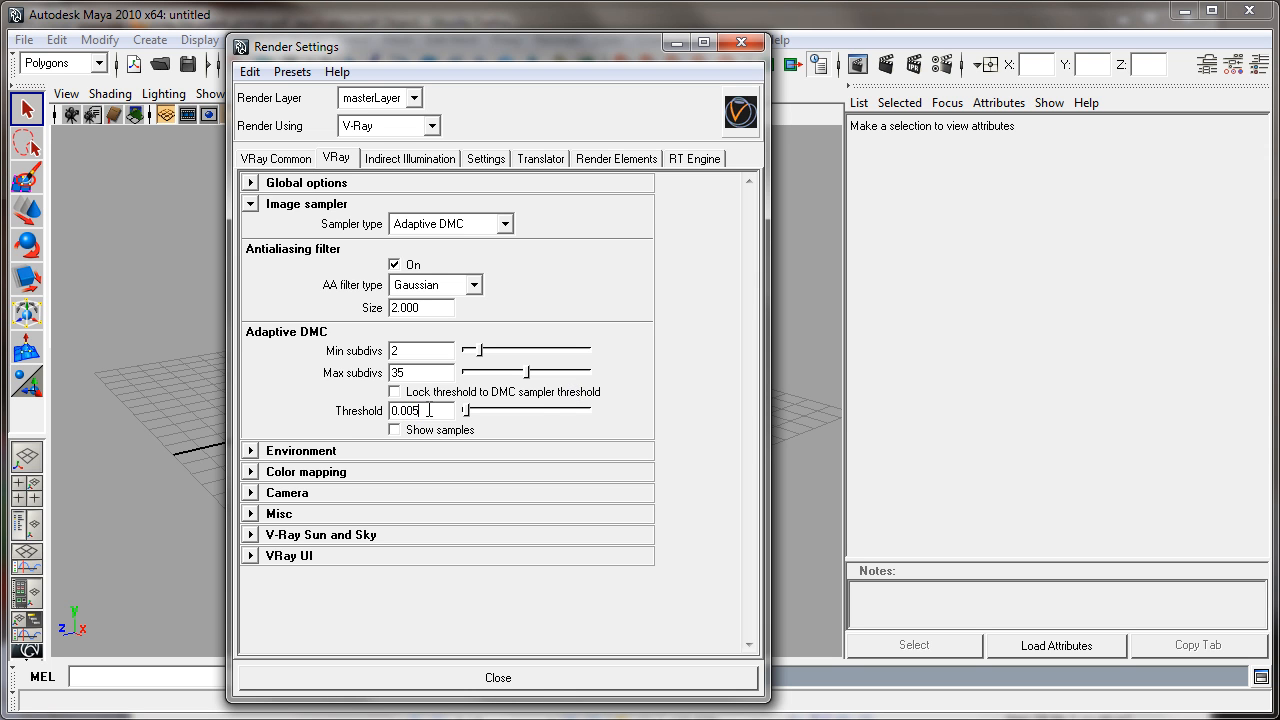
triple_click(420, 410)
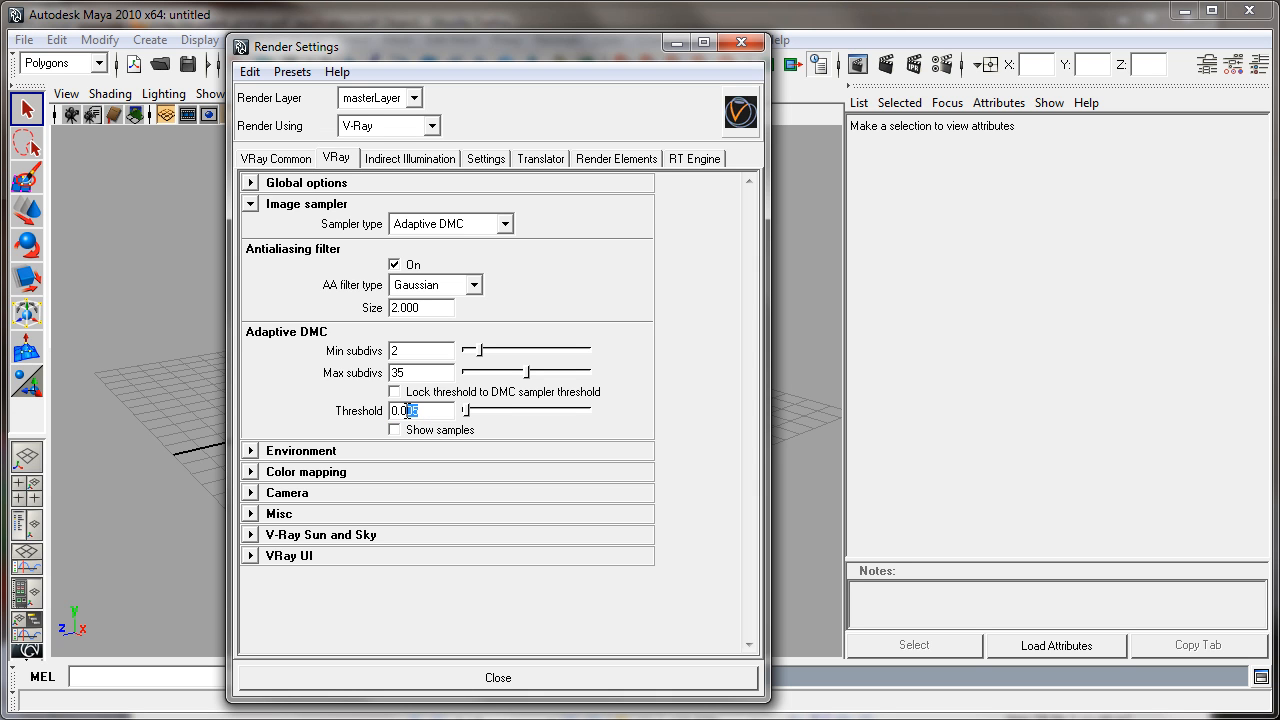
triple_click(420, 410)
text(0.010)
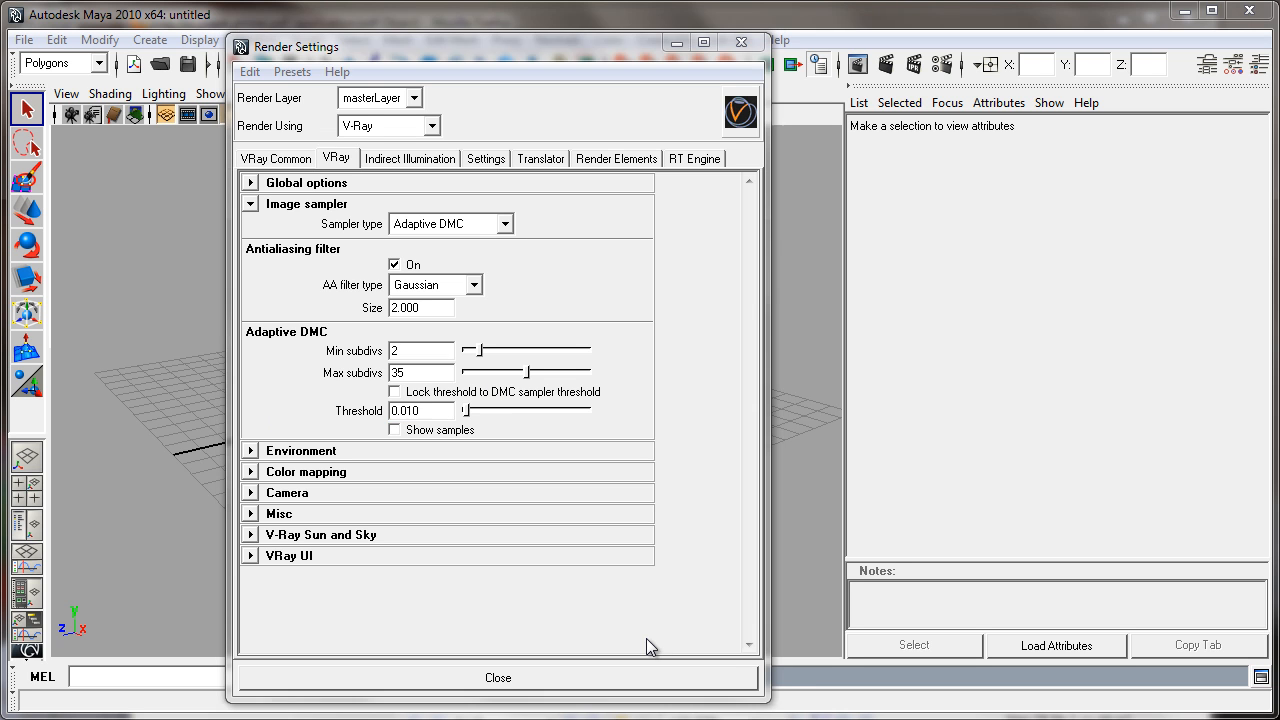
mouse_move(240, 237)
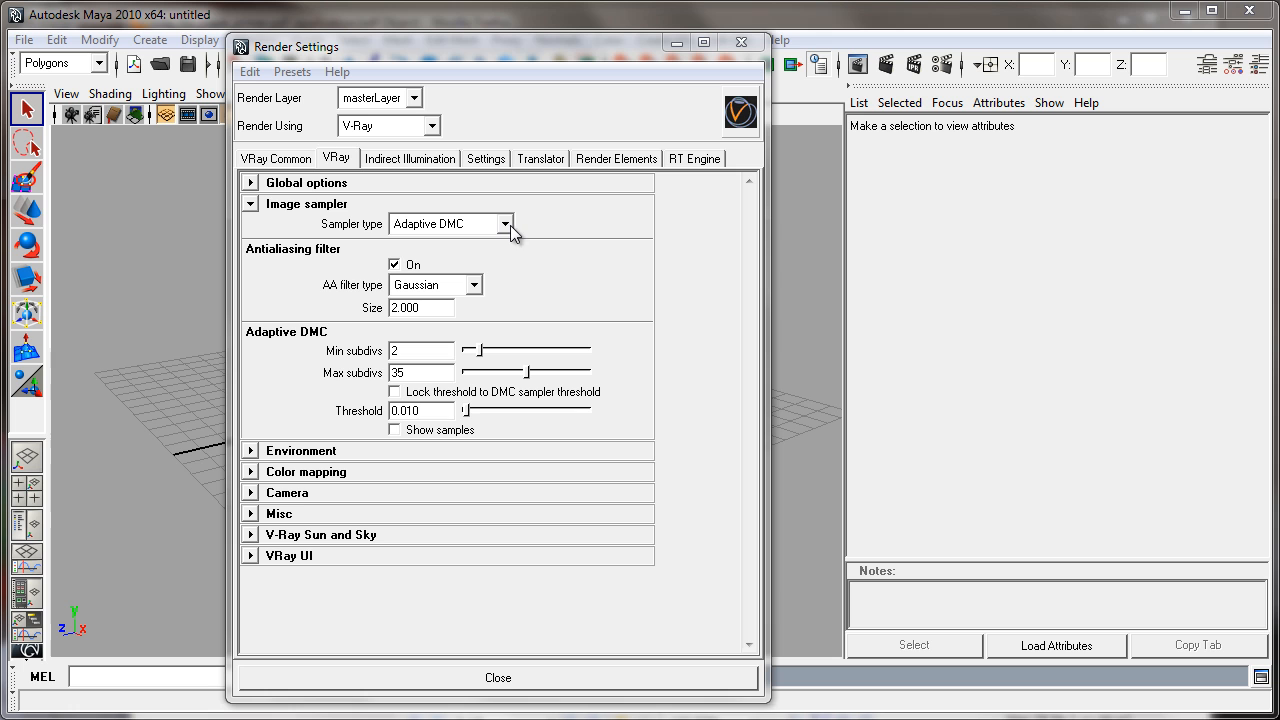
mouse_move(481, 240)
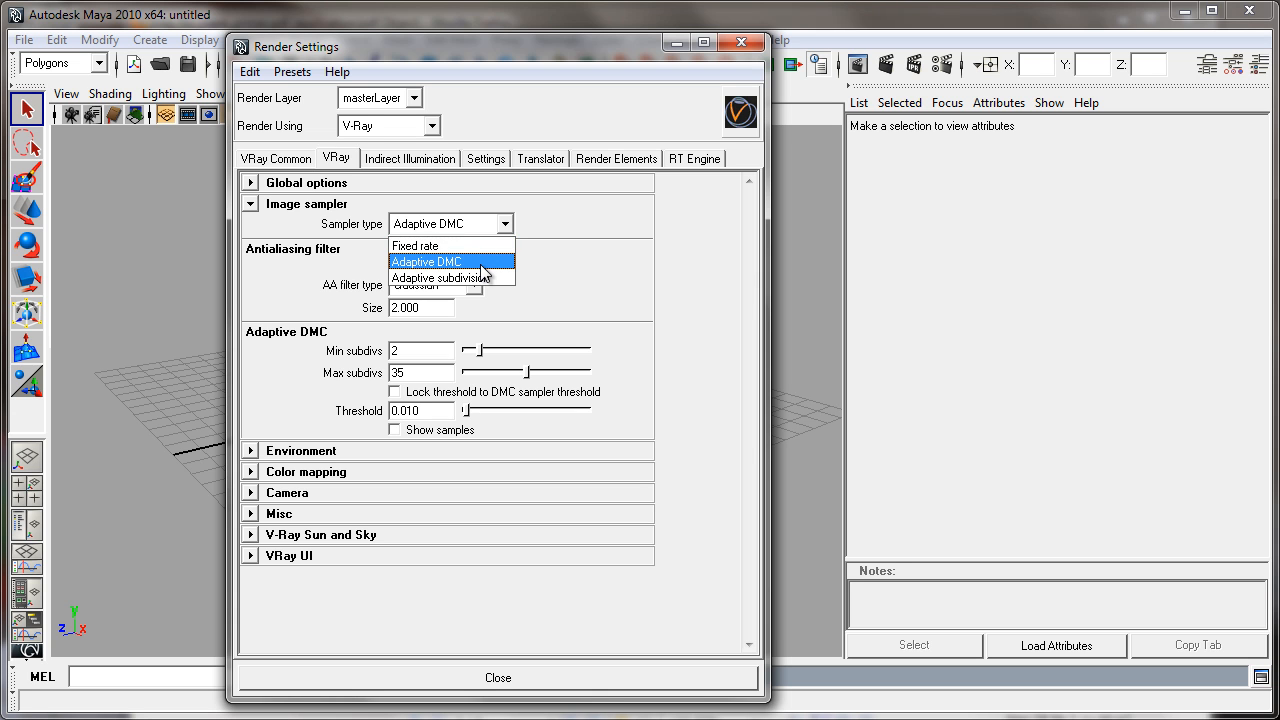
mouse_move(450, 245)
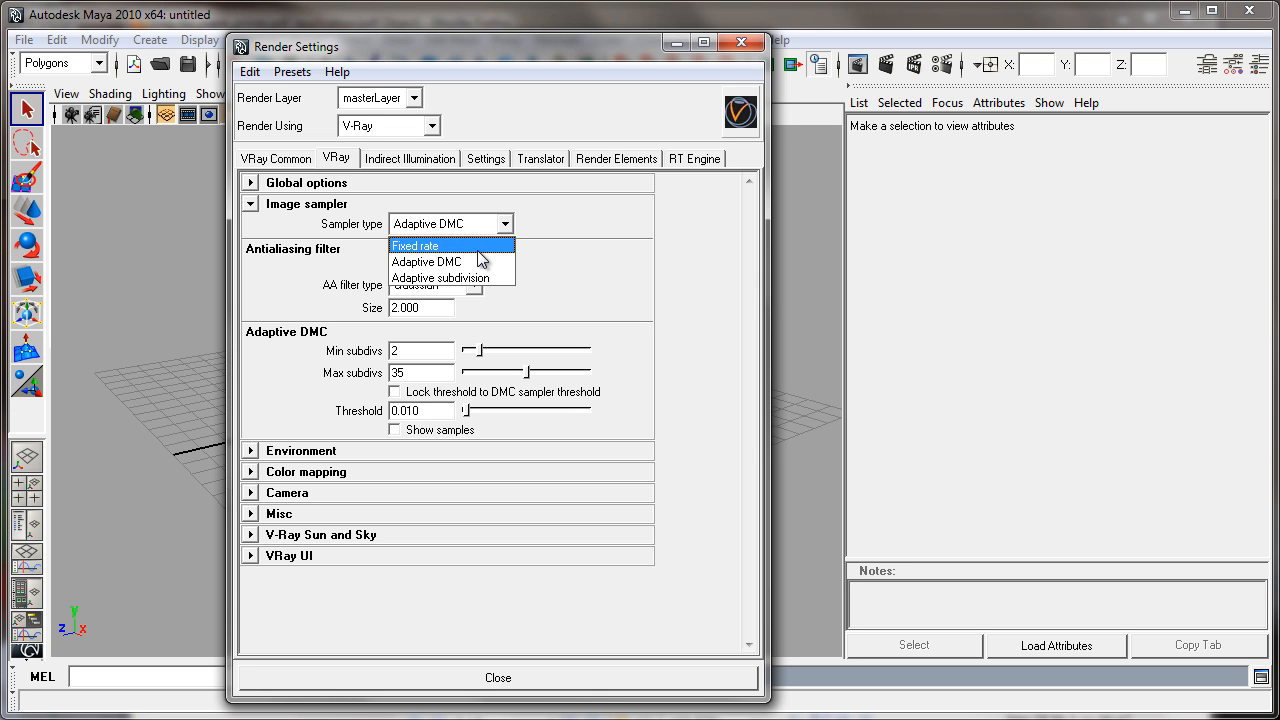
- Return the sampler type to Adaptive DMC after briefly trying Fixed rate
click(426, 261)
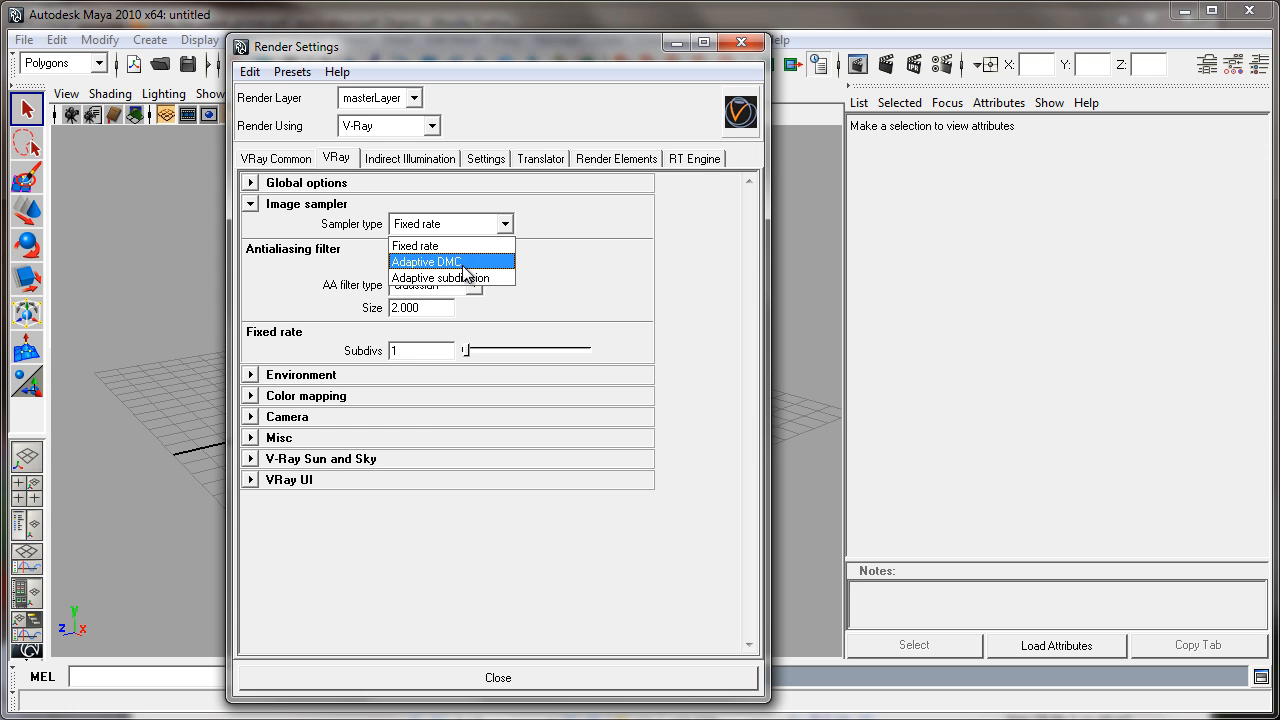
mouse_move(470, 277)
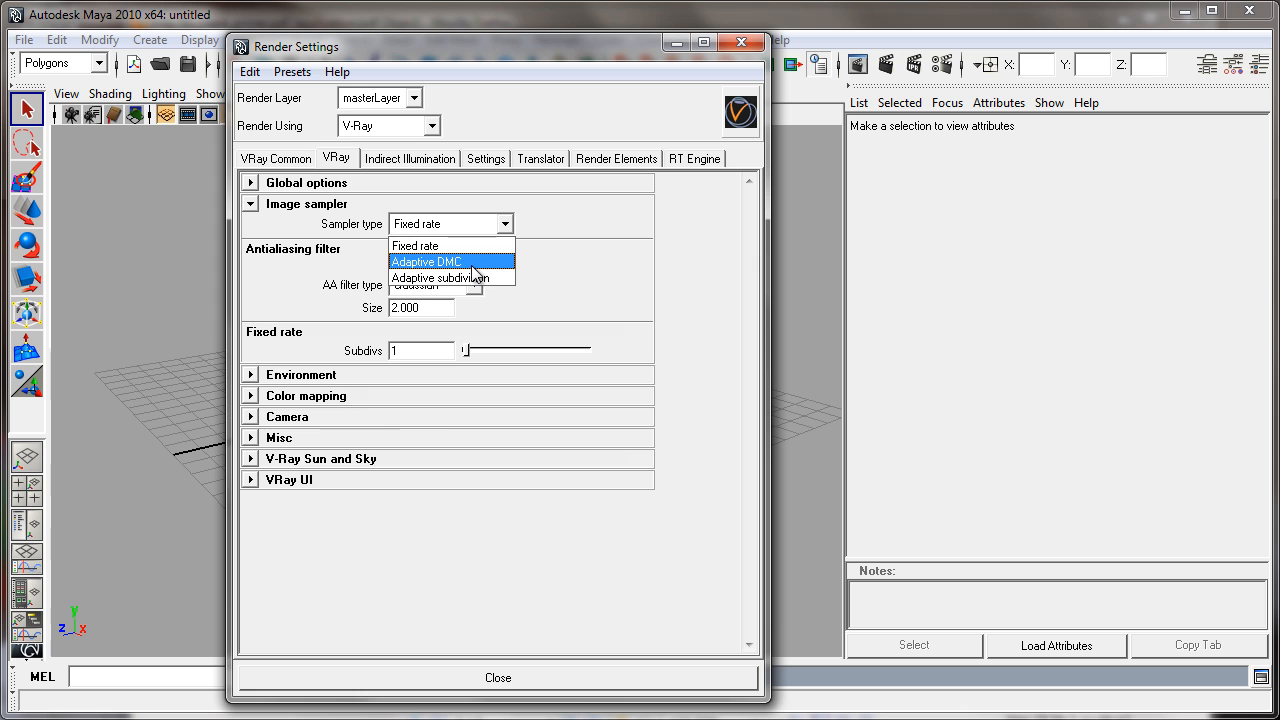
click(425, 261)
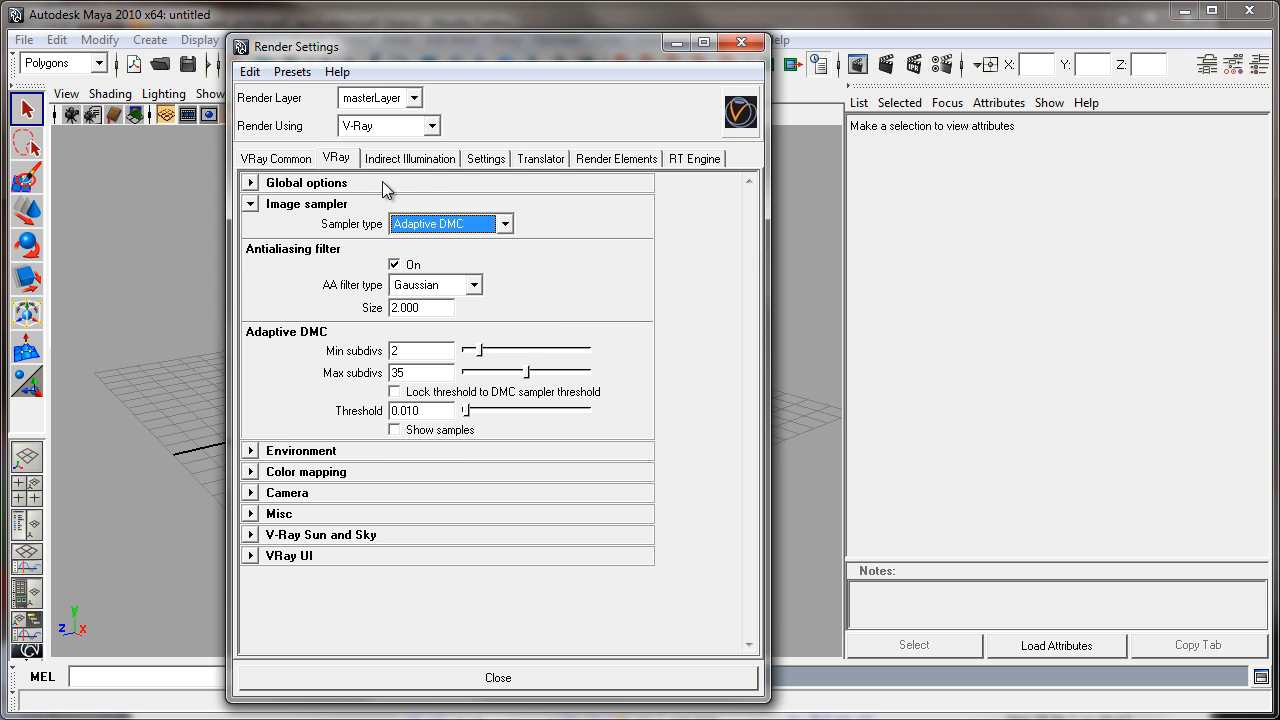
click(409, 158)
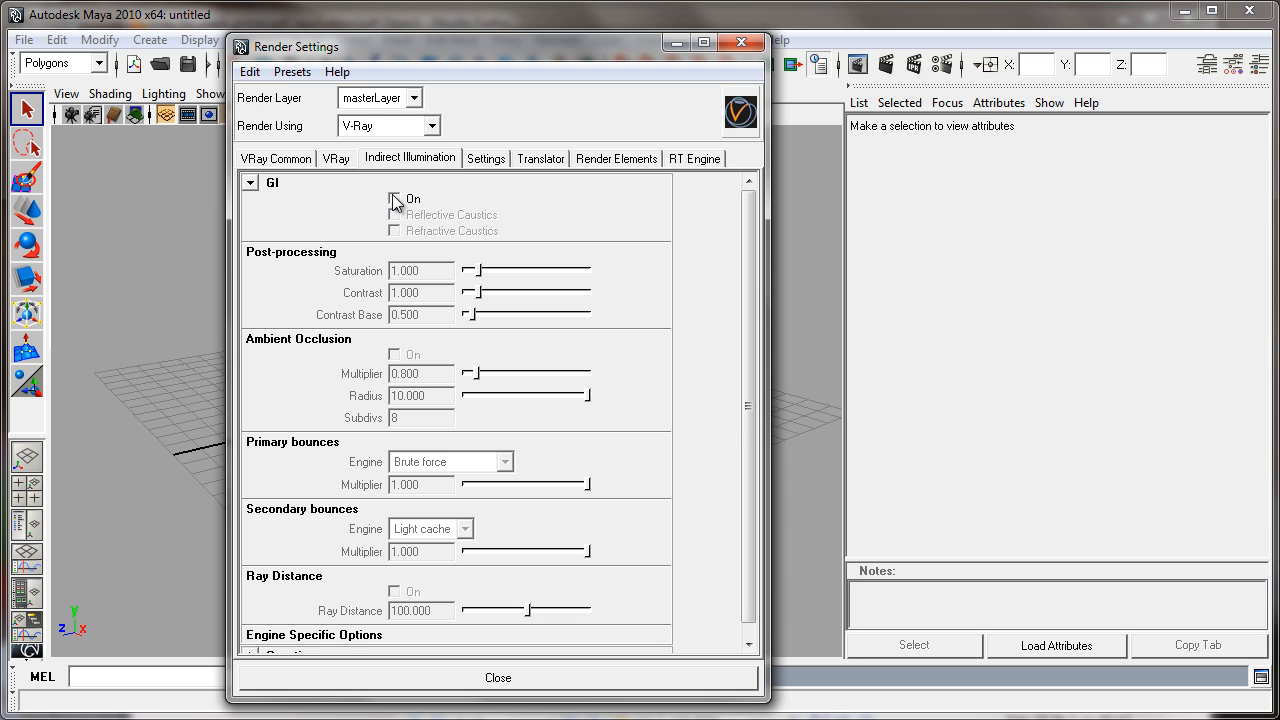
- Tick GI On, using Brute force primary and Light cache secondary bounces
click(394, 198)
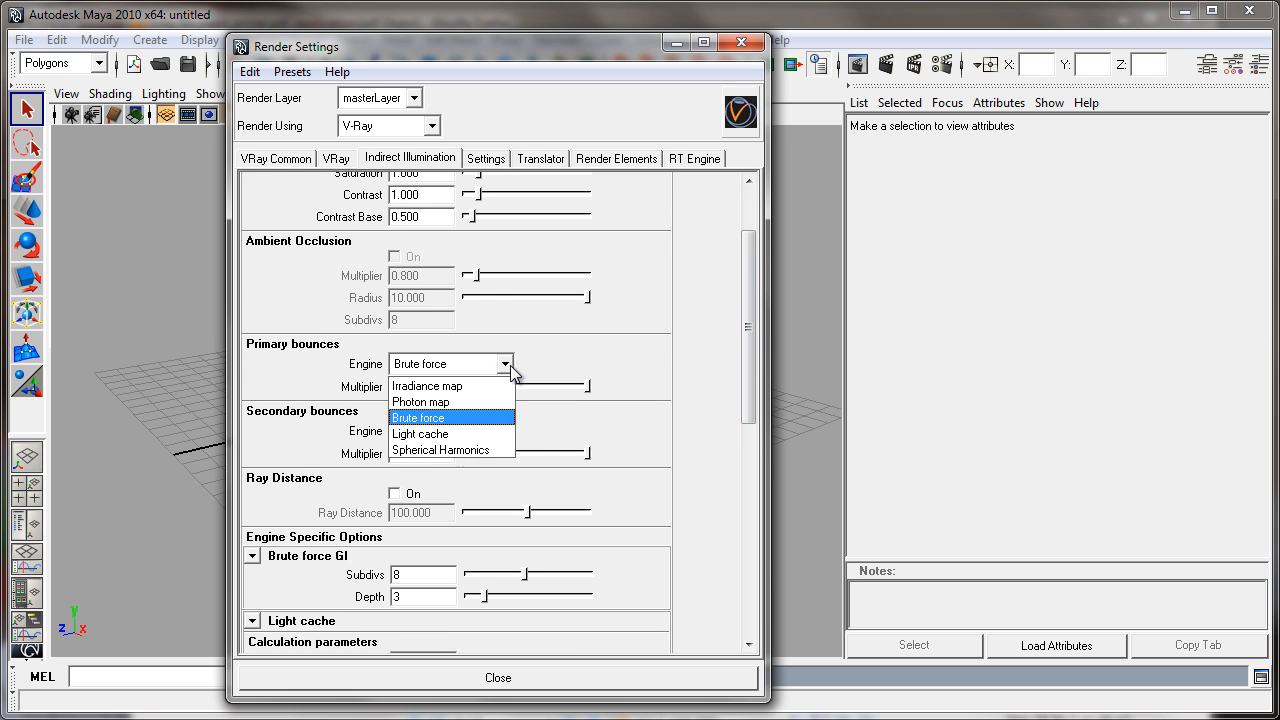
click(419, 417)
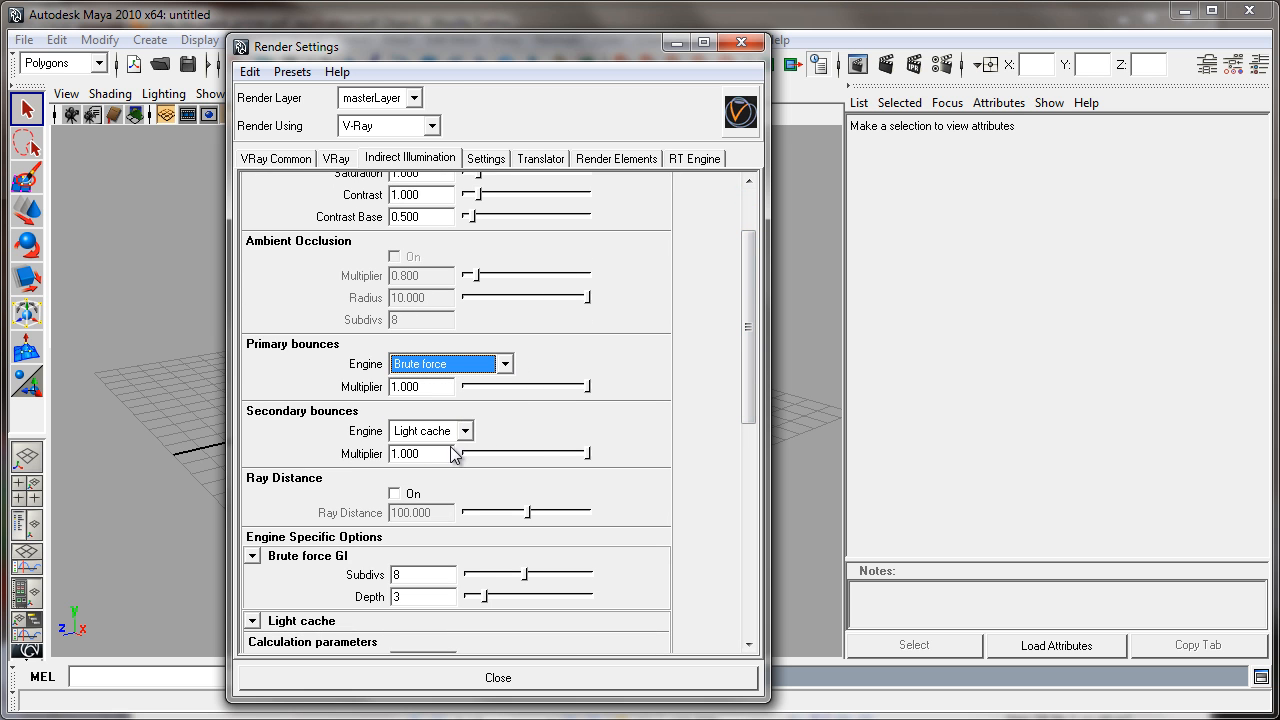
click(464, 431)
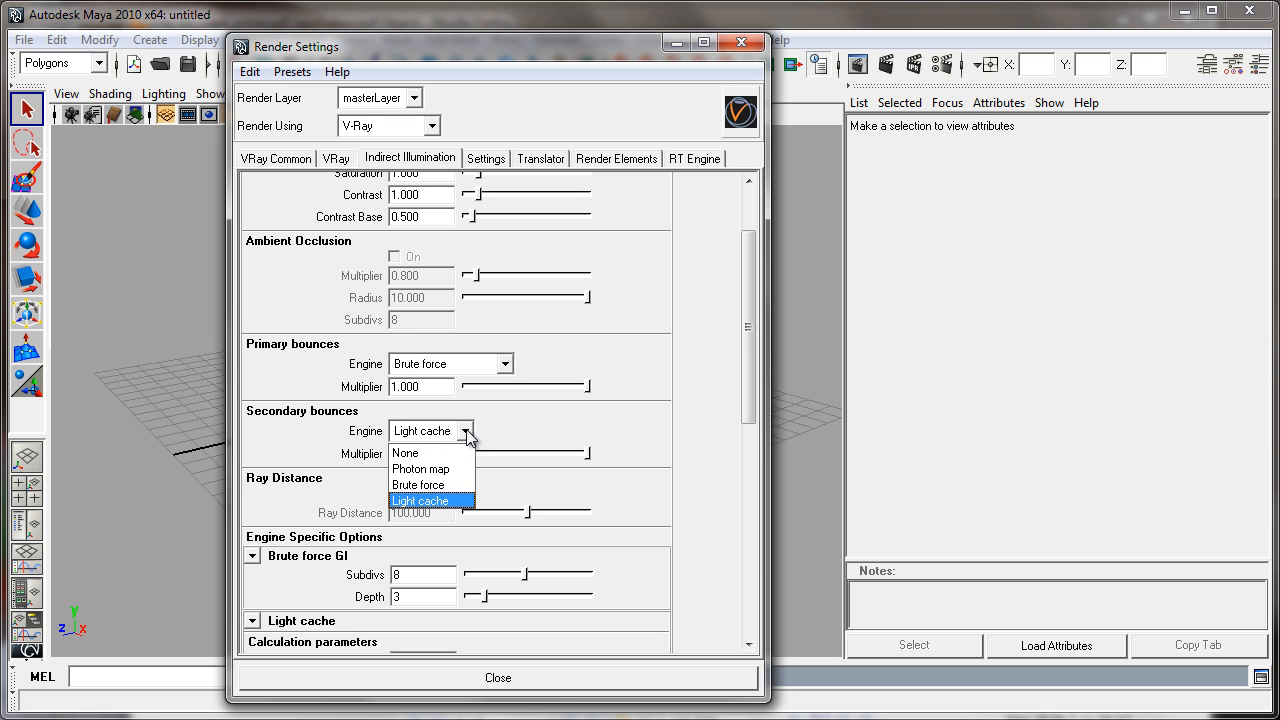
click(420, 500)
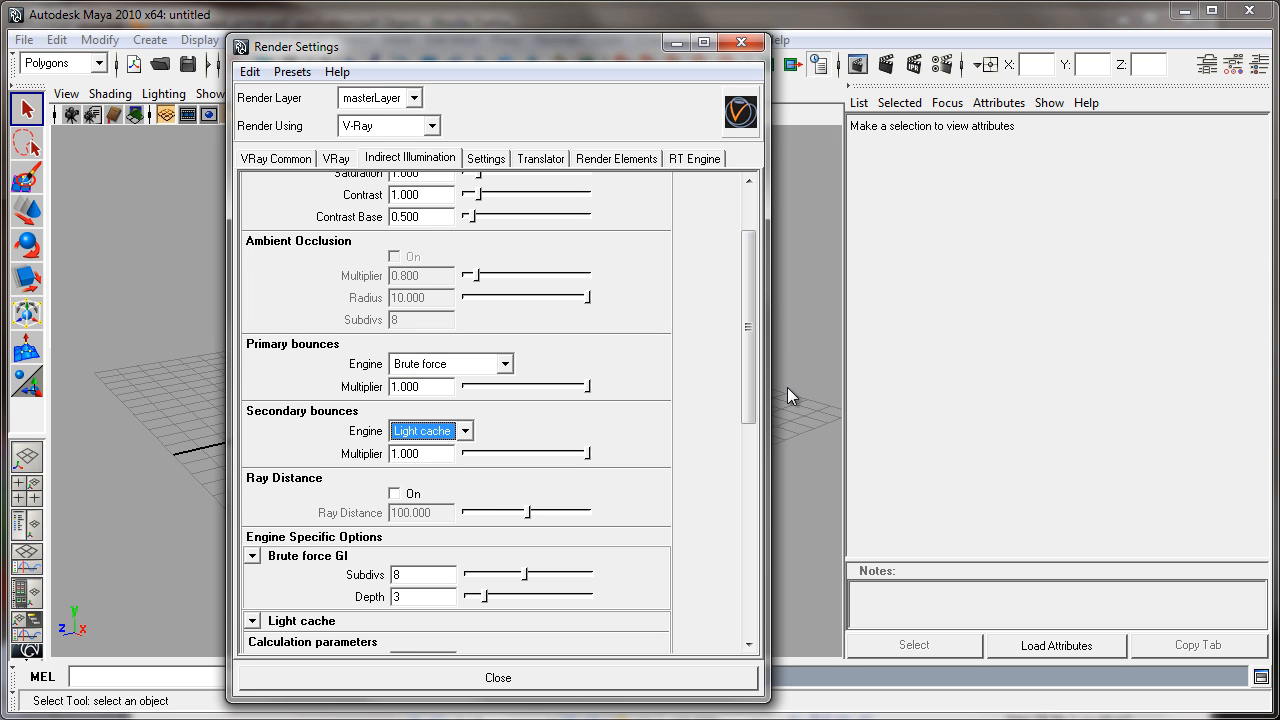
- Scroll to the light cache section and keep Nearest as its filter type
scroll(down, 3)
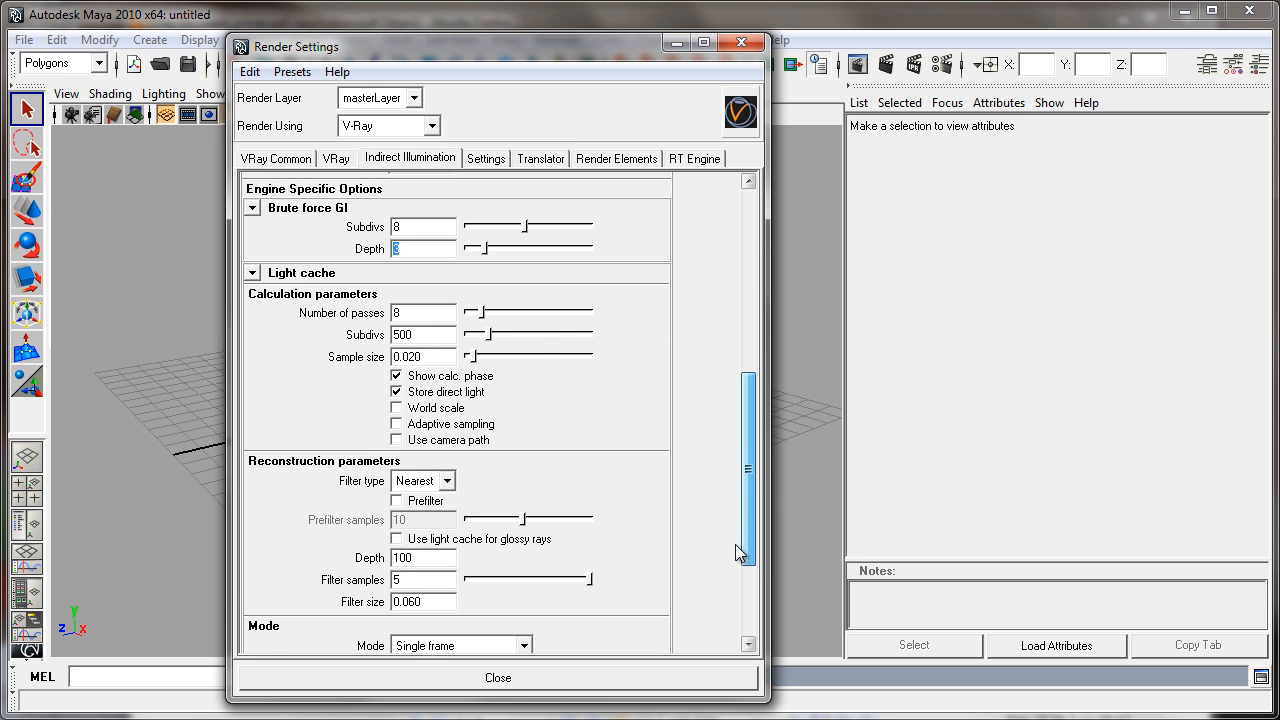
scroll(down, 3)
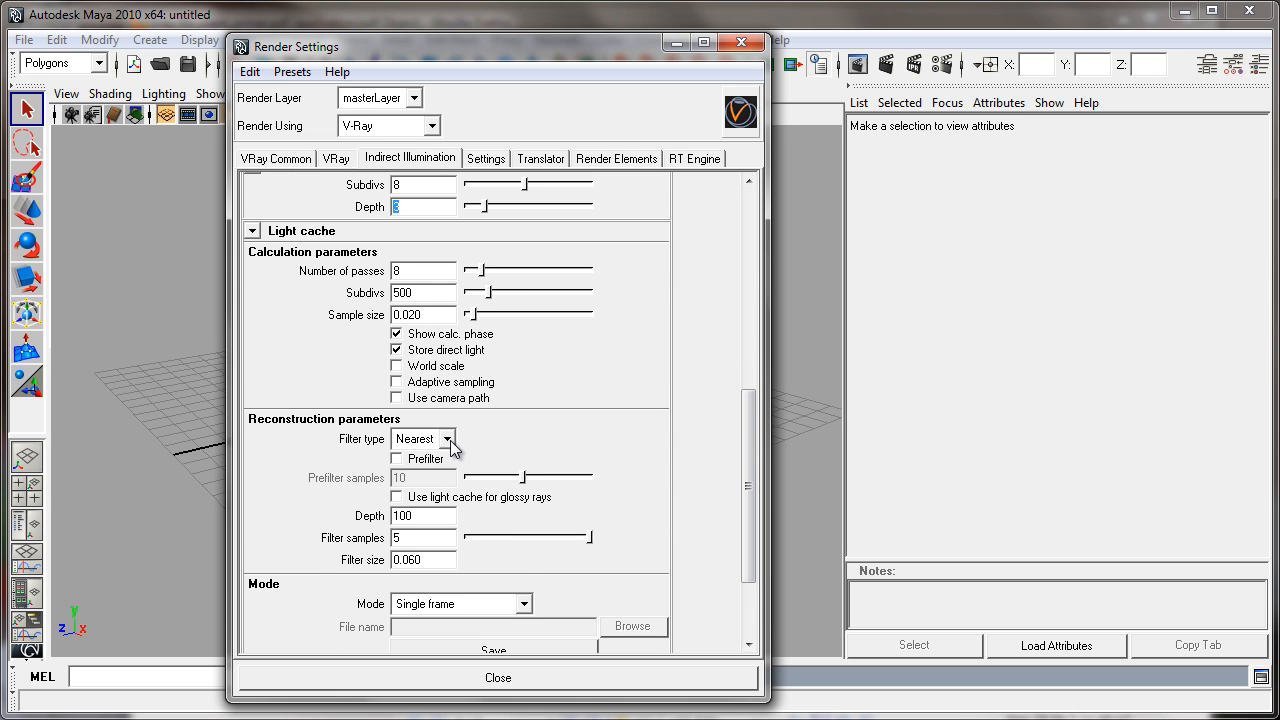
click(447, 439)
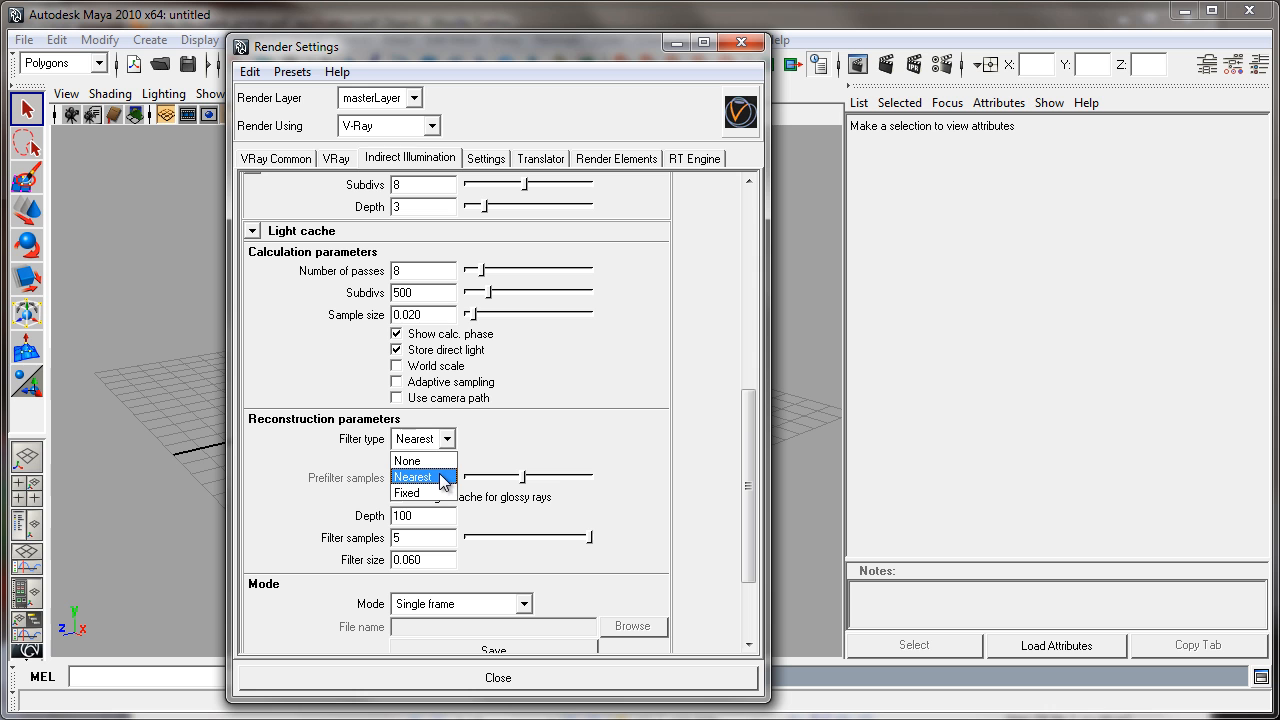
click(413, 476)
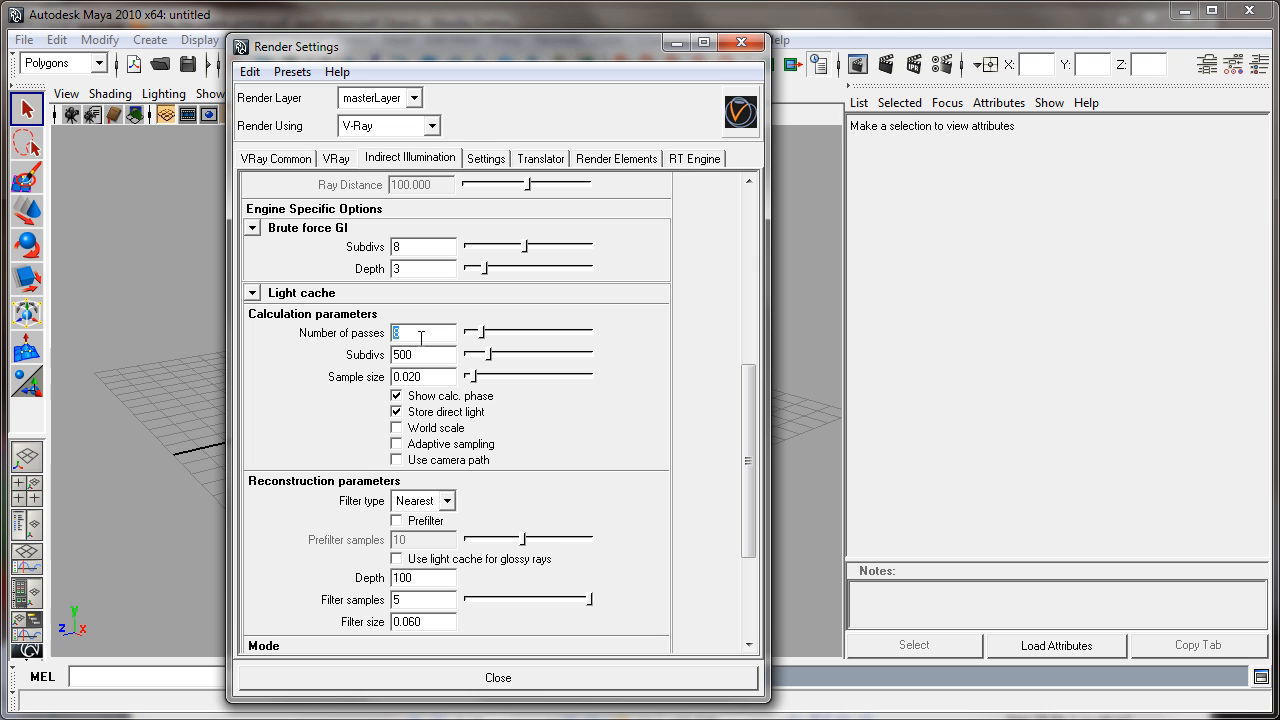
- Set light cache subdivs to 1920 and enable light cache for glossy rays
text(8)
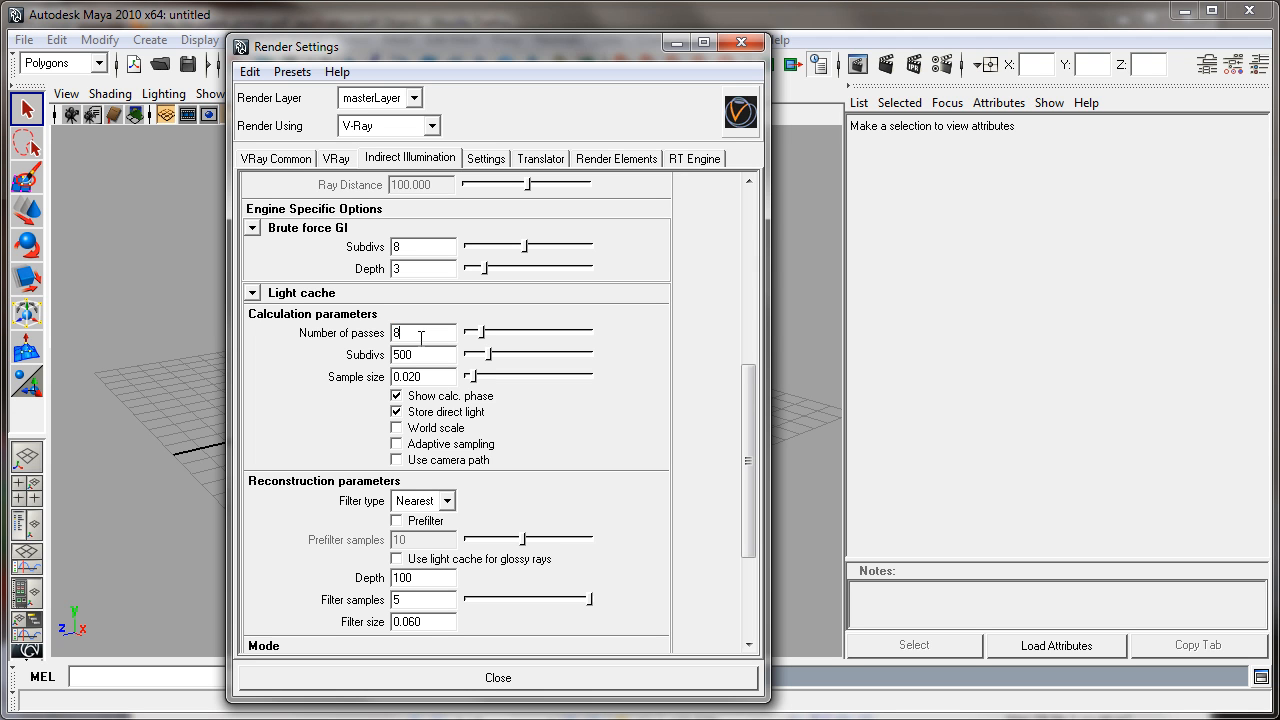
triple_click(413, 333)
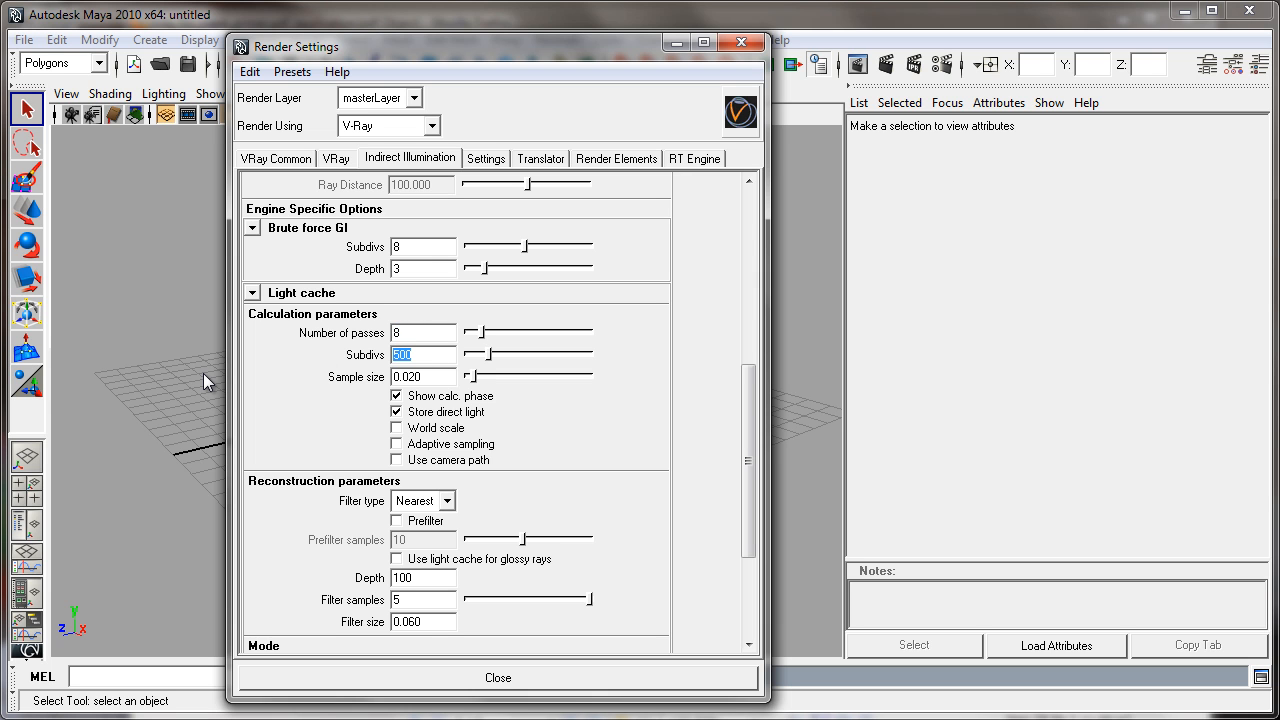
mouse_move(438, 375)
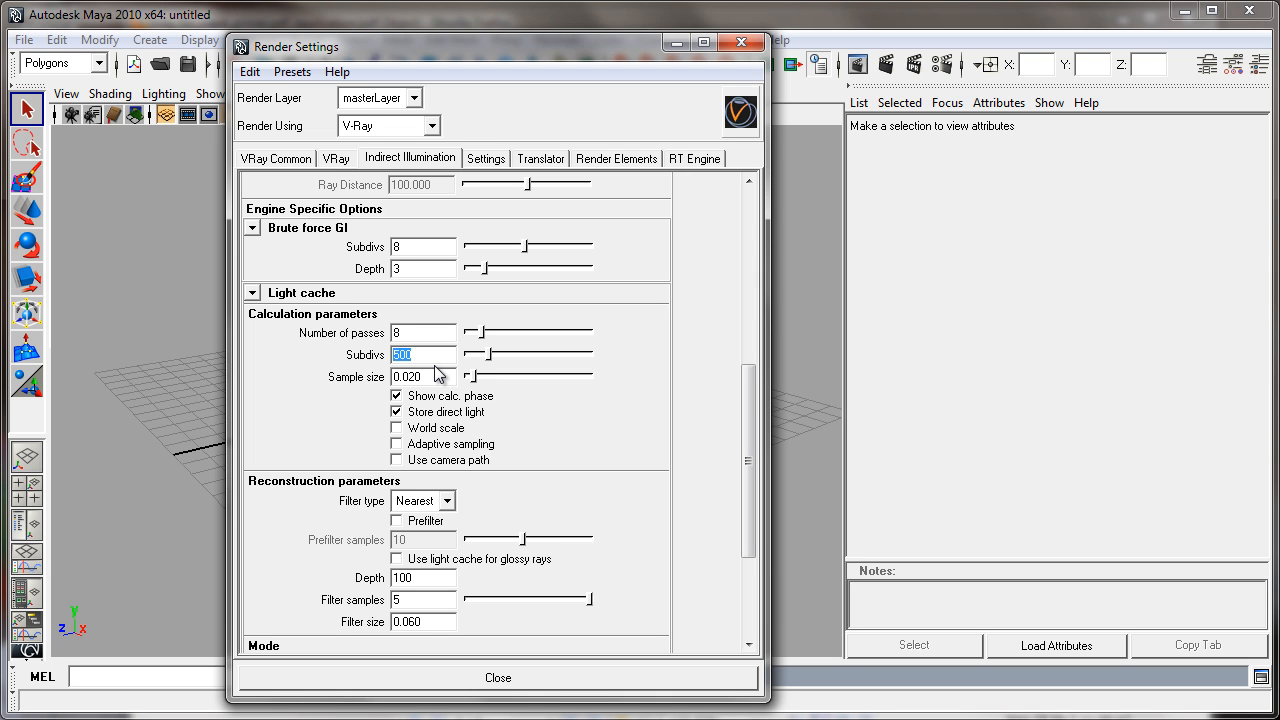
text(19)
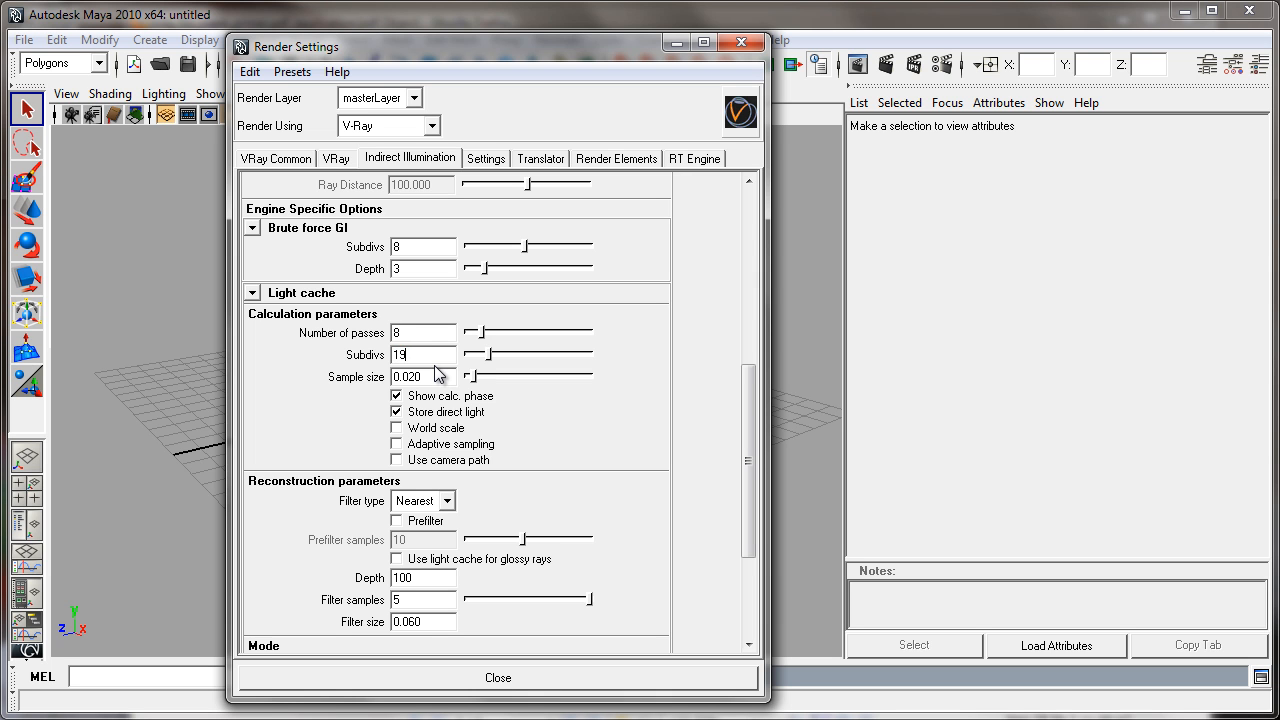
text(1920)
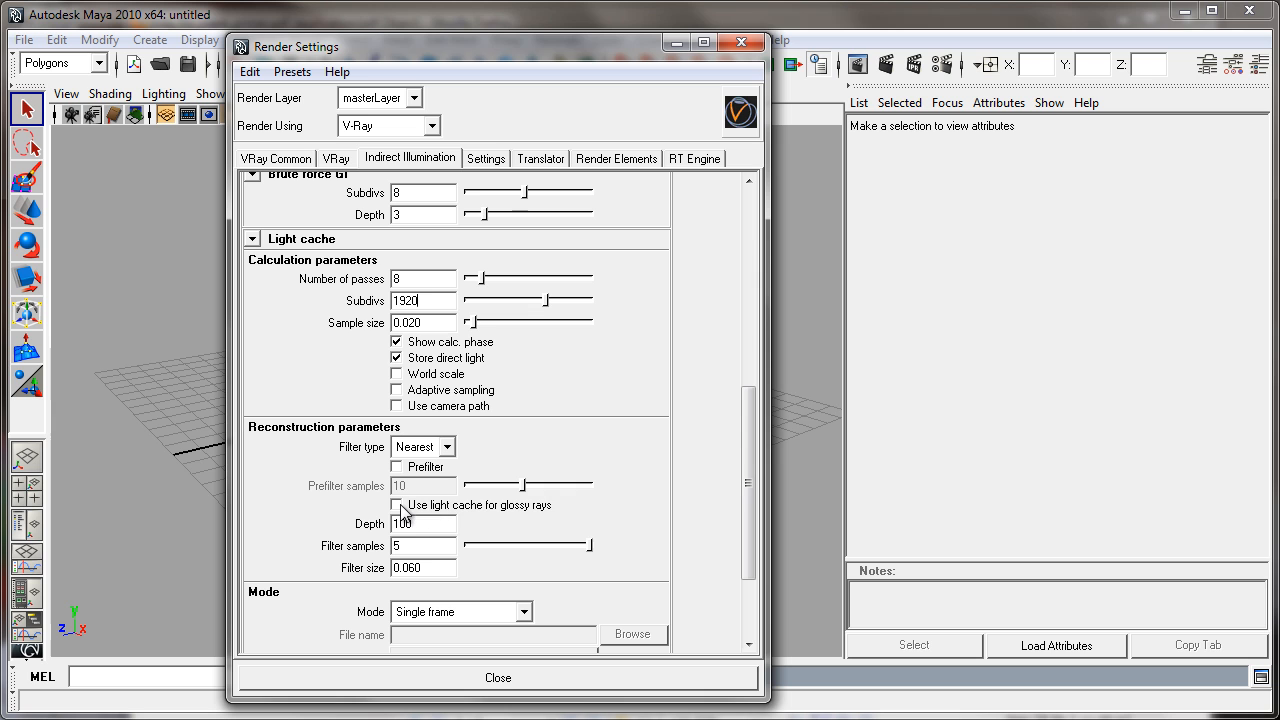
click(397, 505)
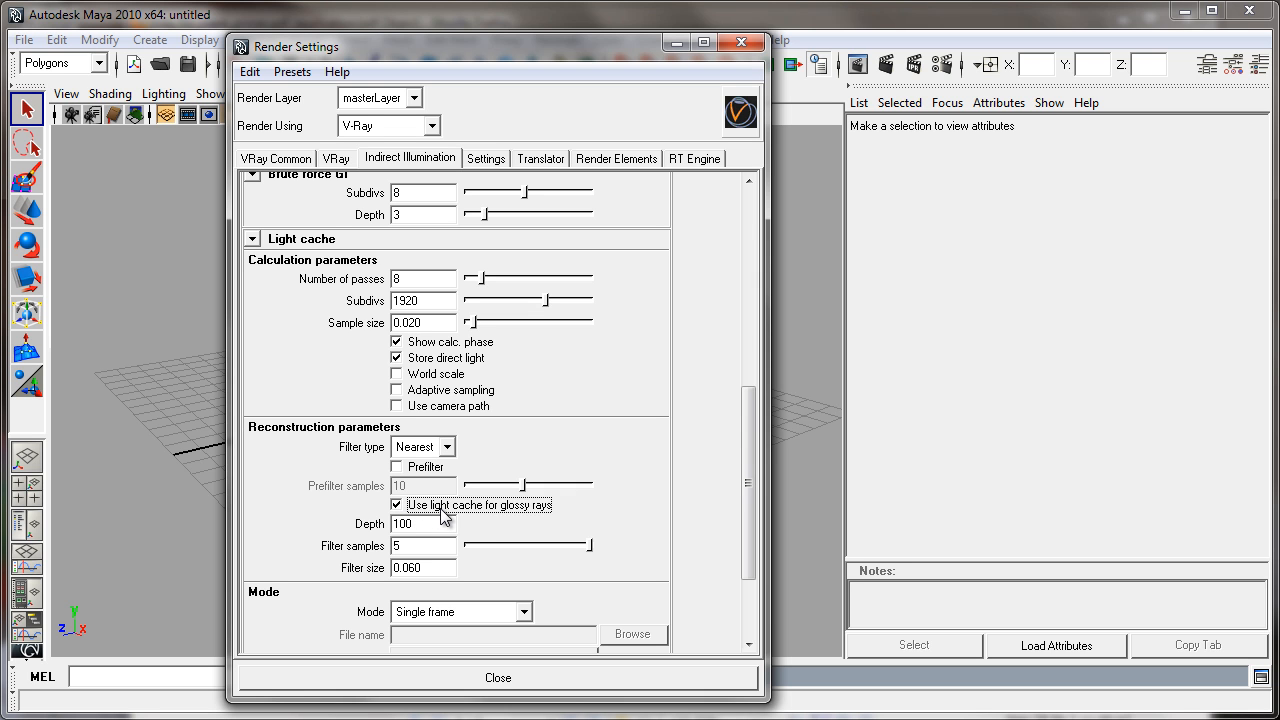
mouse_move(483, 515)
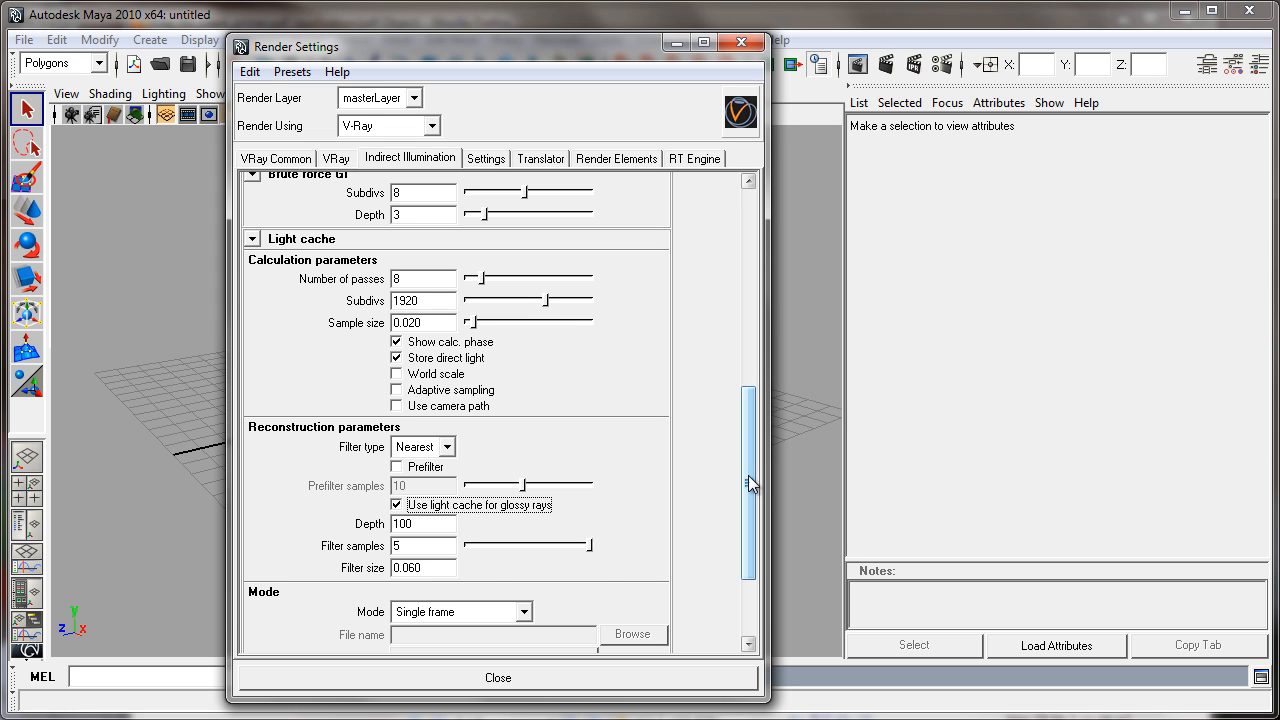
click(486, 158)
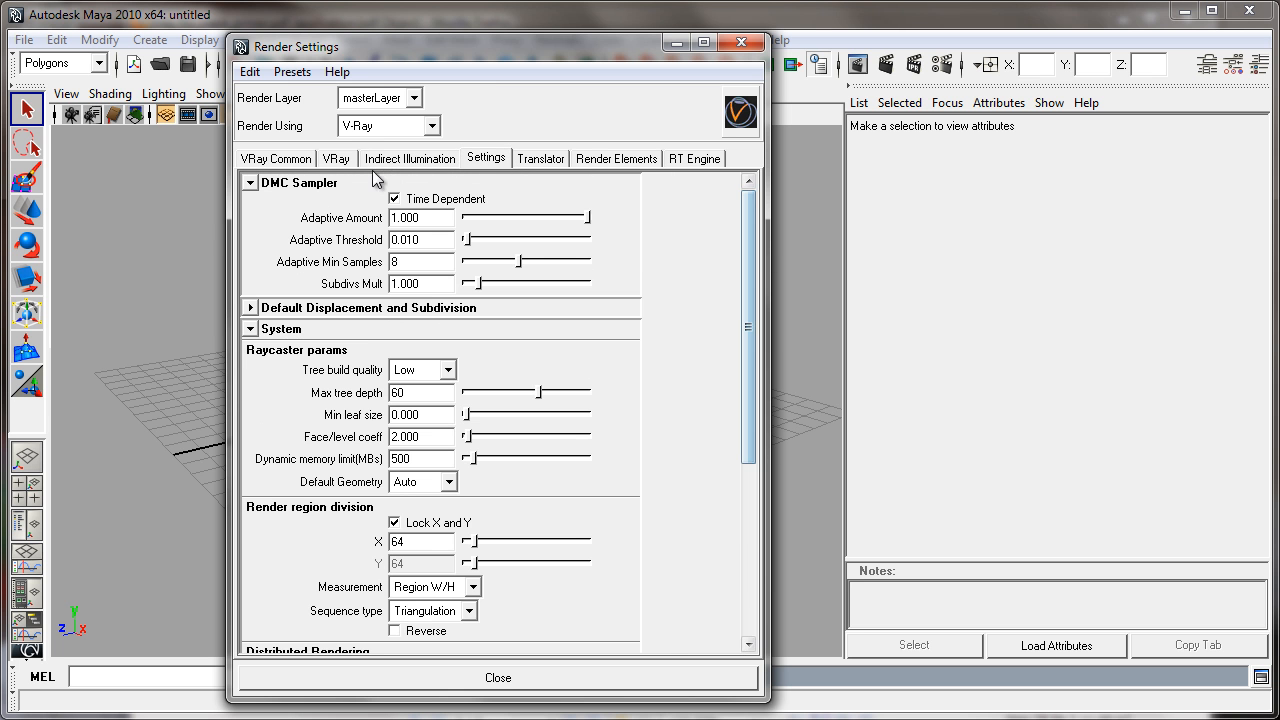
- Cancel the Save Settings as Preset dialog and check the 640x480 resolution
click(292, 71)
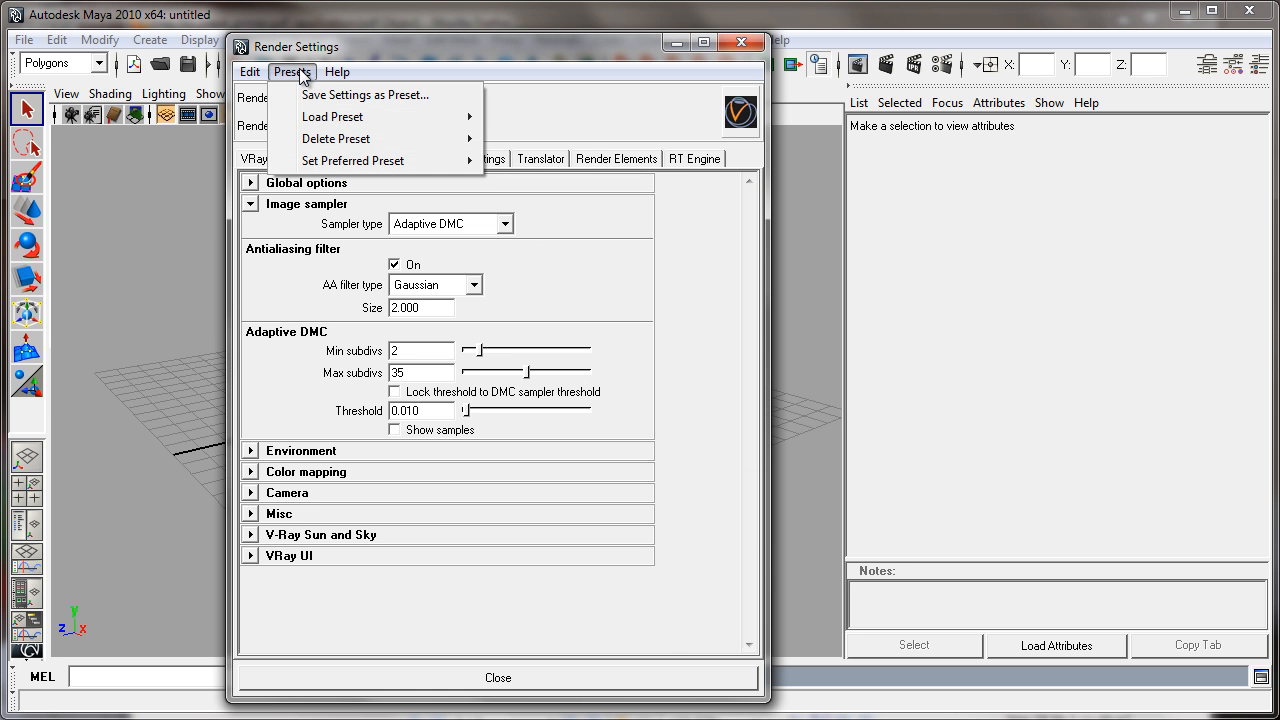
mouse_move(355, 108)
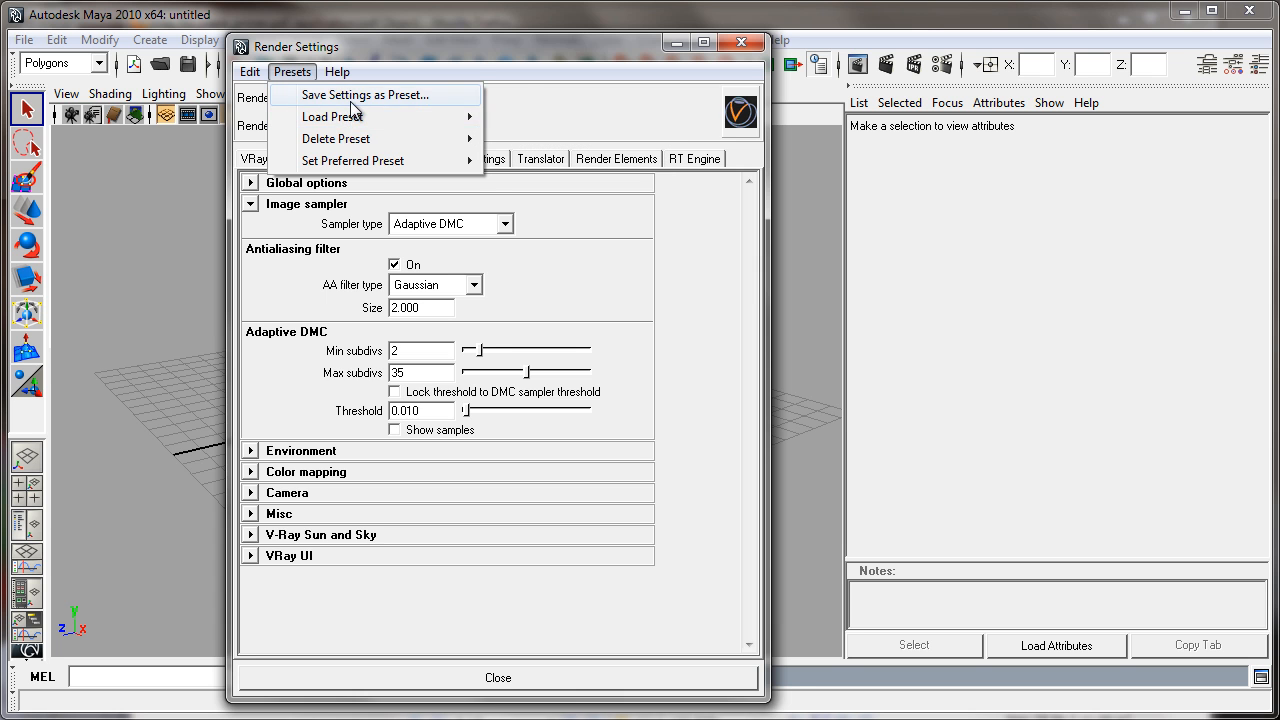
click(360, 94)
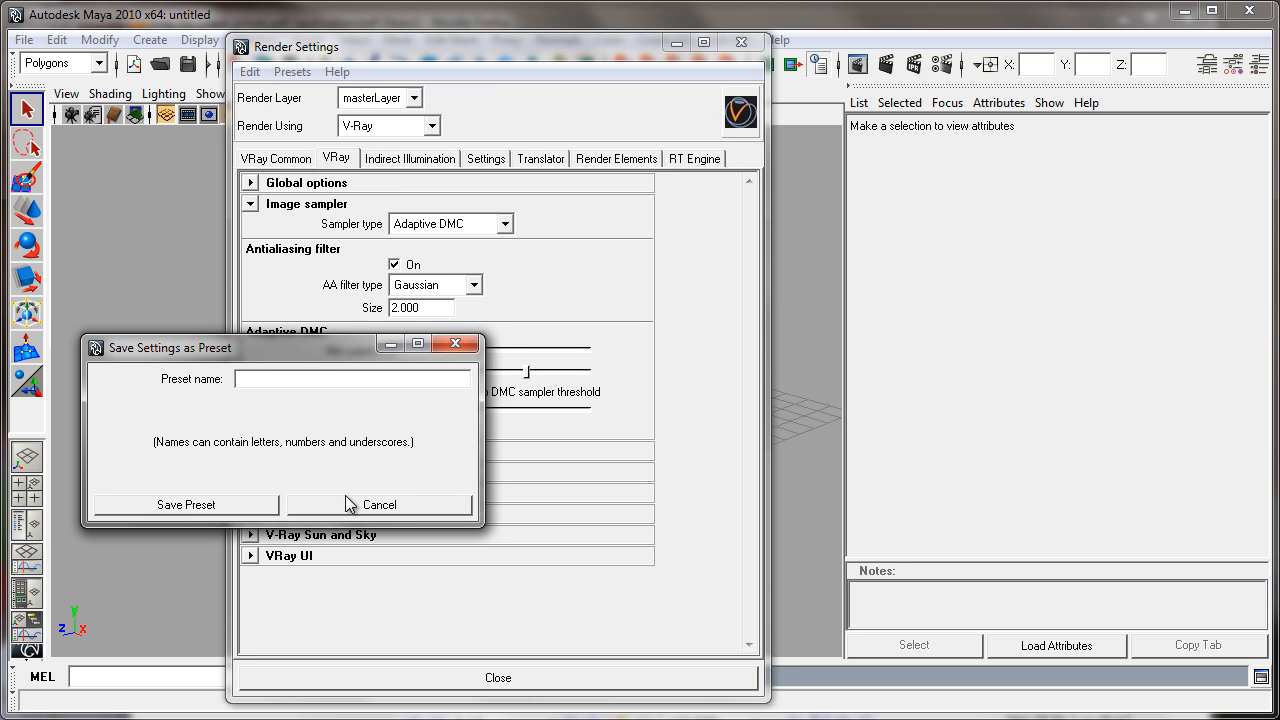
click(379, 504)
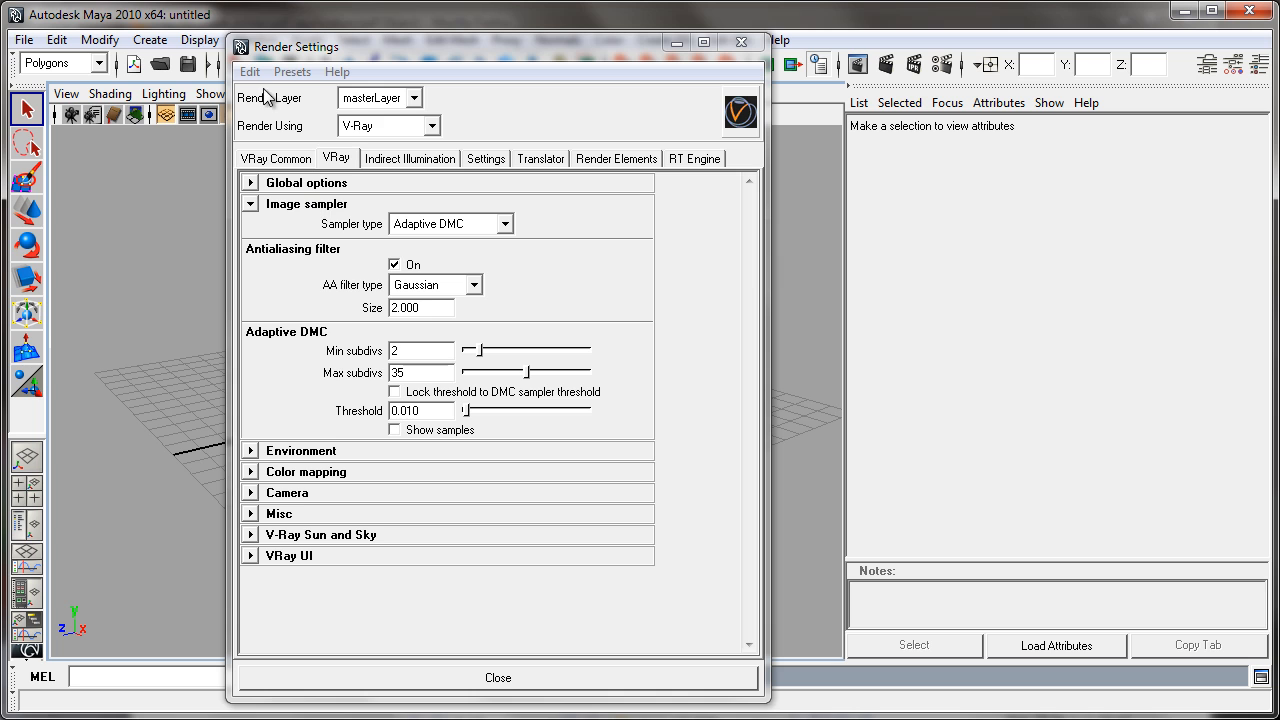
mouse_move(356, 113)
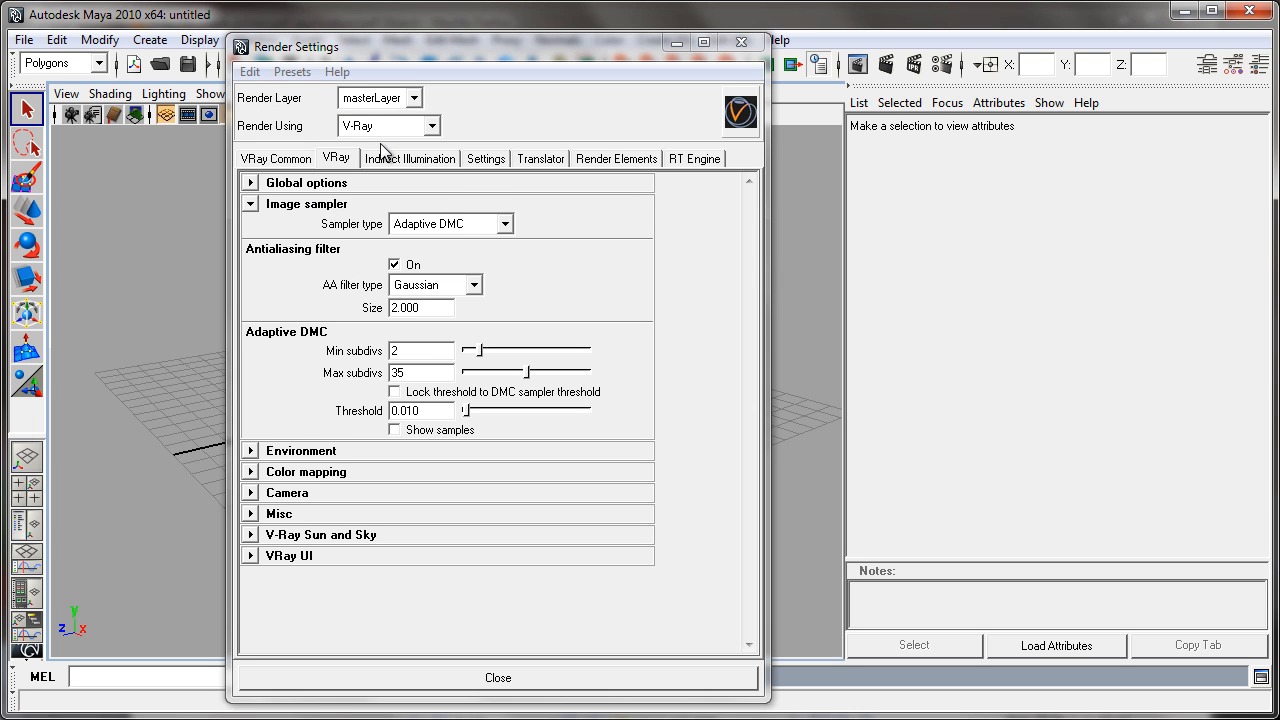
click(275, 158)
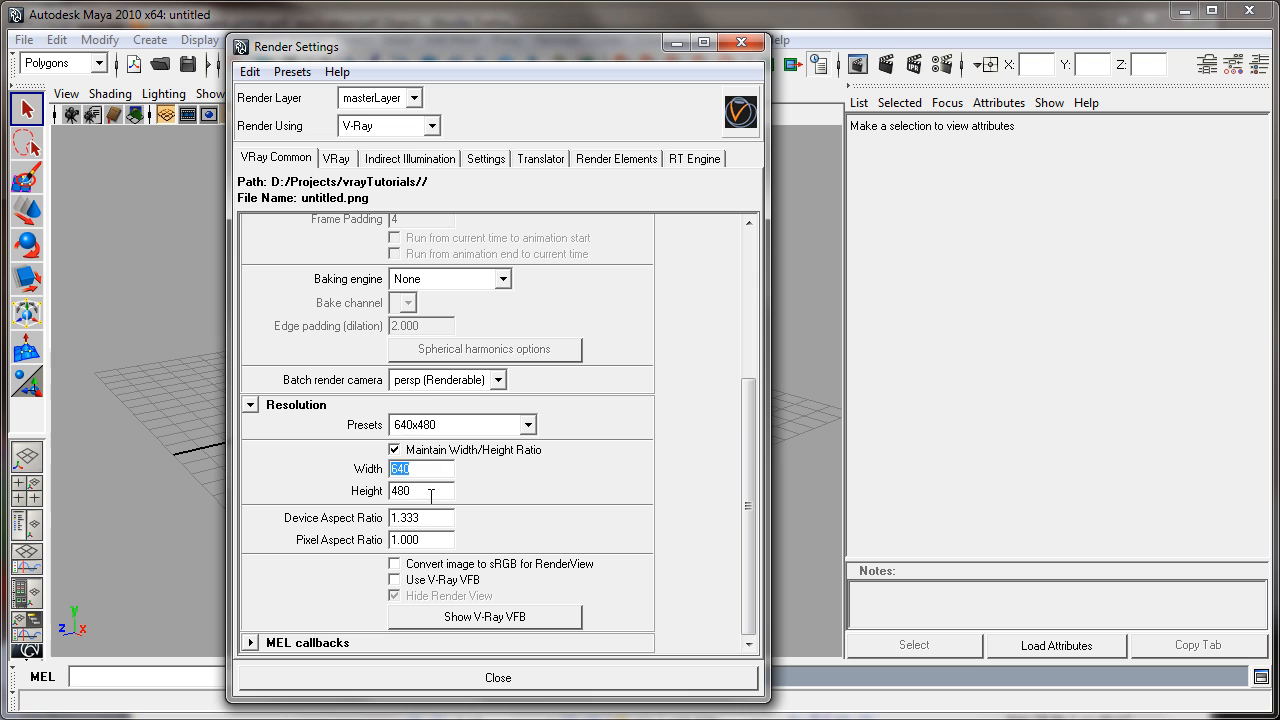
click(420, 490)
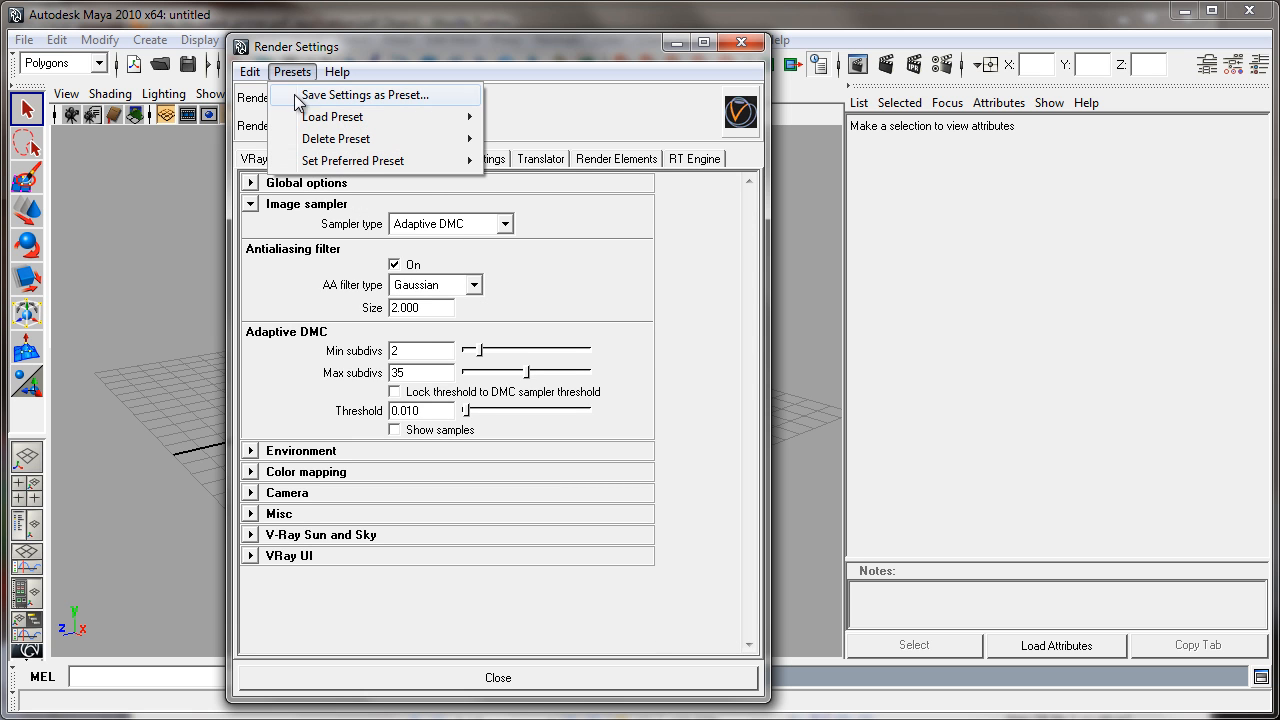
mouse_move(332, 117)
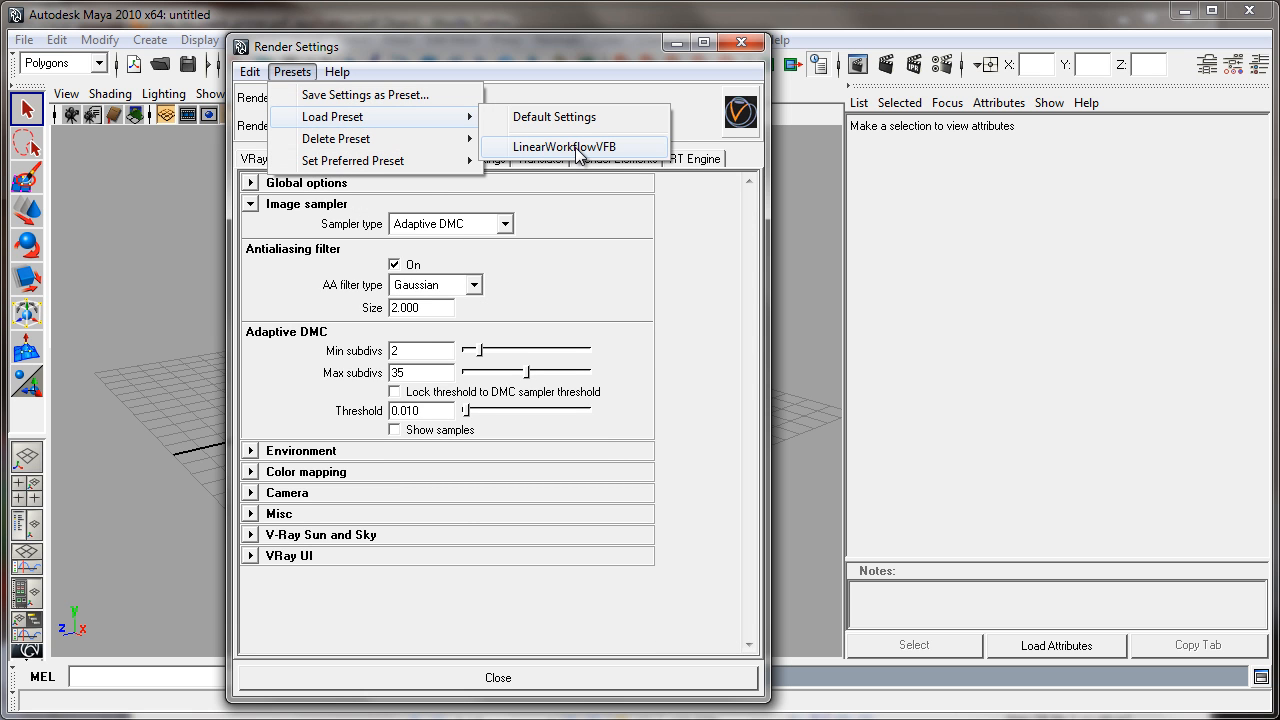
mouse_move(595, 152)
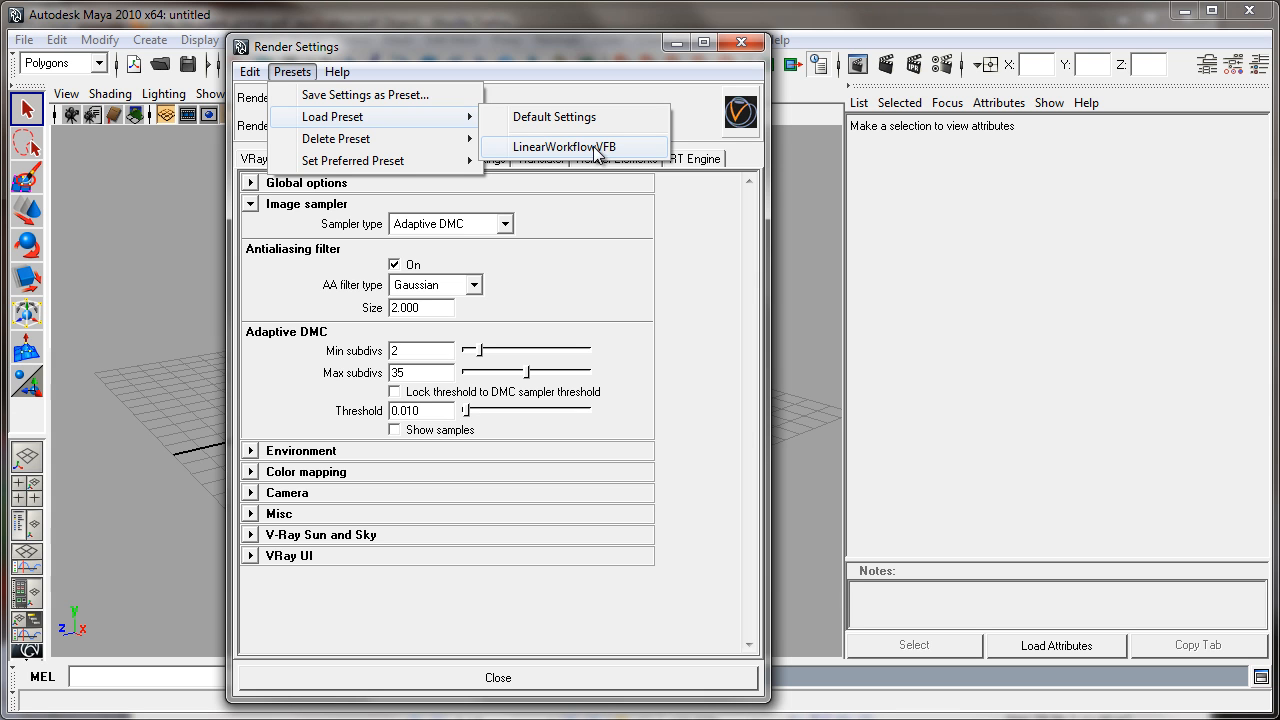
mouse_move(547, 57)
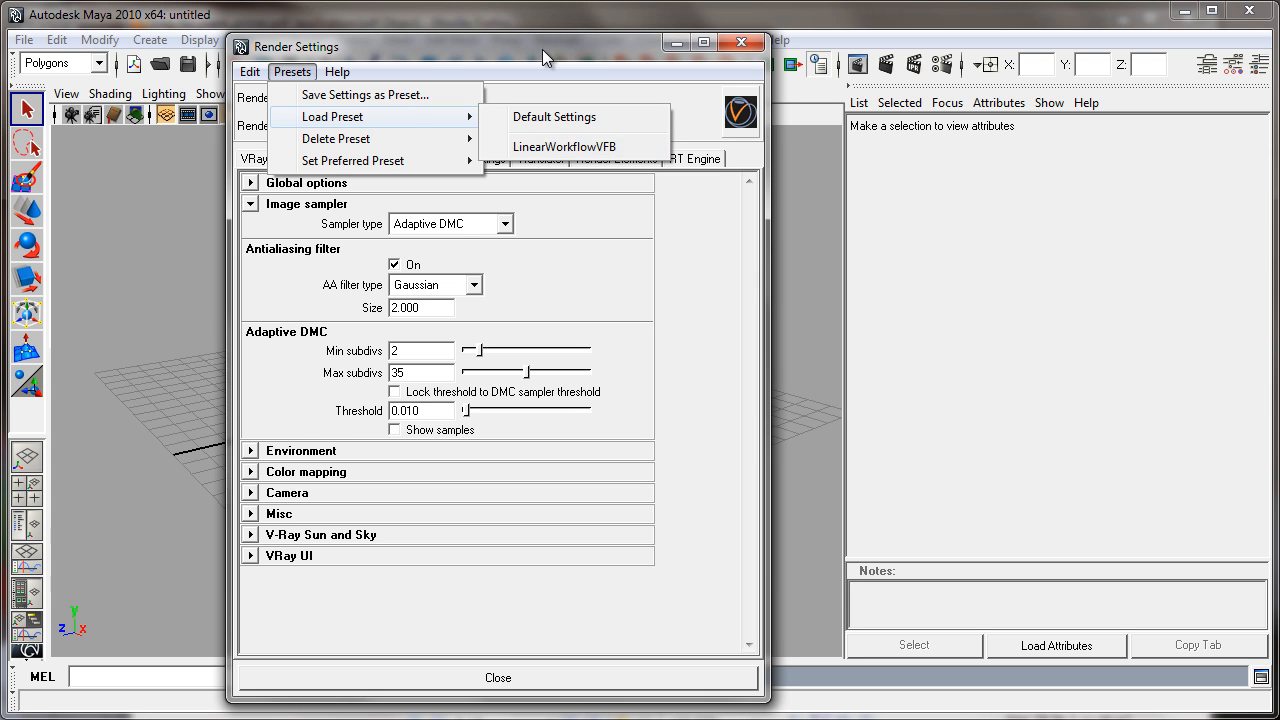
click(548, 287)
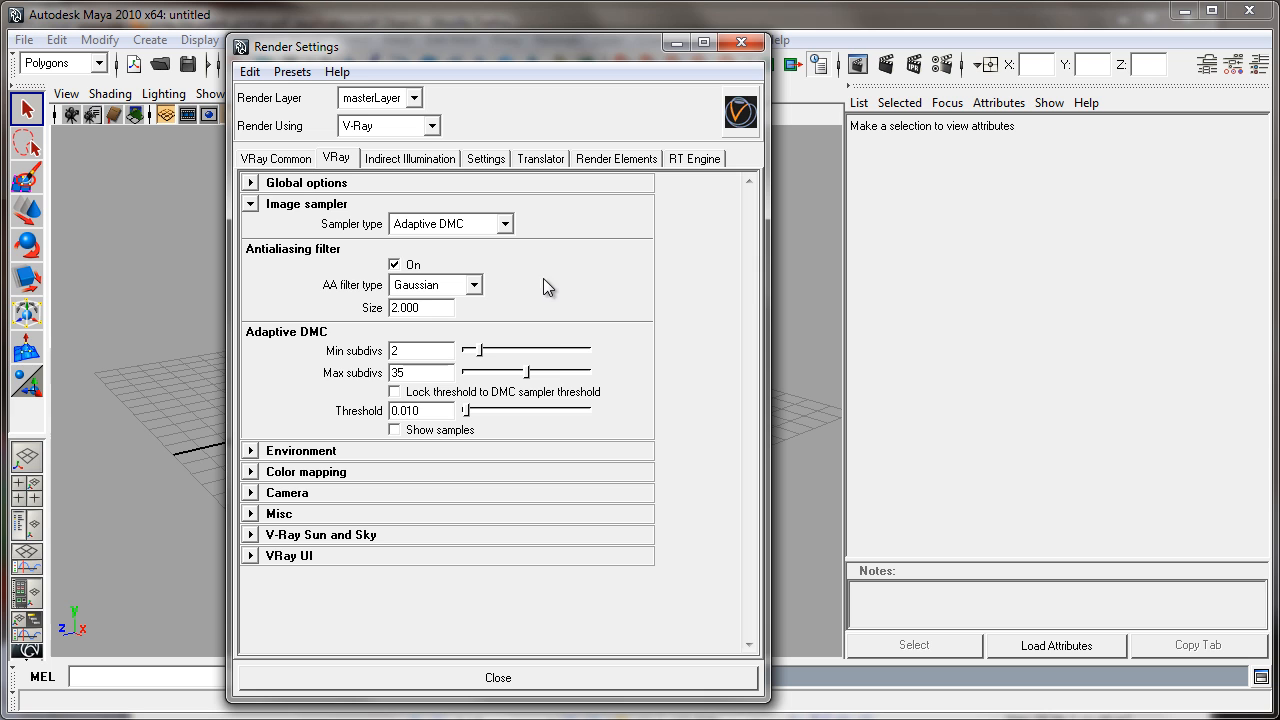